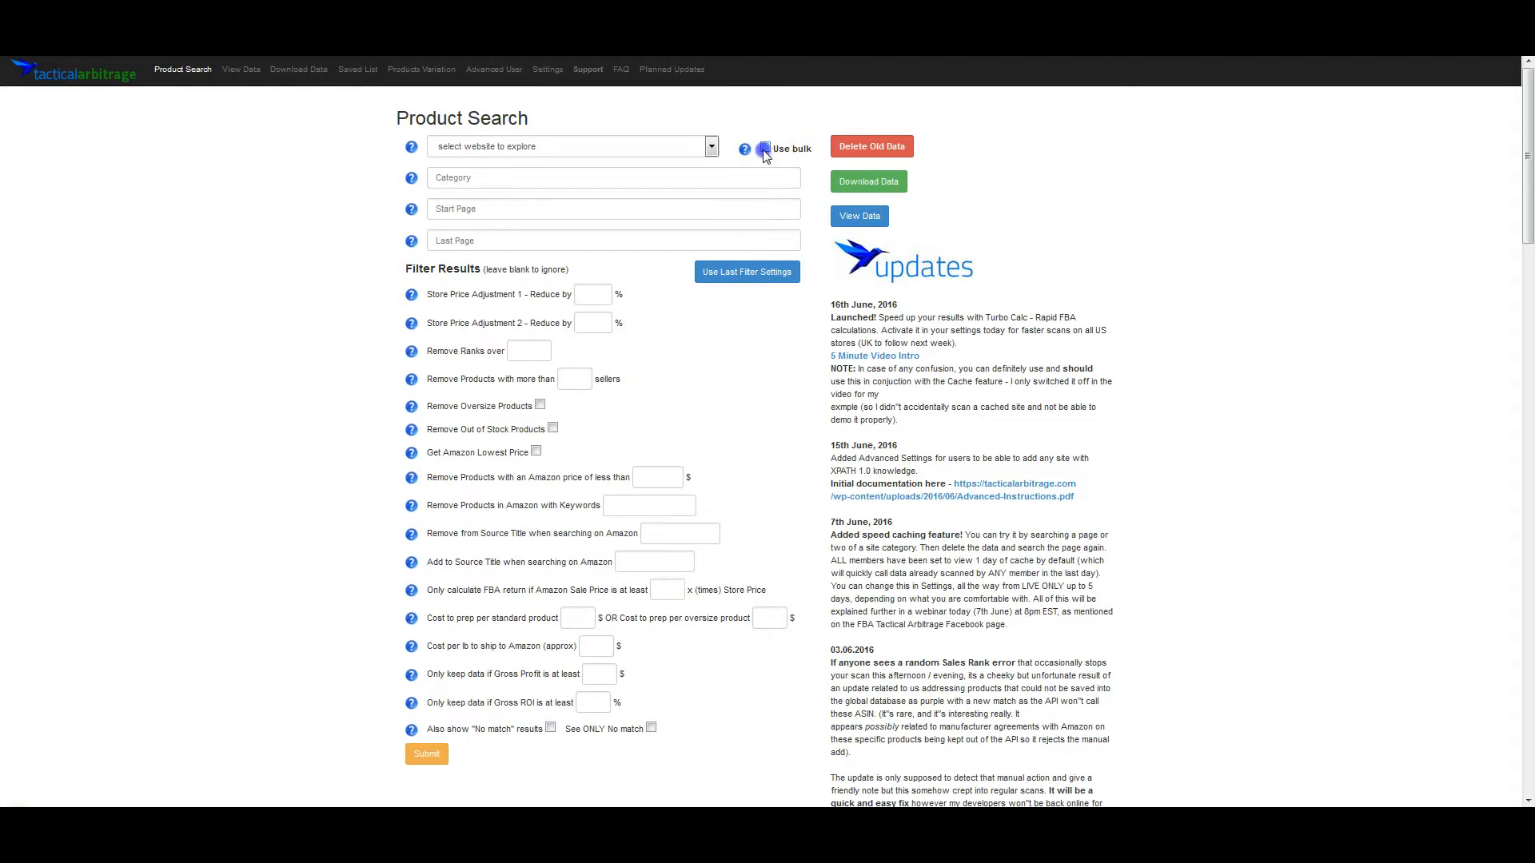
# Step: Choose sierratradingpost.com as the source site with bulk category upload enabled, ready for a new file
pyautogui.click(765, 148)
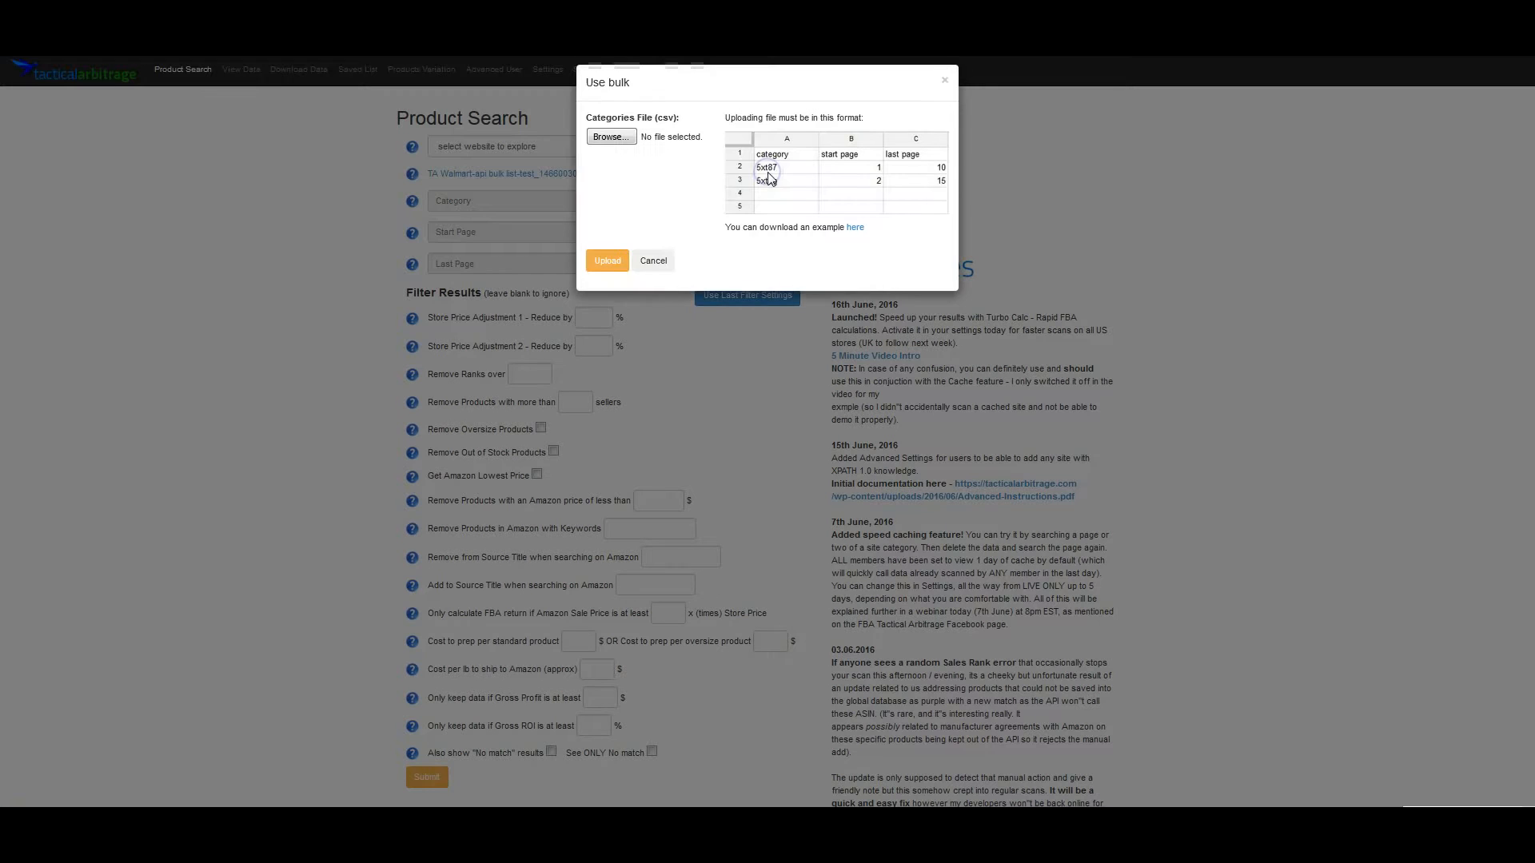
pyautogui.click(652, 261)
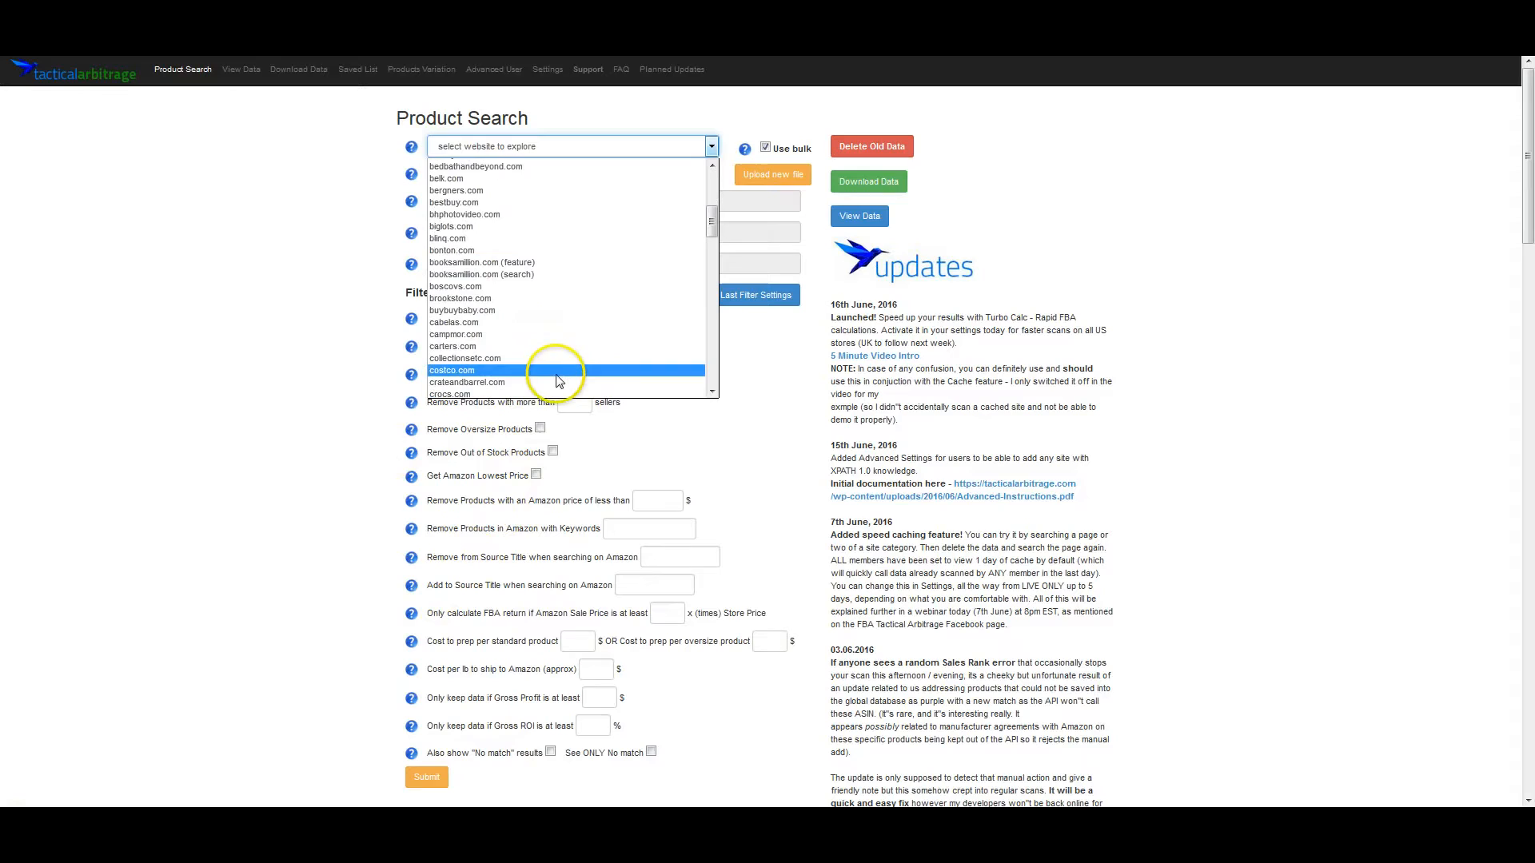
pyautogui.scroll(-3)
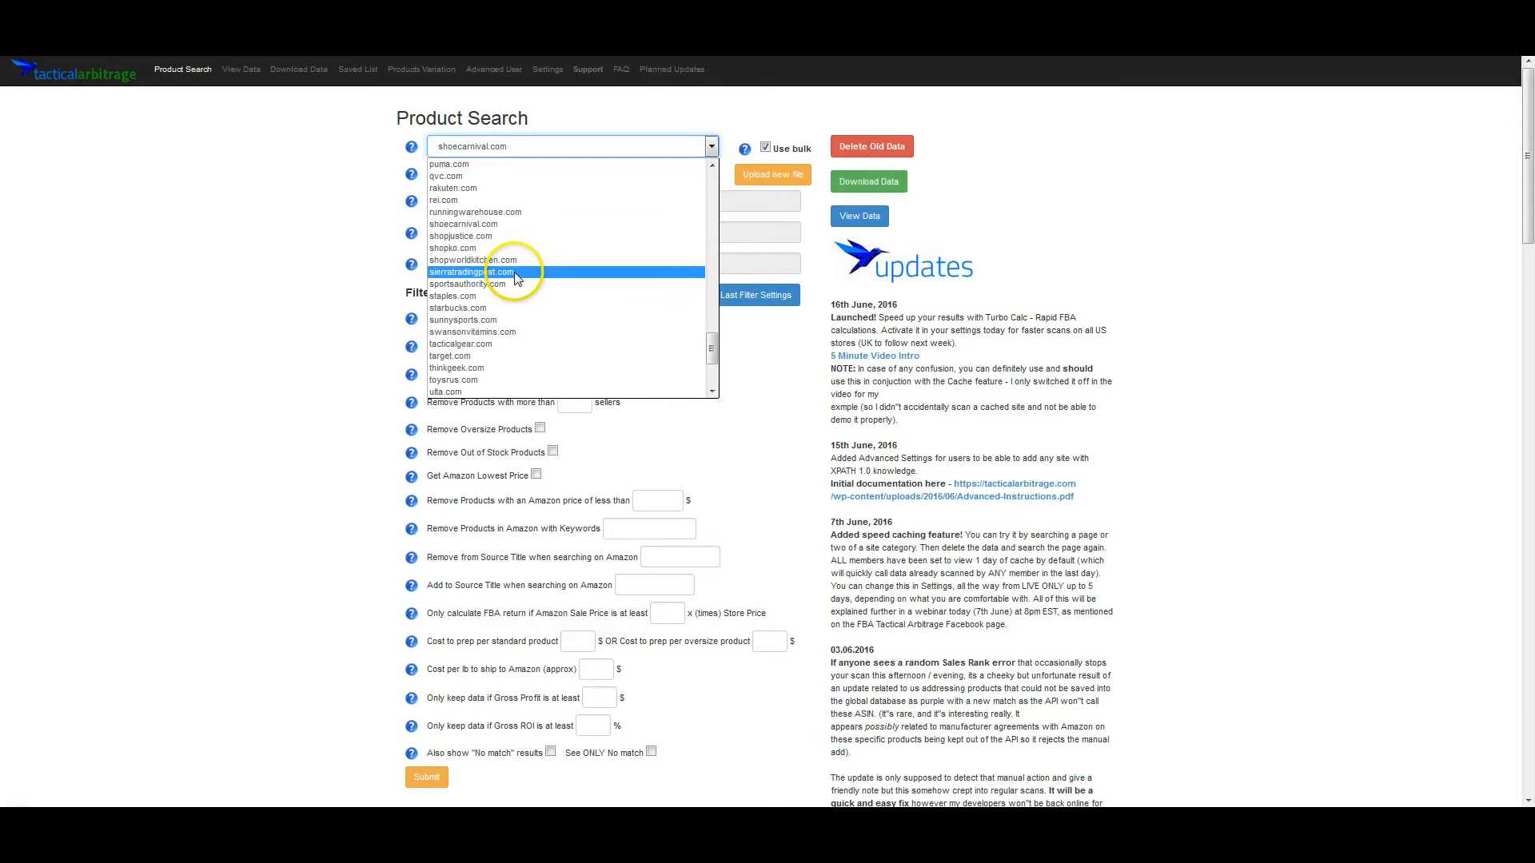
pyautogui.click(473, 271)
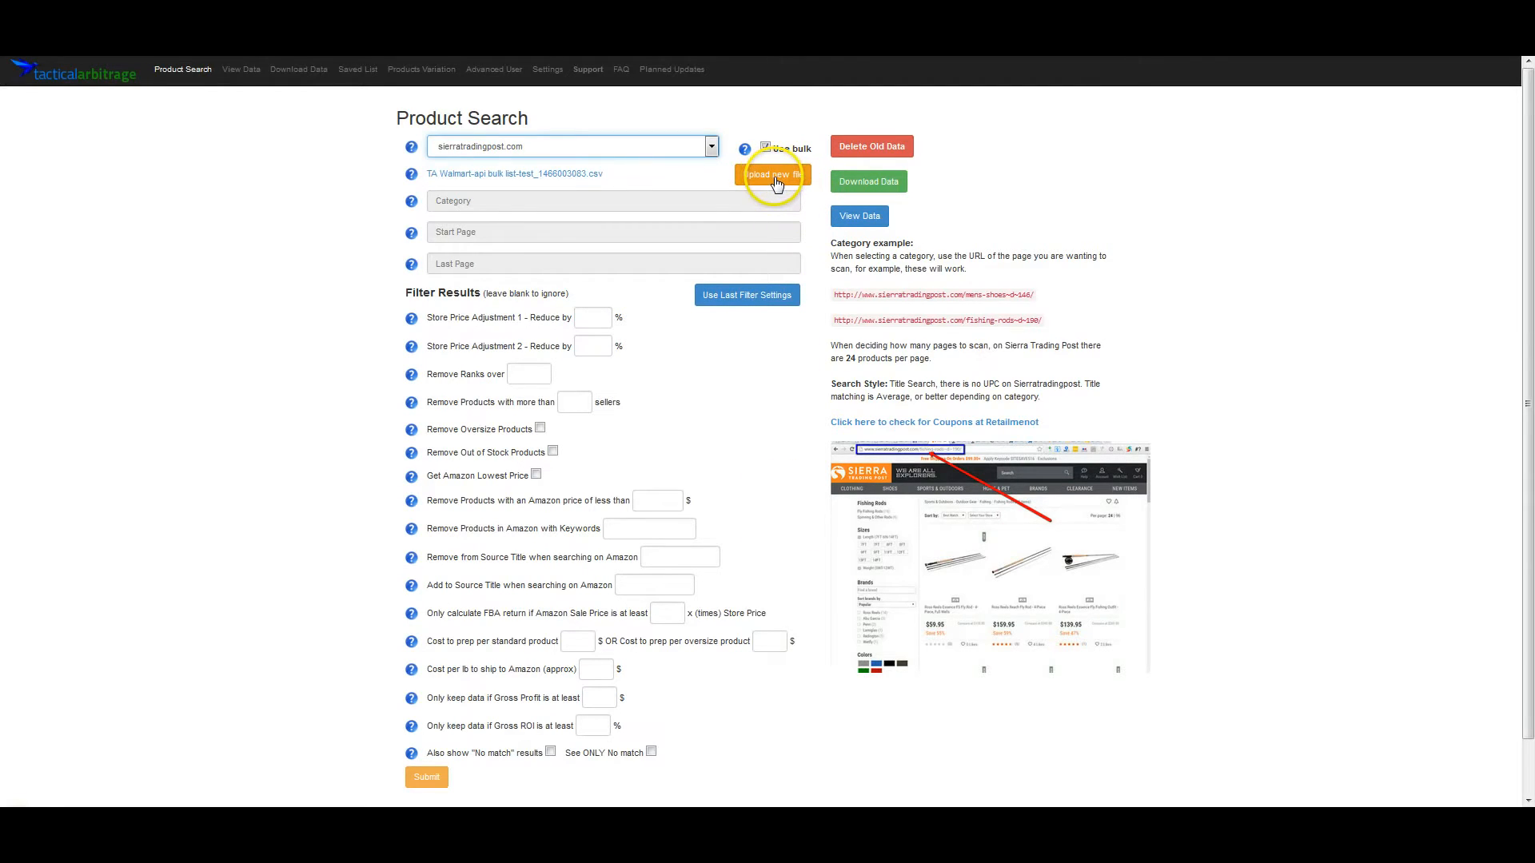
pyautogui.click(763, 148)
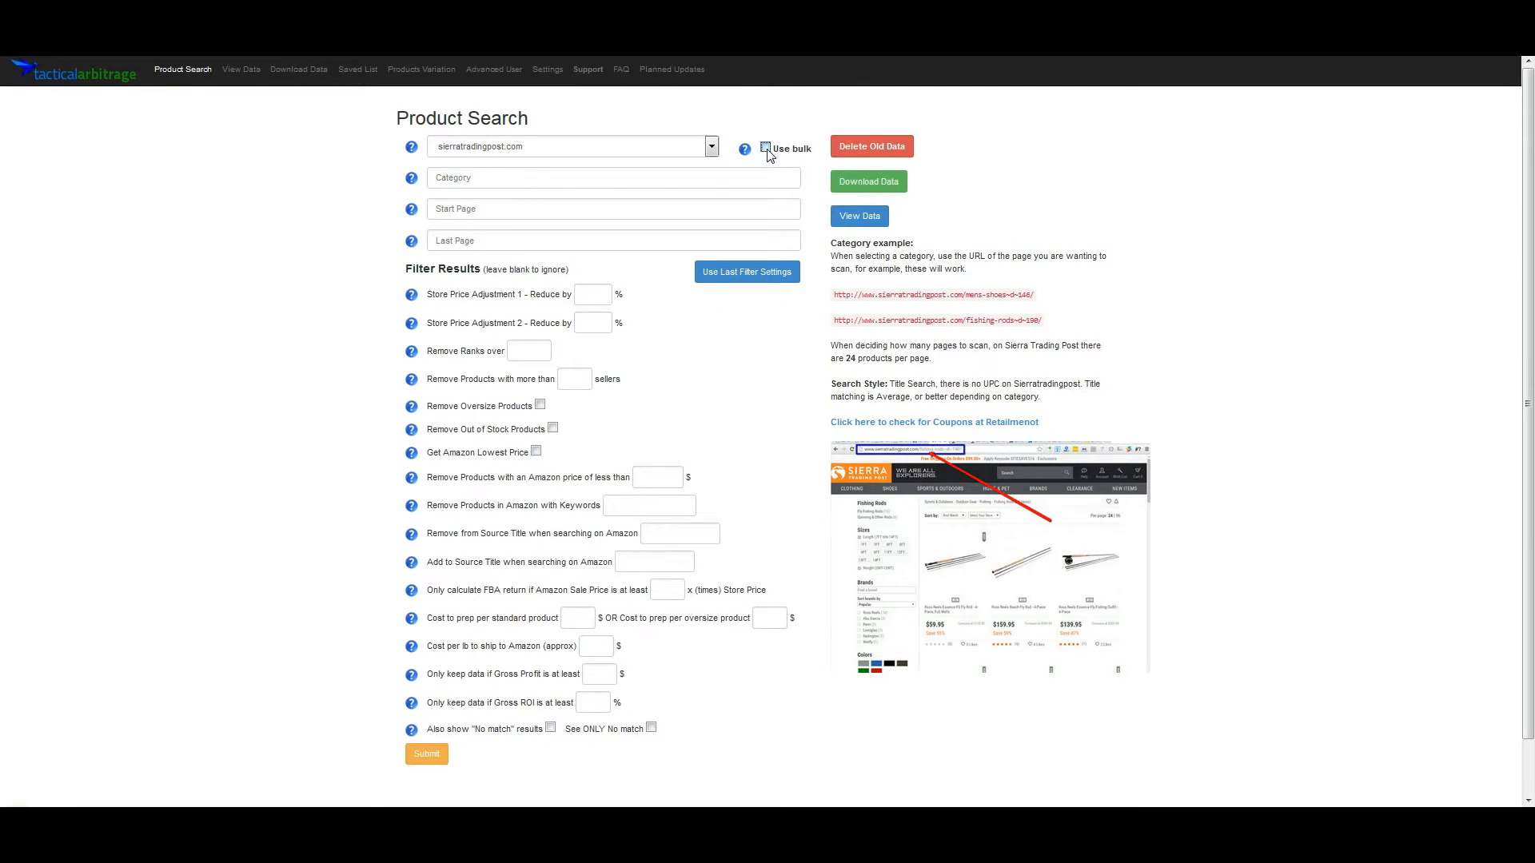
pyautogui.click(764, 147)
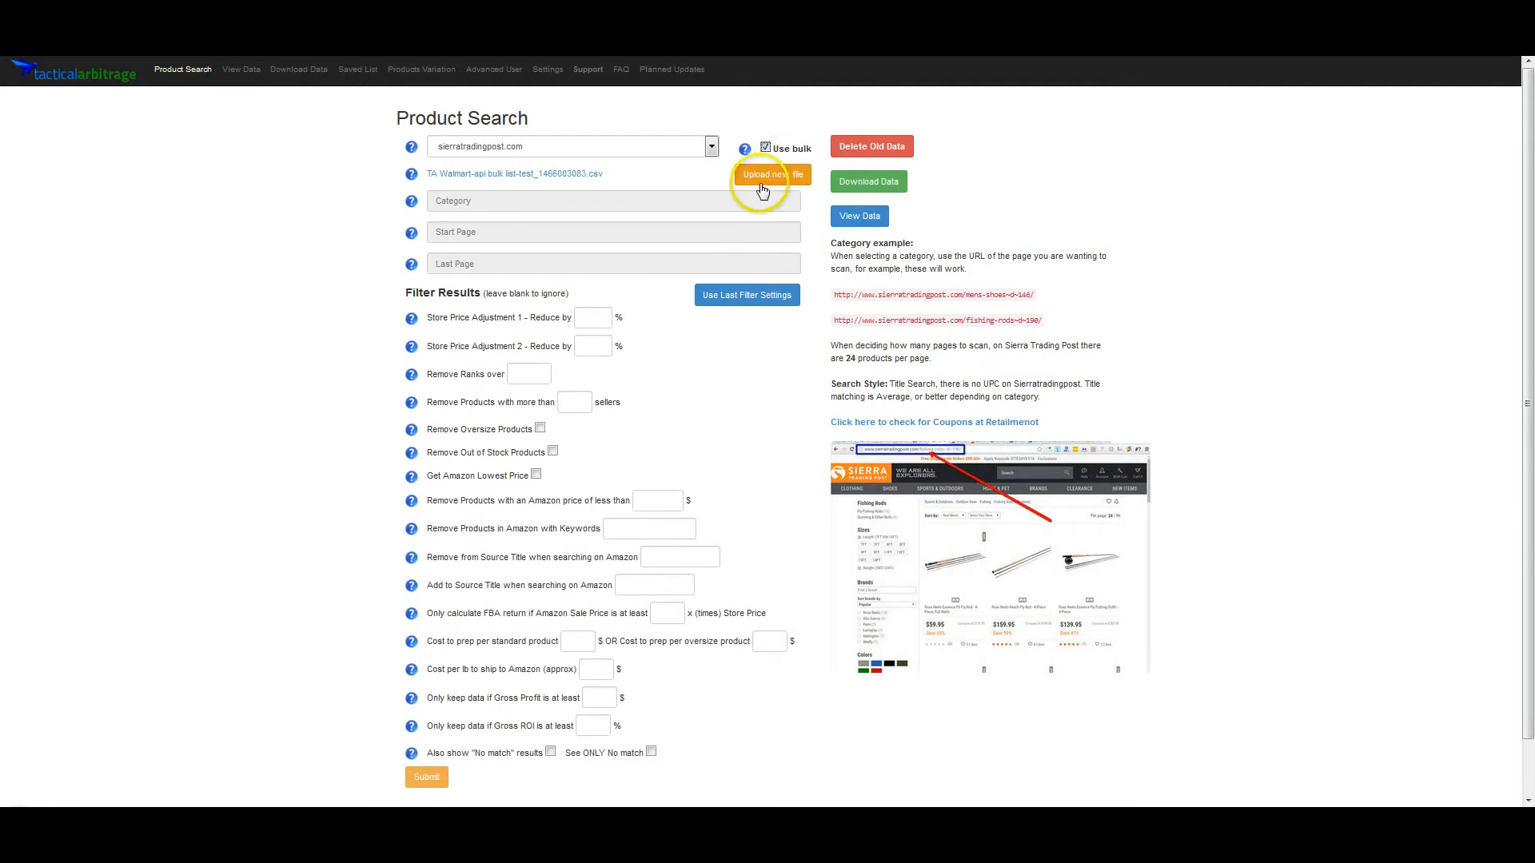
pyautogui.click(772, 174)
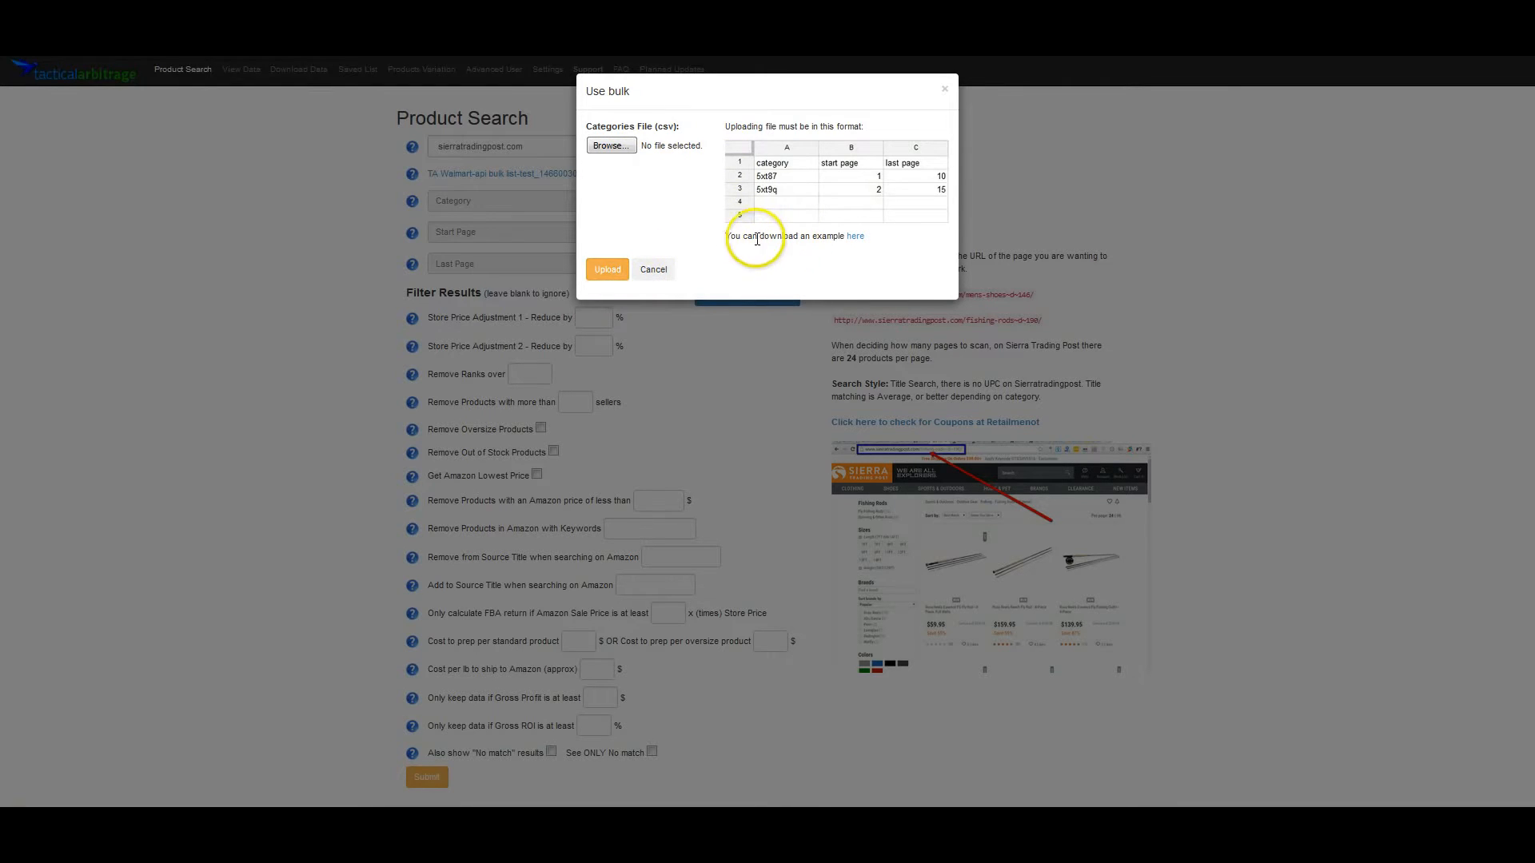
pyautogui.moveTo(853, 236)
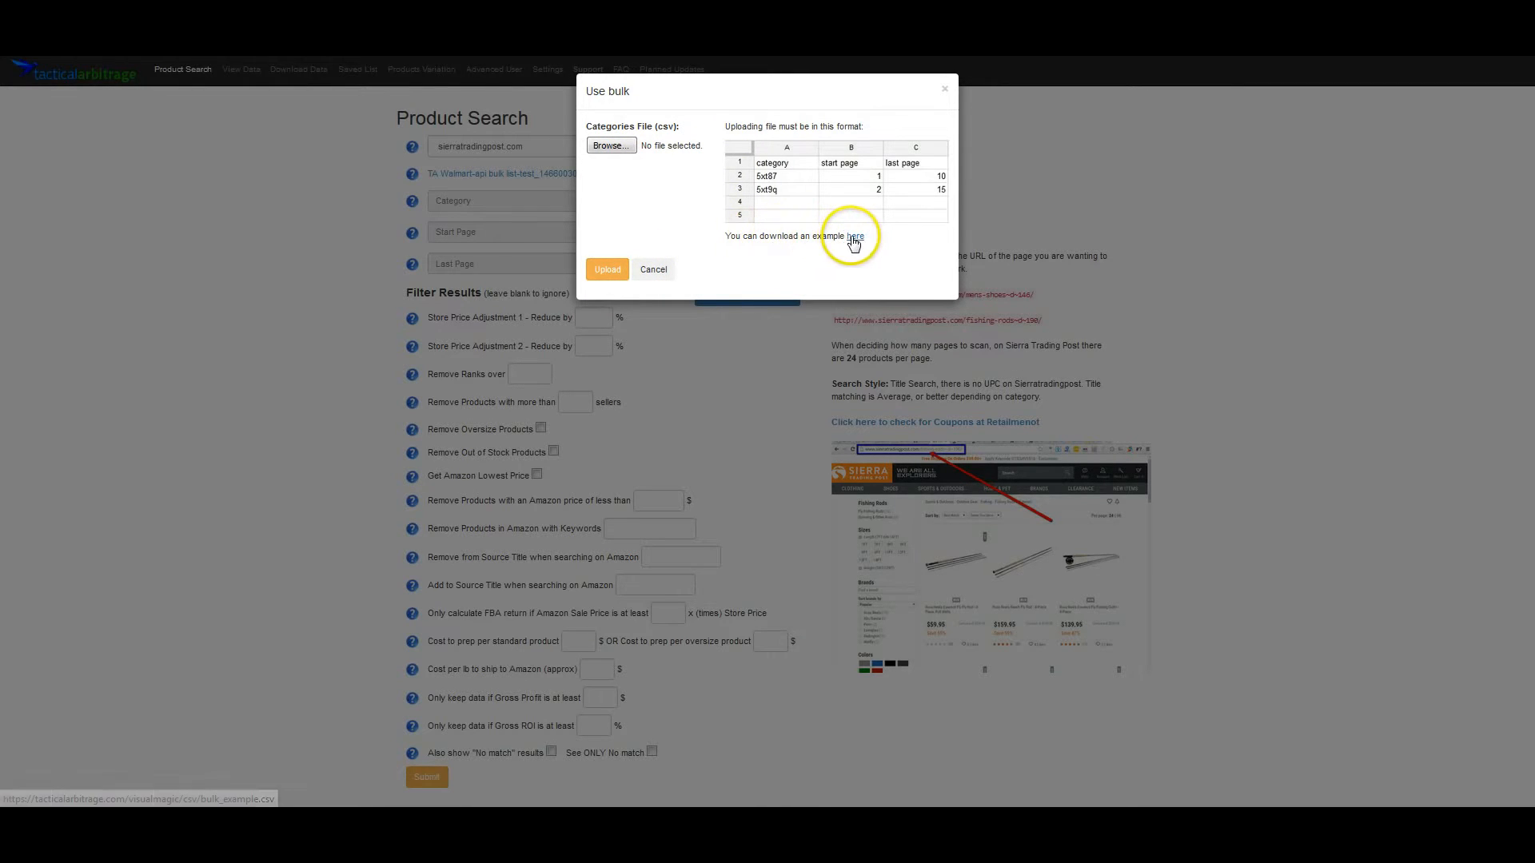
# Step: Download the example bulk categories CSV from the 'here' link
pyautogui.click(853, 236)
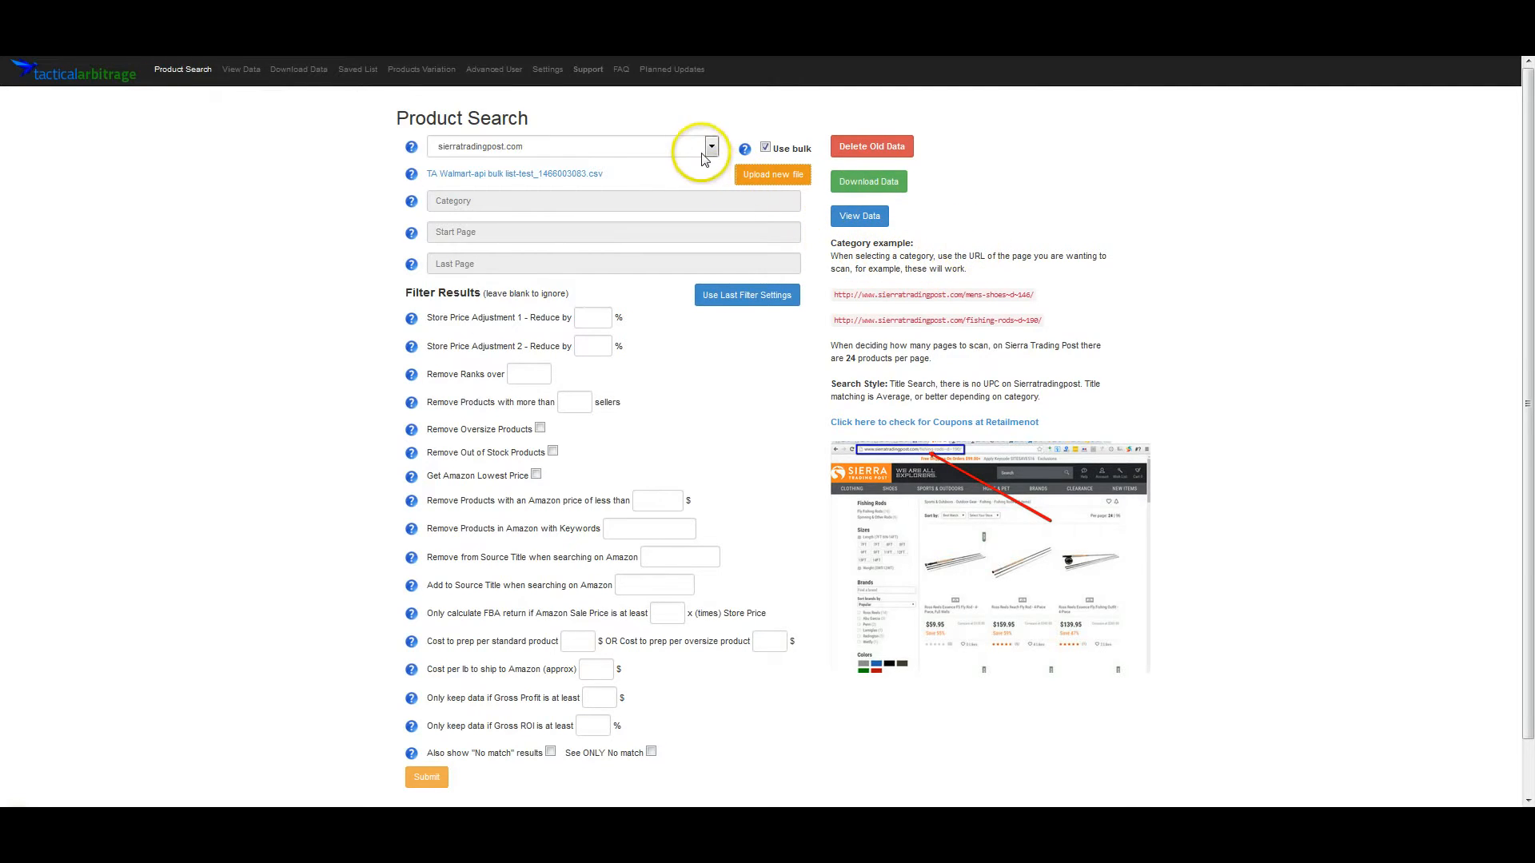
pyautogui.click(710, 146)
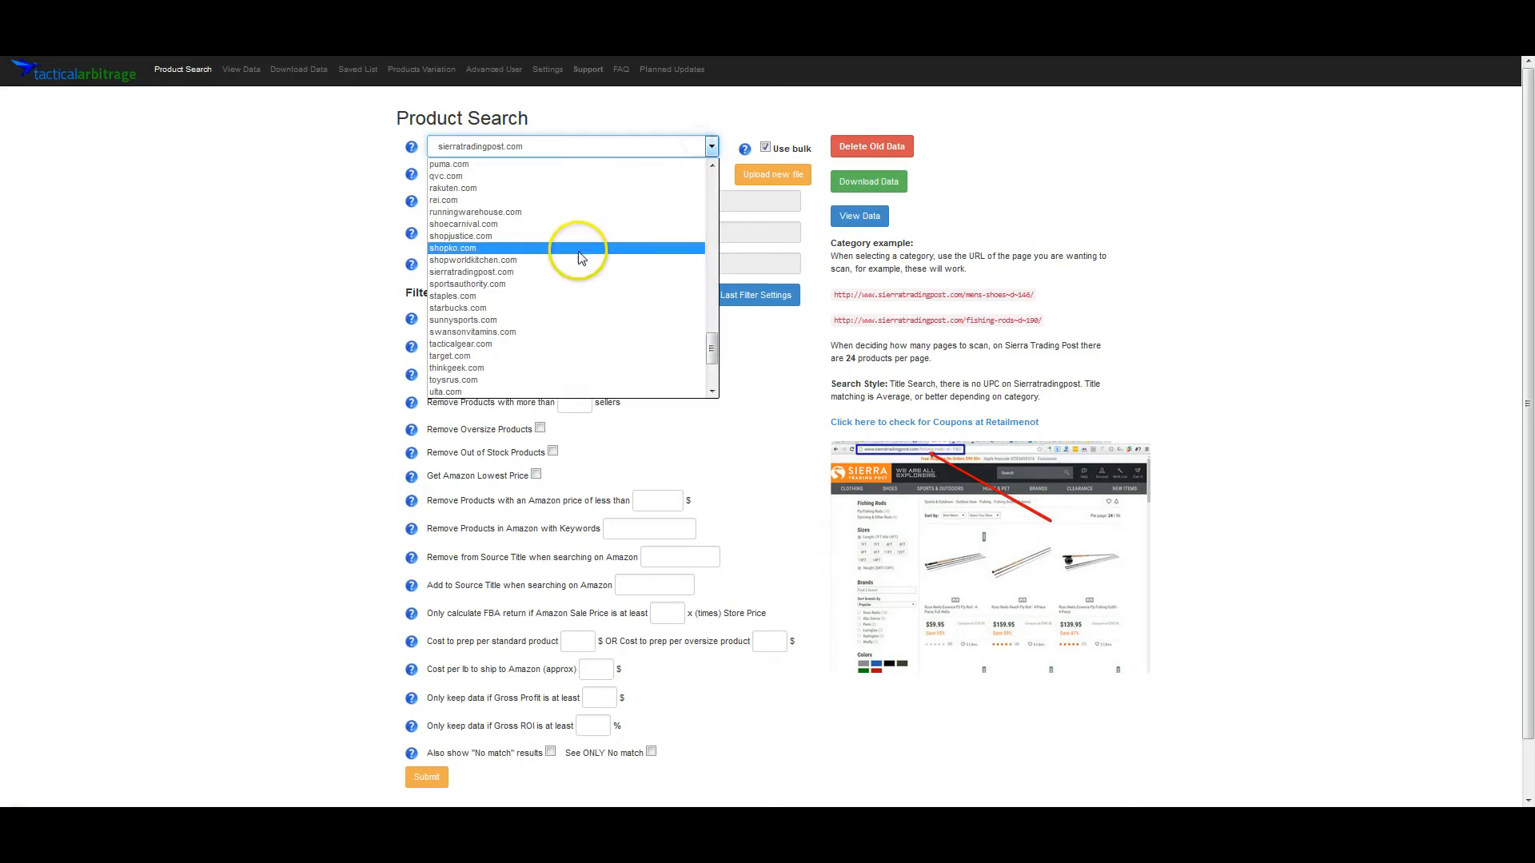
pyautogui.click(453, 248)
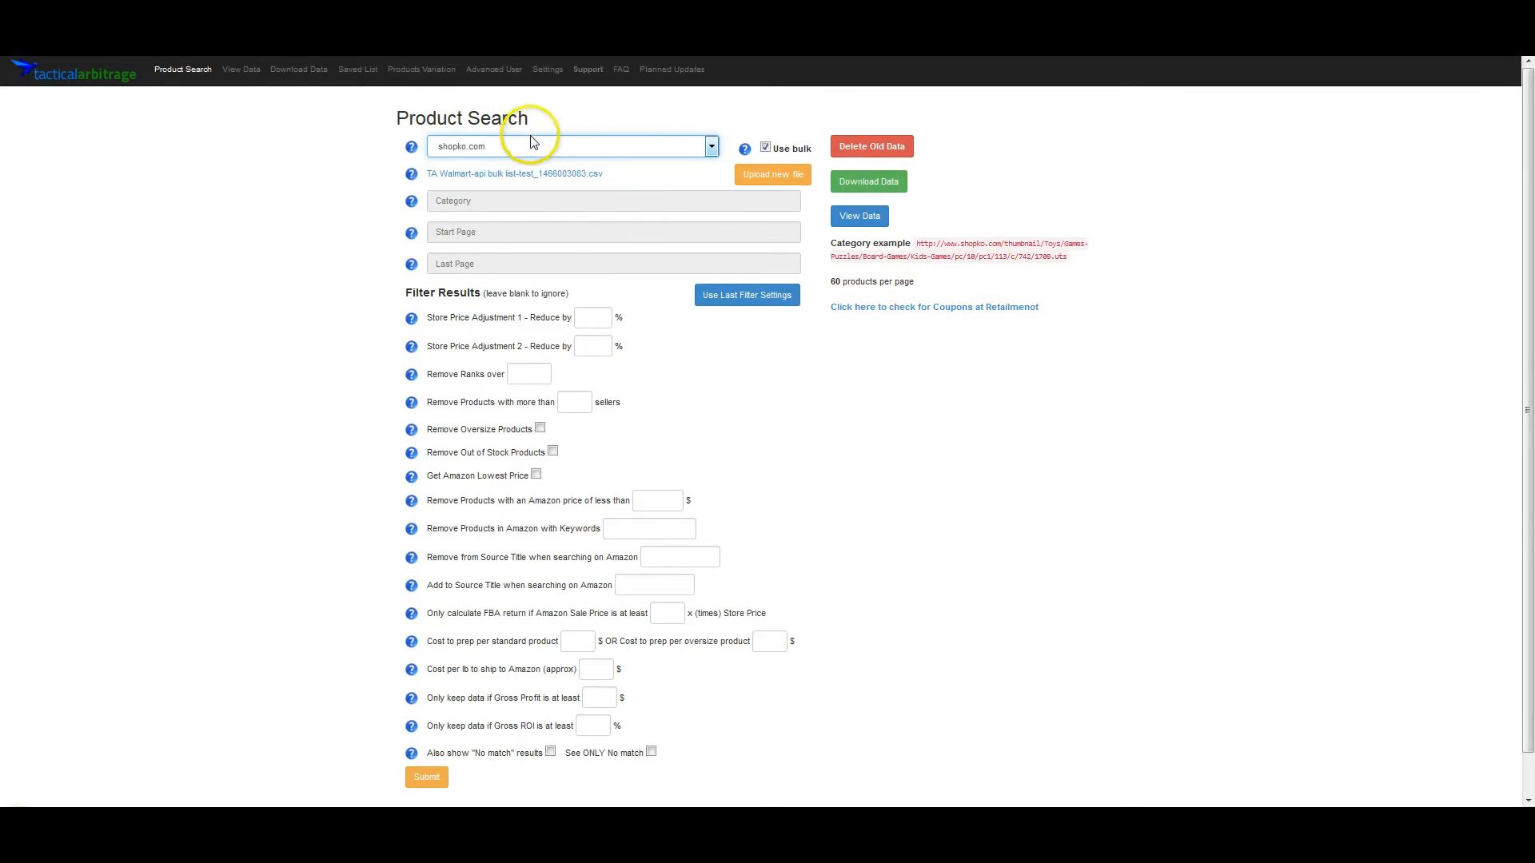
pyautogui.click(572, 146)
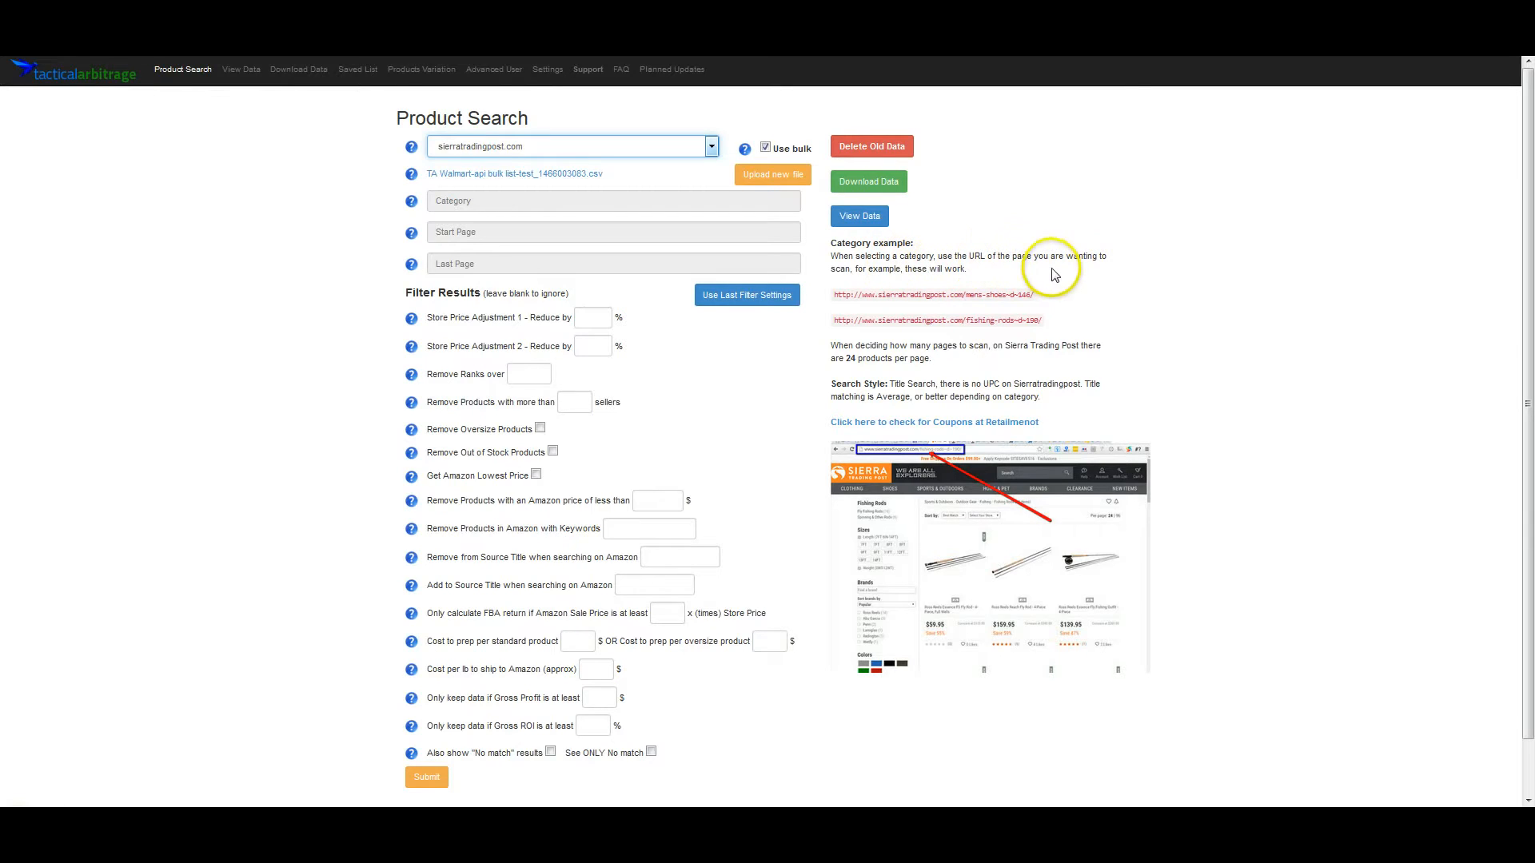
pyautogui.moveTo(855, 297)
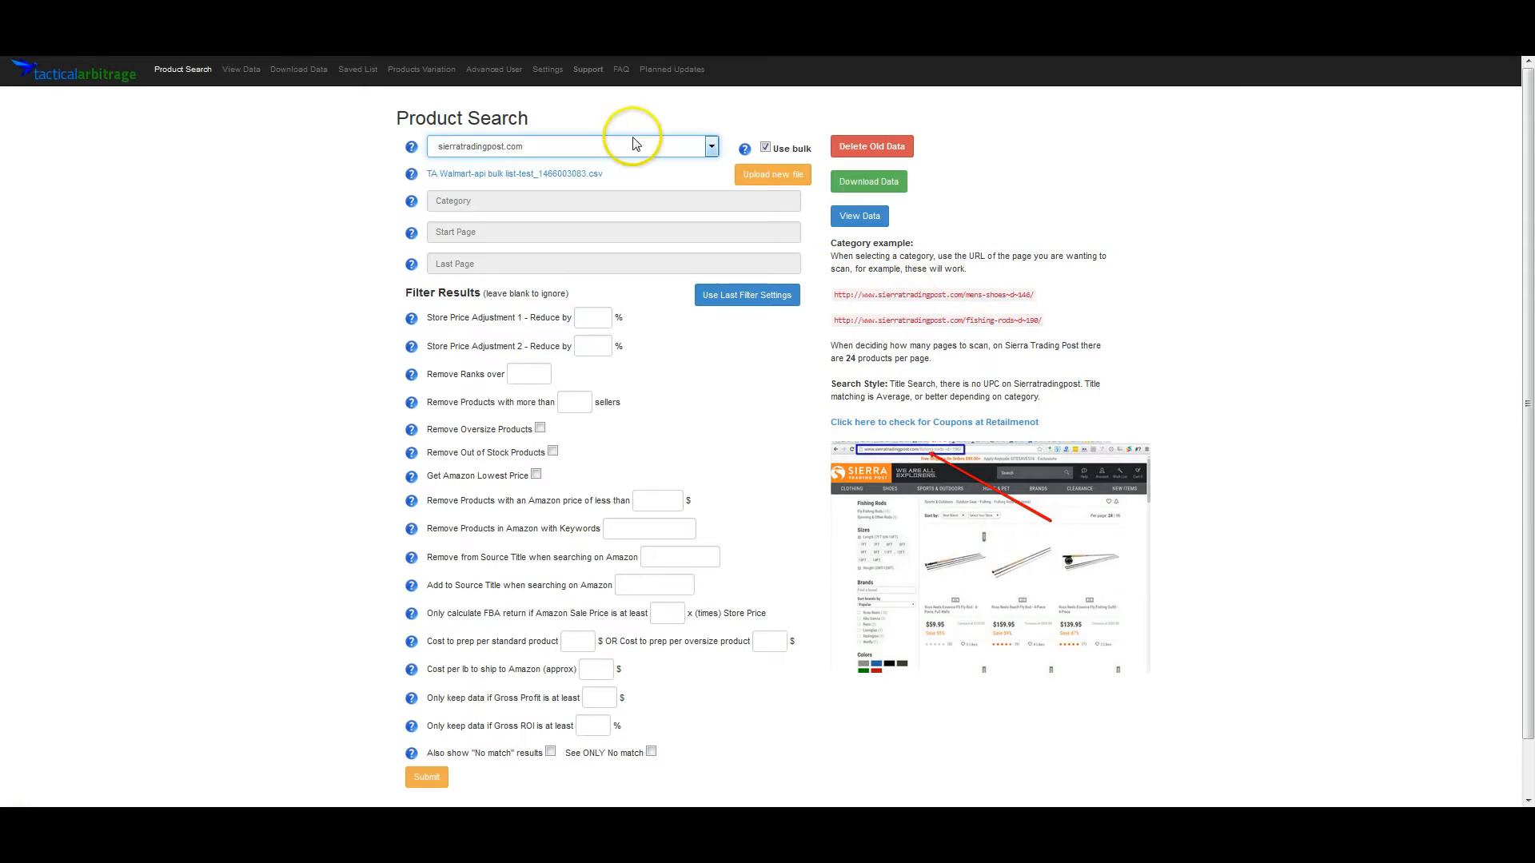
pyautogui.click(710, 145)
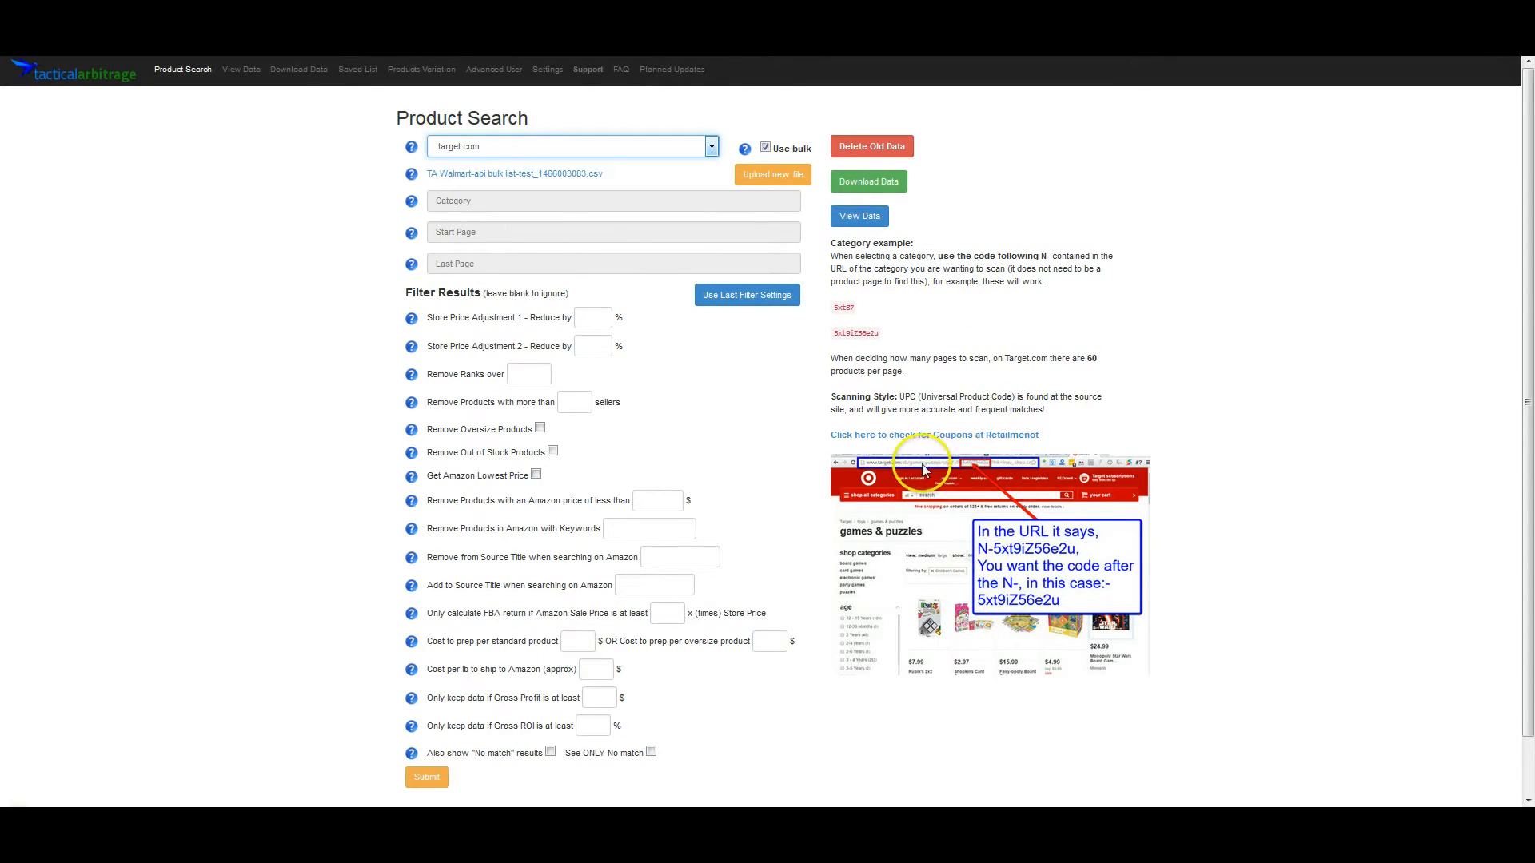
pyautogui.moveTo(973, 467)
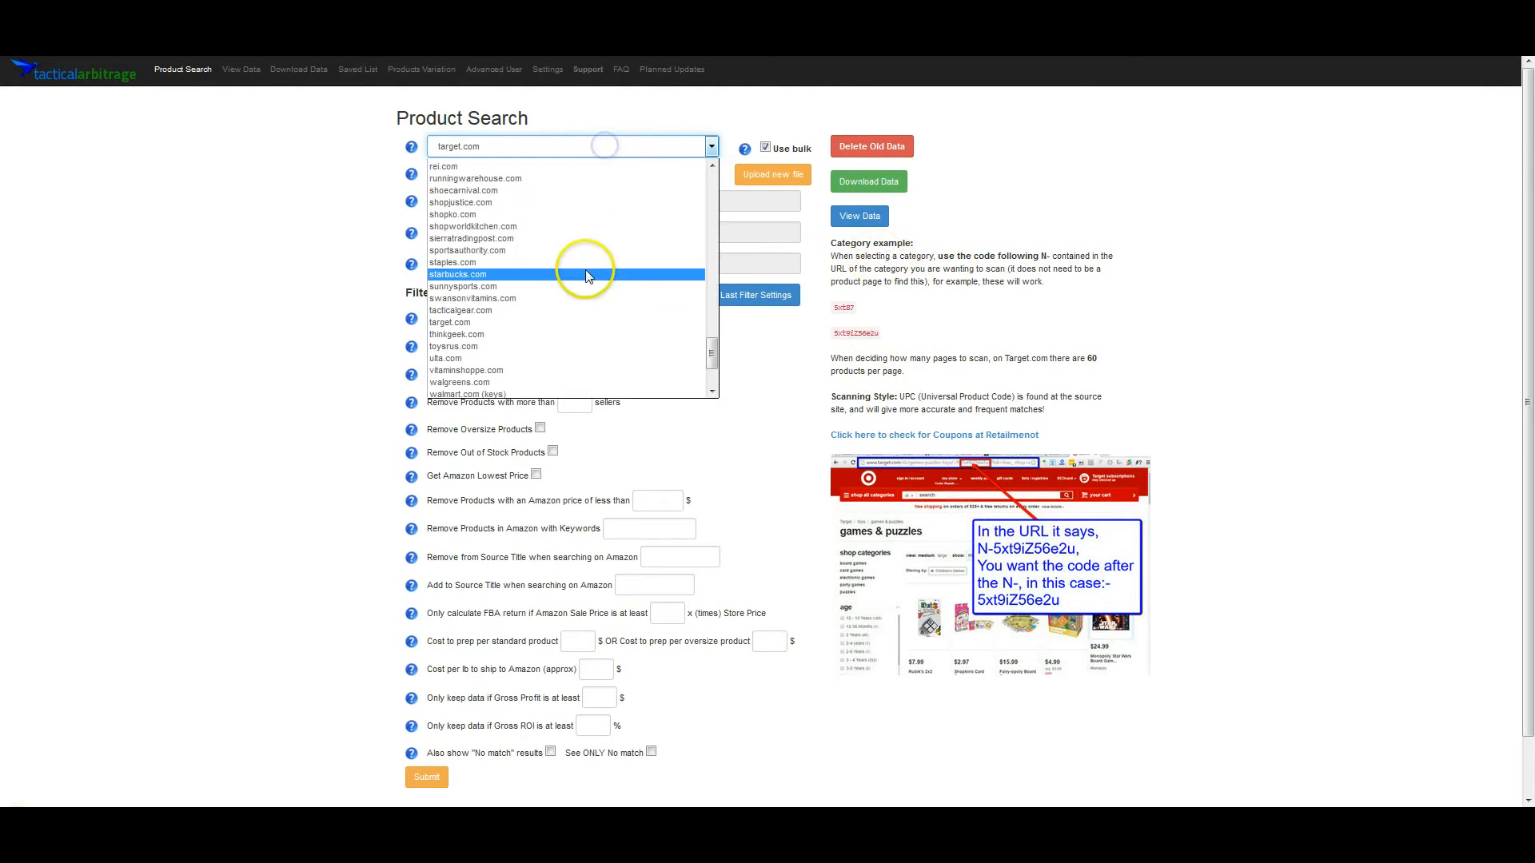
pyautogui.moveTo(553, 243)
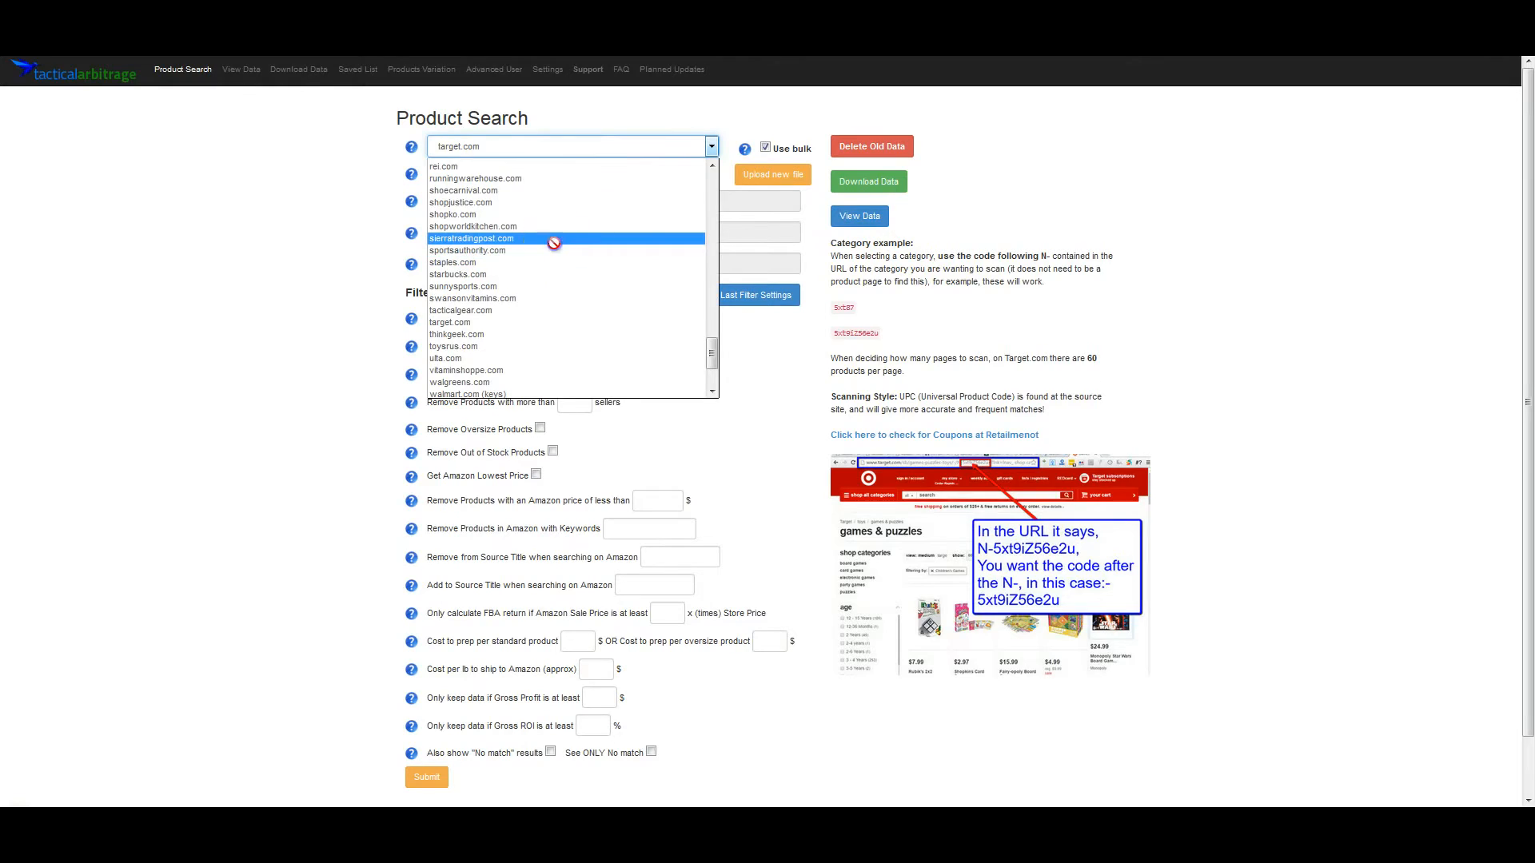
pyautogui.click(472, 238)
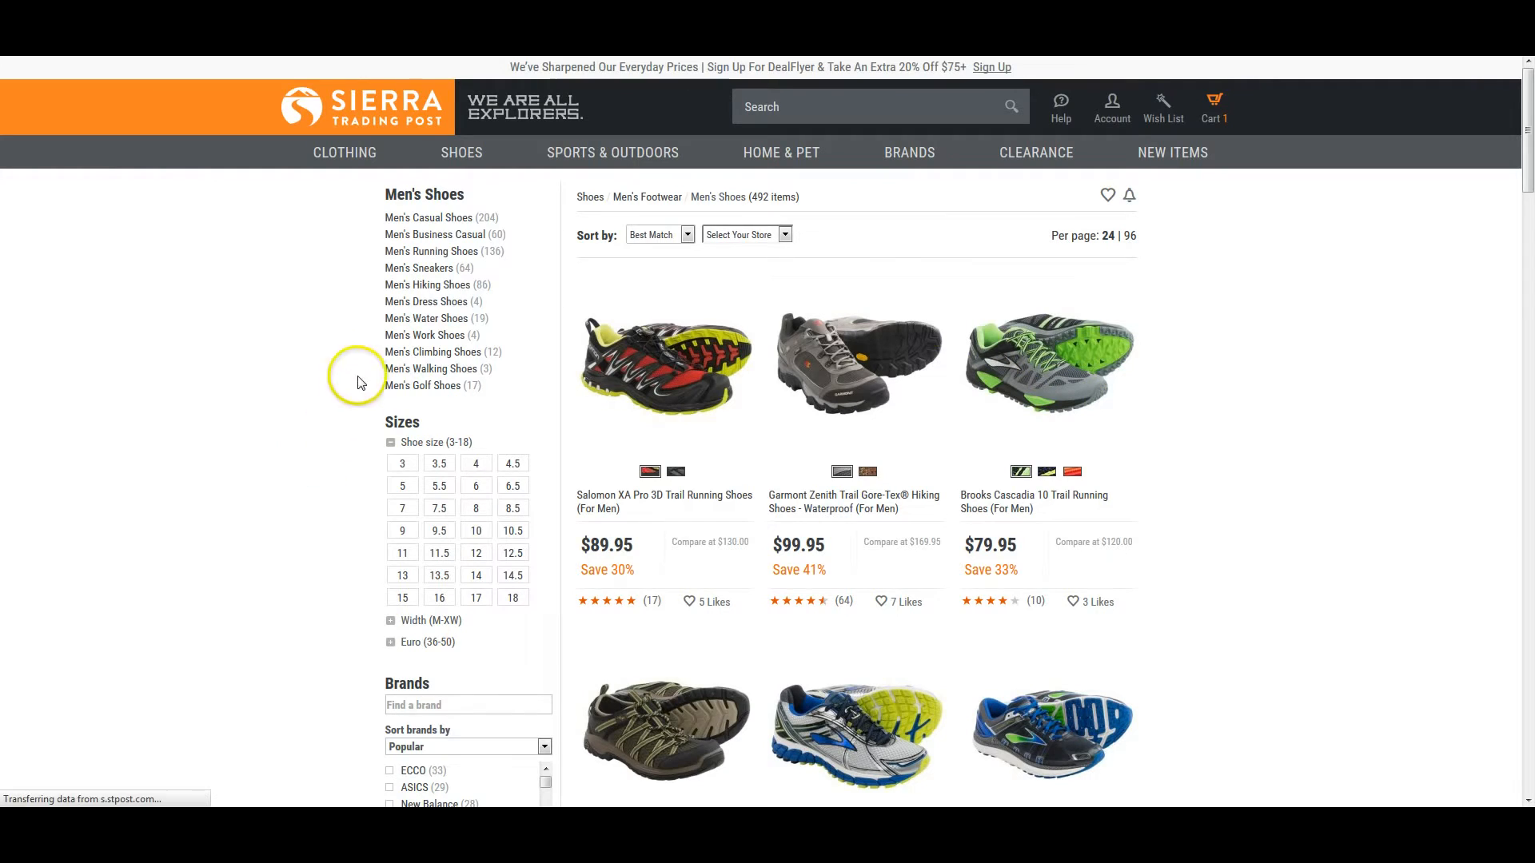
pyautogui.moveTo(361, 382)
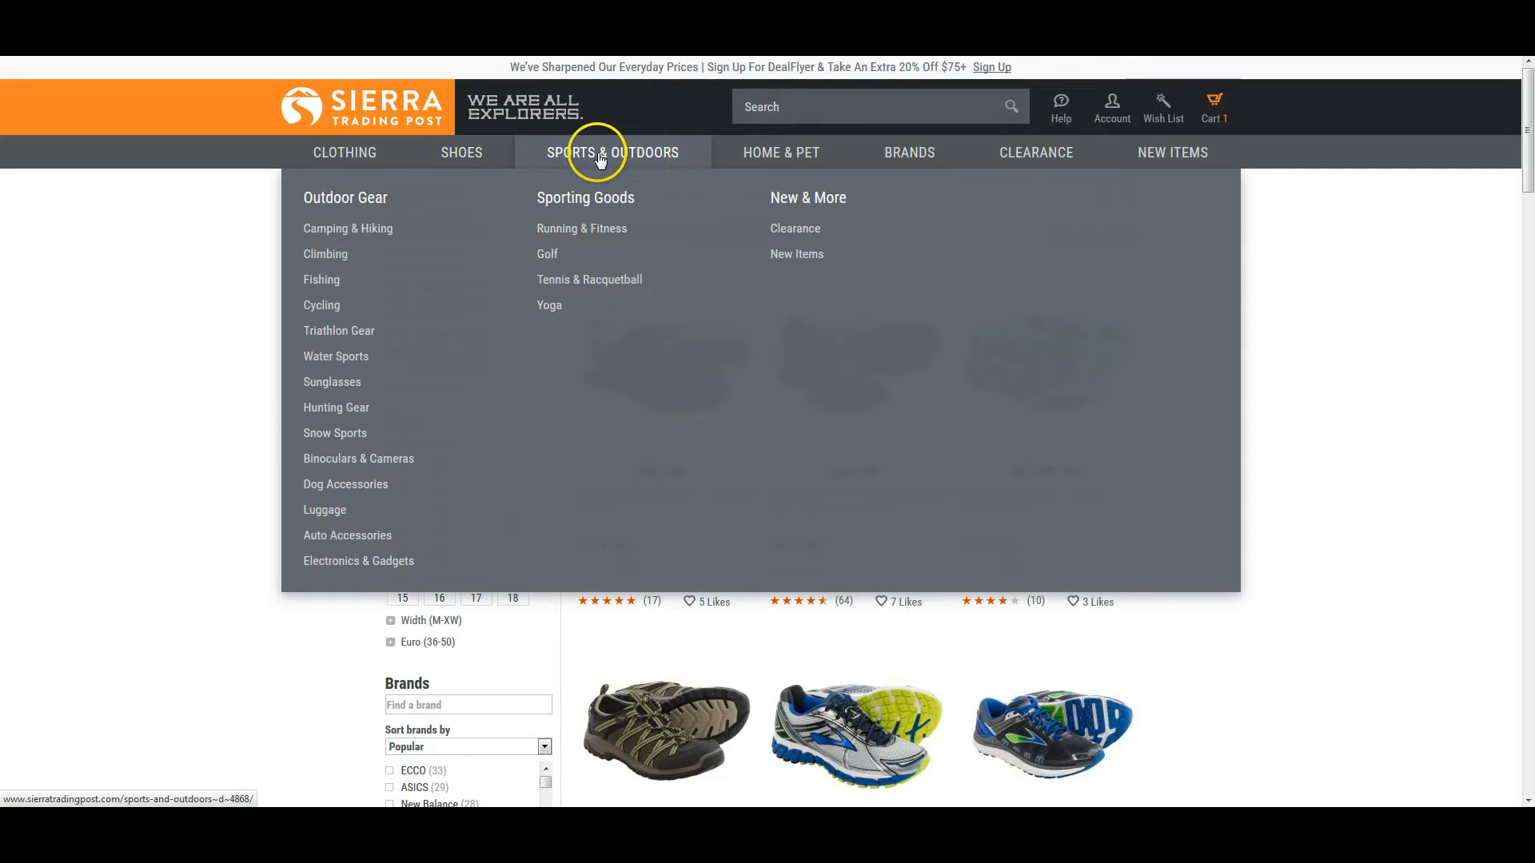
pyautogui.moveTo(547, 254)
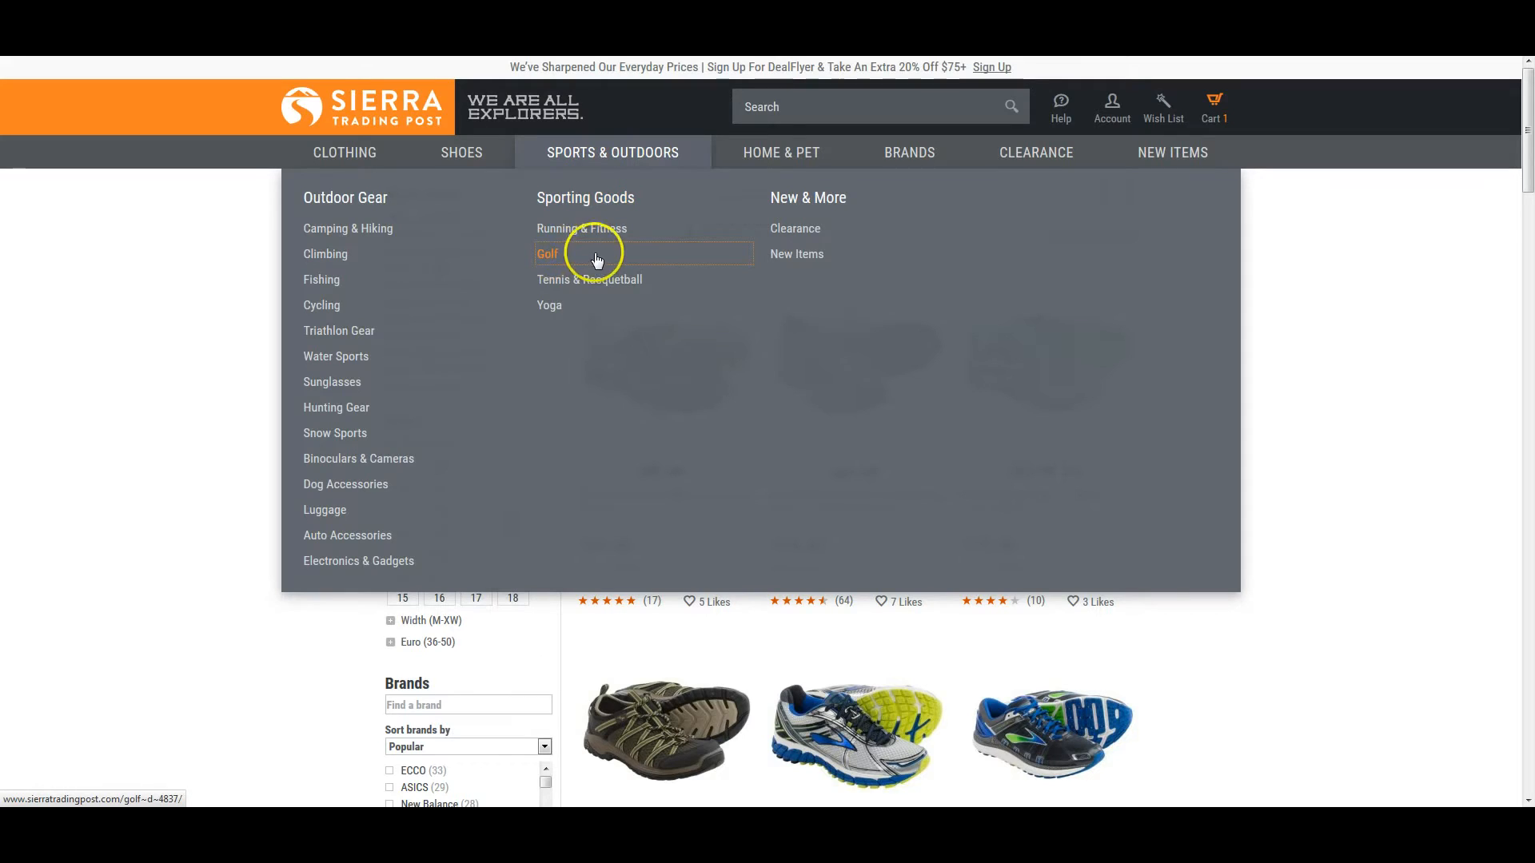
# Step: Open the Golf category under Sporting Goods on Sierra Trading Post
pyautogui.click(548, 254)
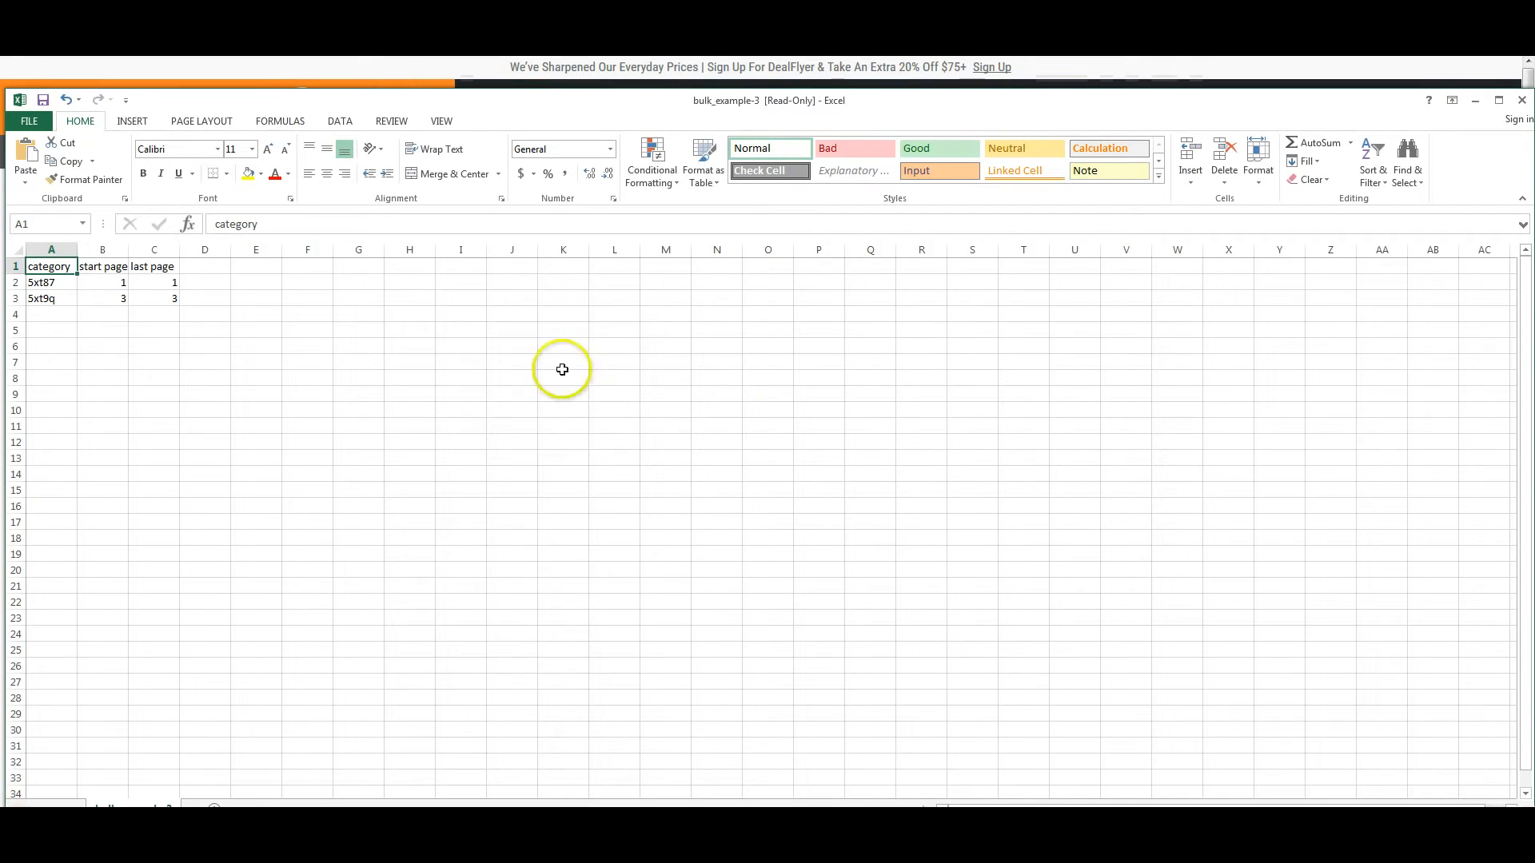
# Step: Paste the Golf category URL into the first category row of the sheet
pyautogui.click(49, 282)
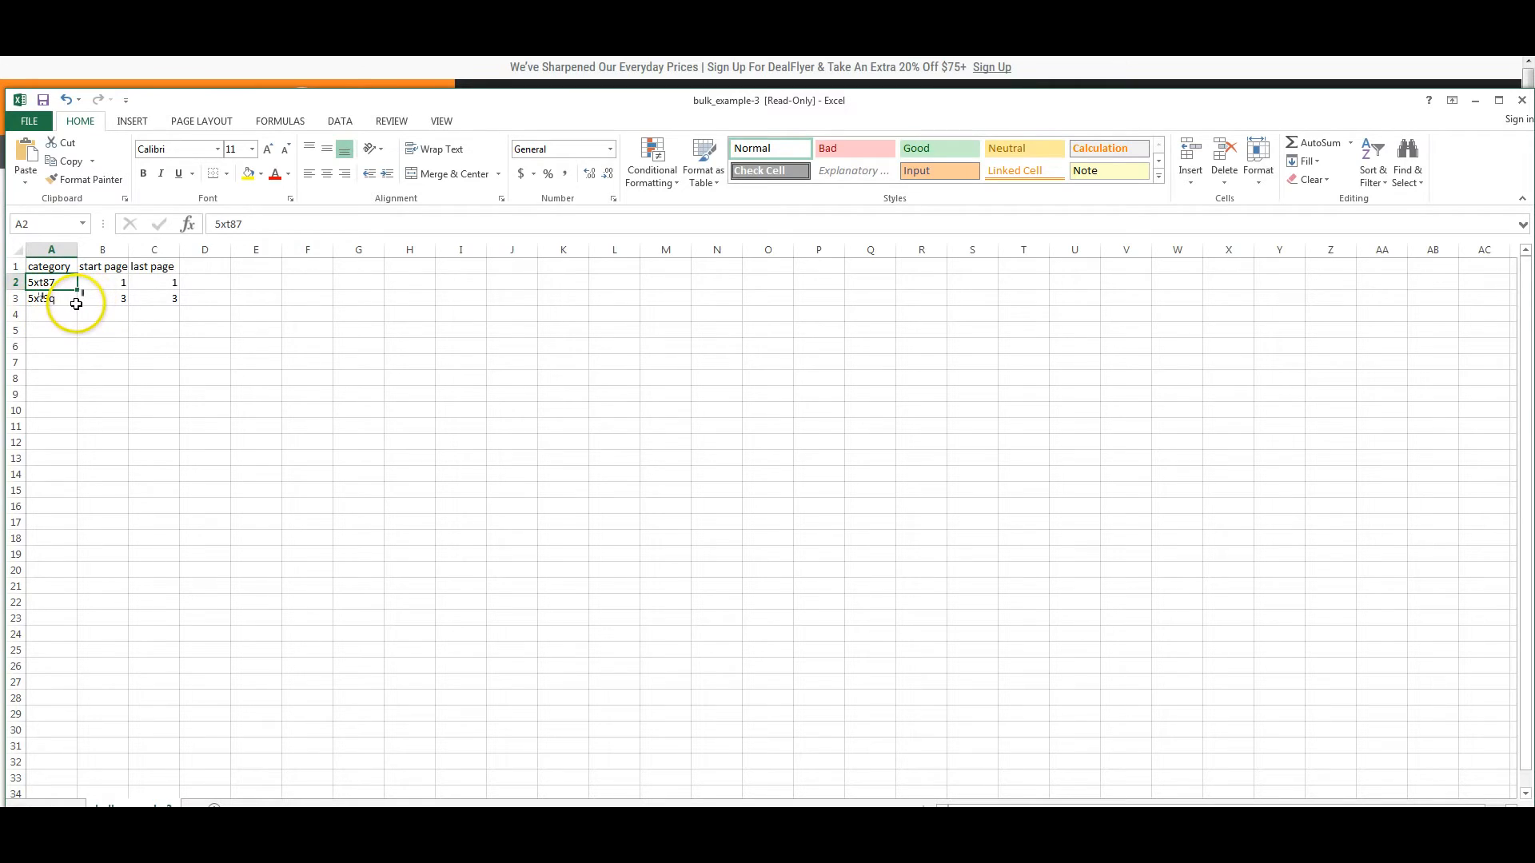
pyautogui.press('ctrl+v')
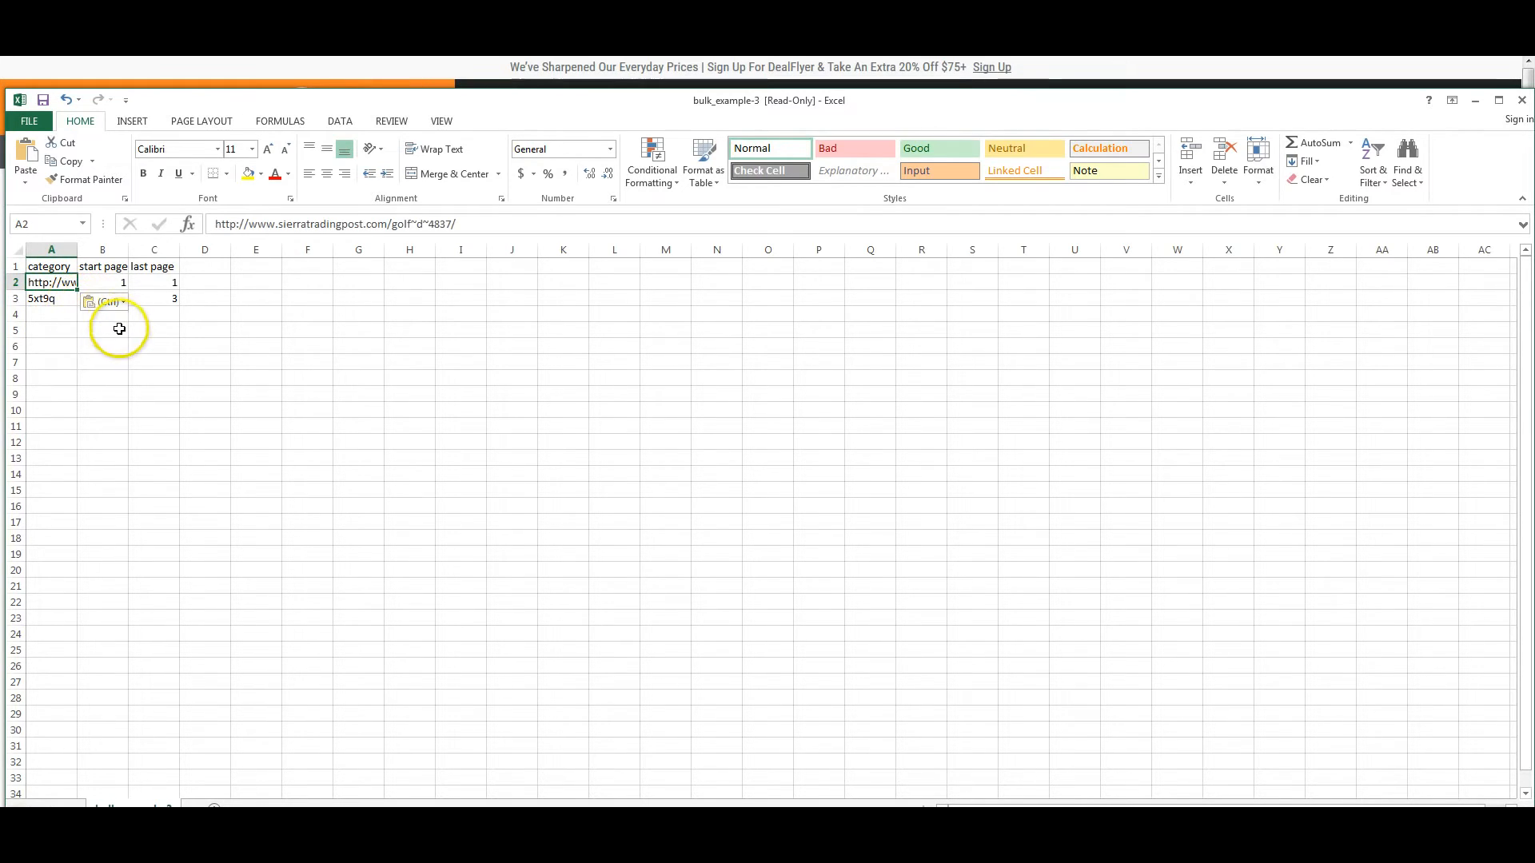
pyautogui.moveTo(219, 349)
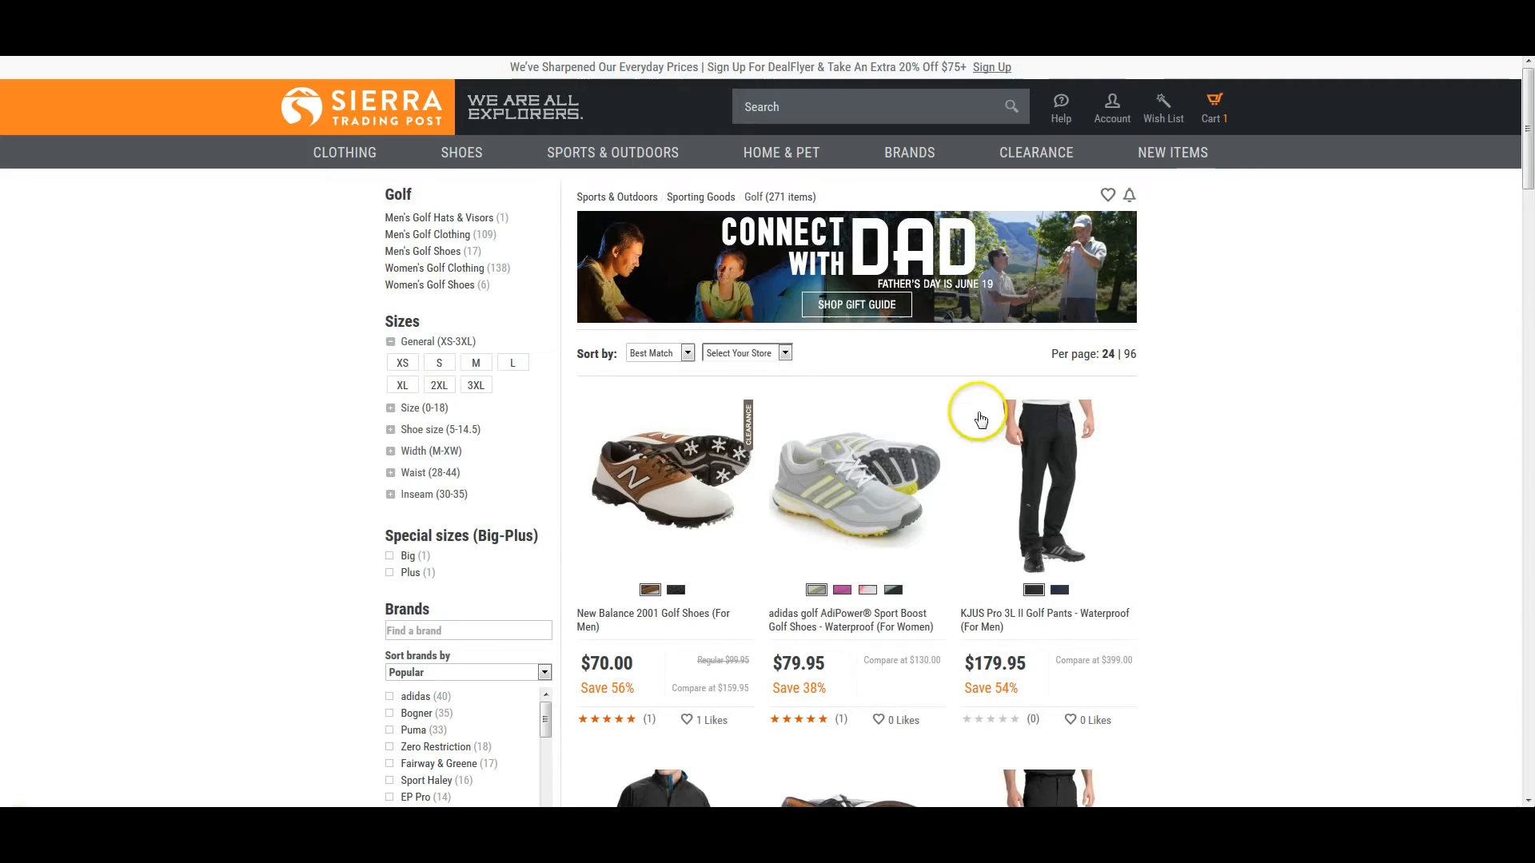
pyautogui.moveTo(275, 239)
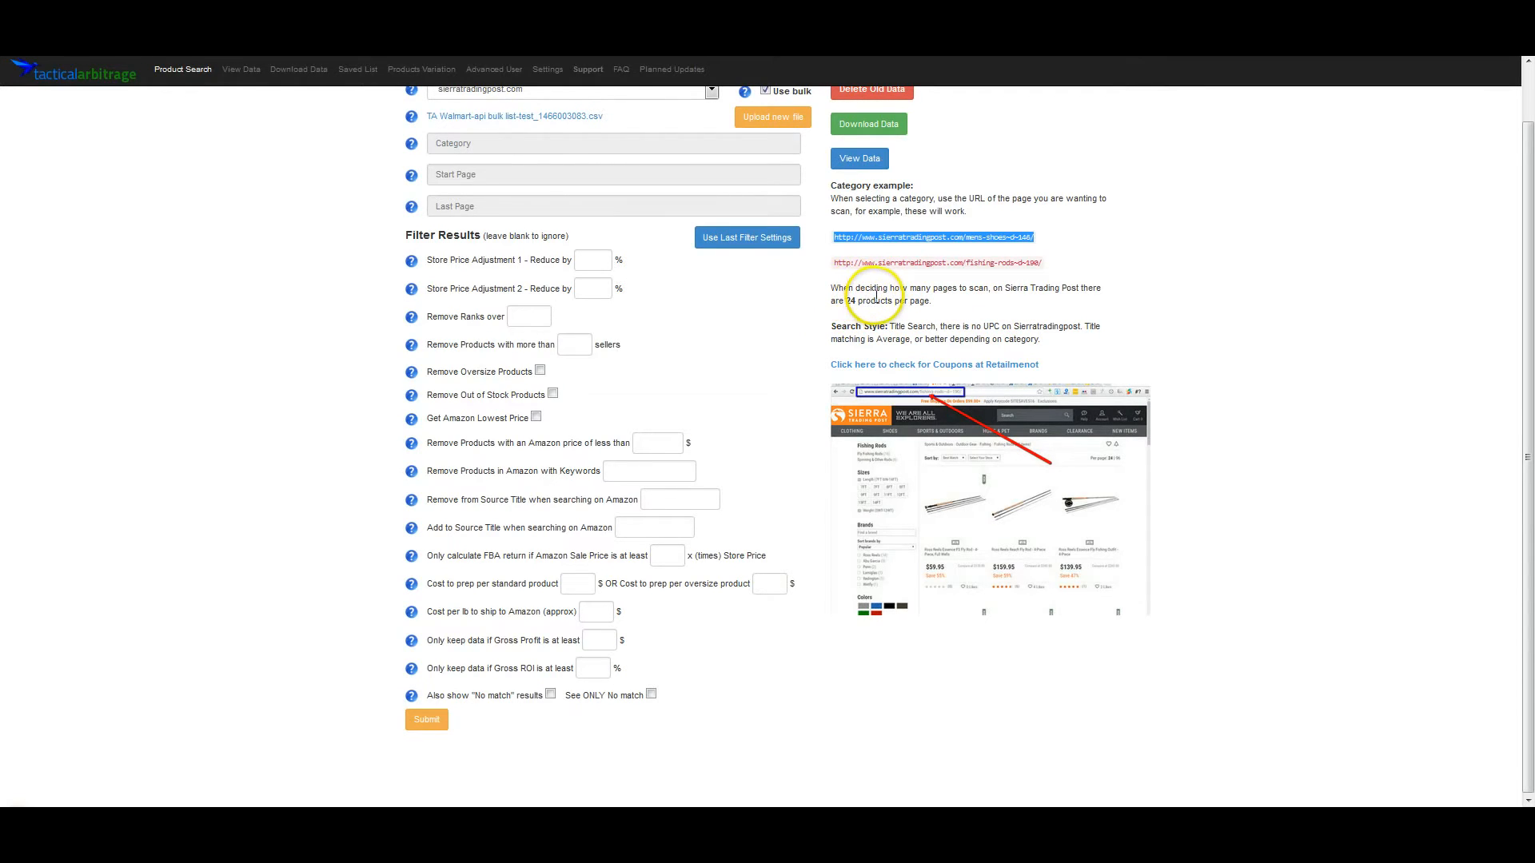
pyautogui.moveTo(862, 295)
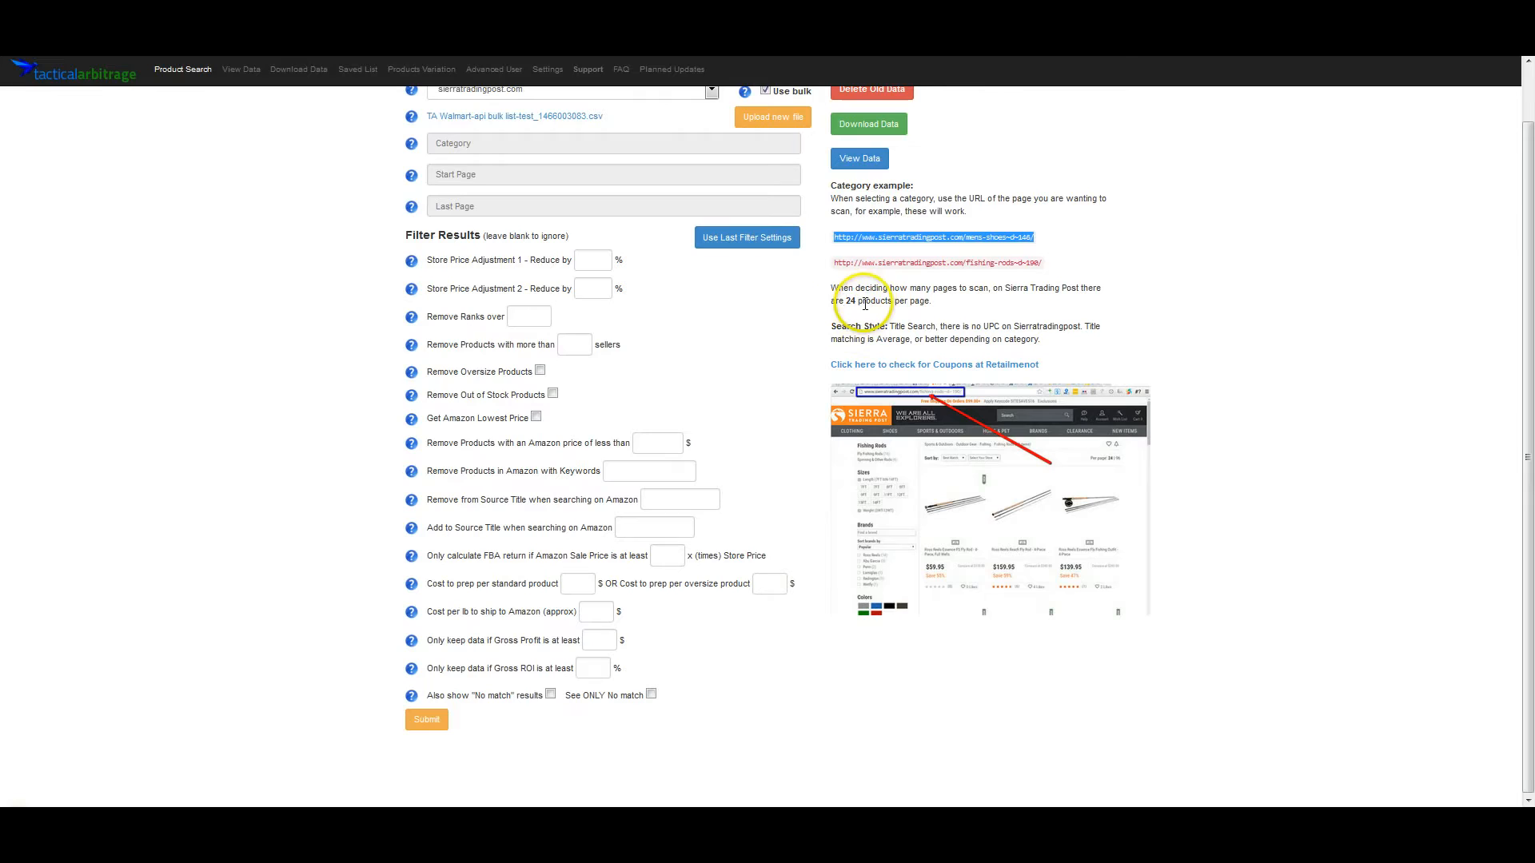
pyautogui.moveTo(852, 311)
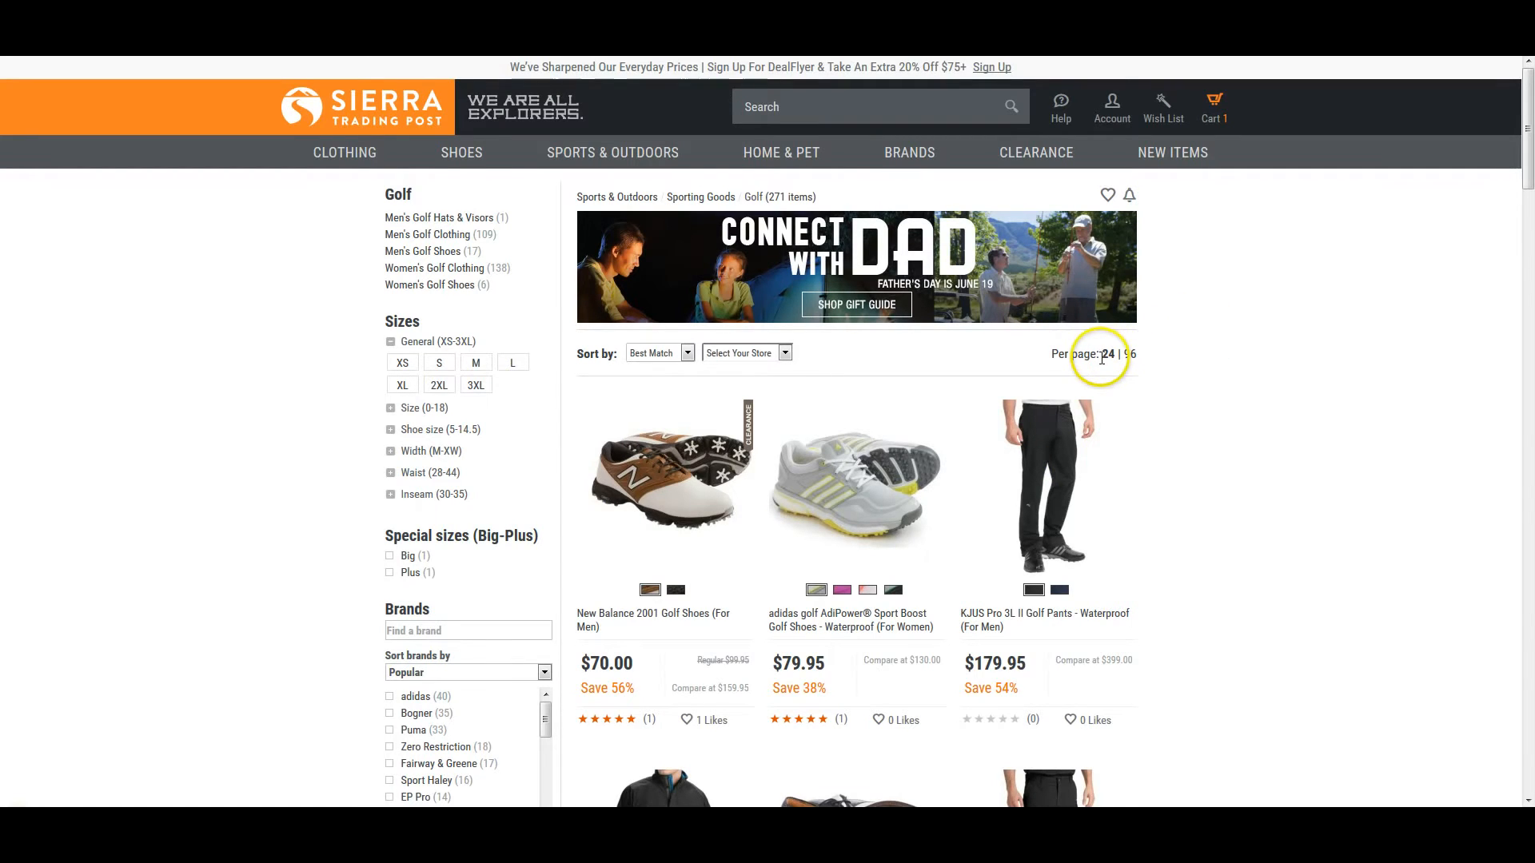
pyautogui.scroll(-3)
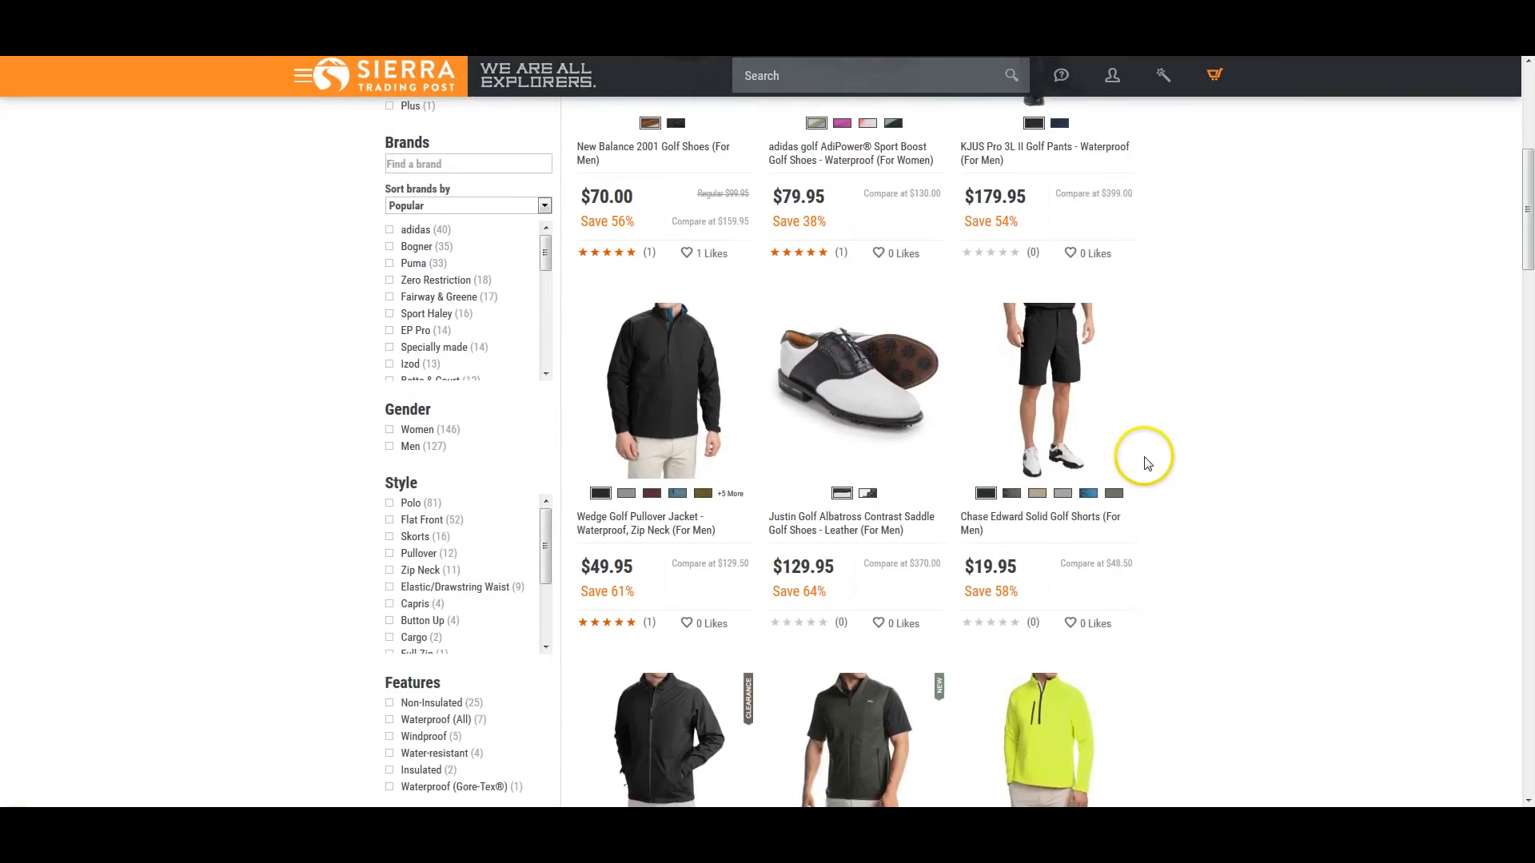
pyautogui.scroll(-3)
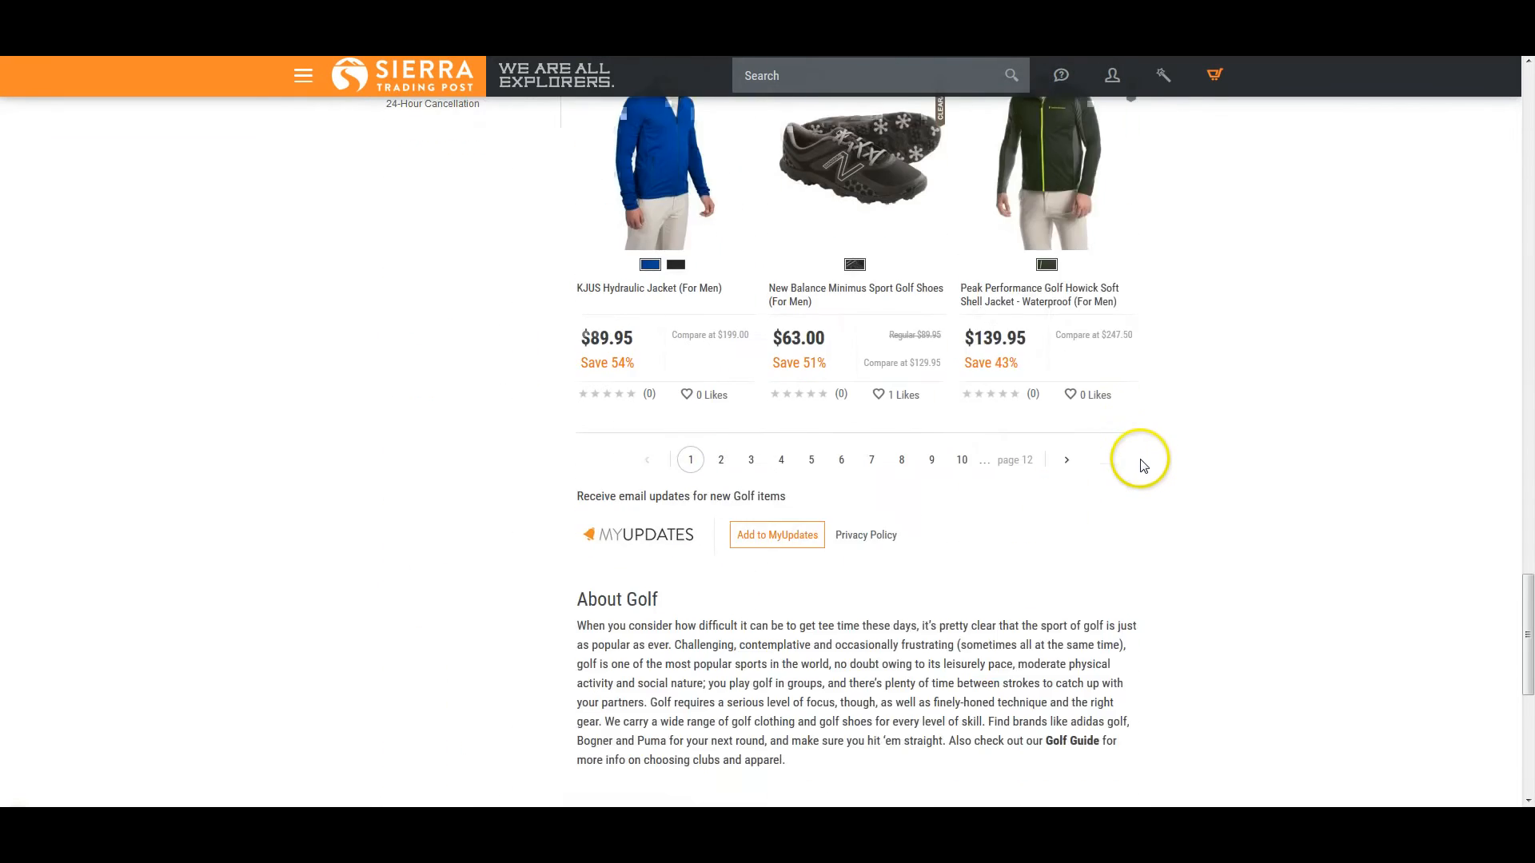
pyautogui.scroll(-3)
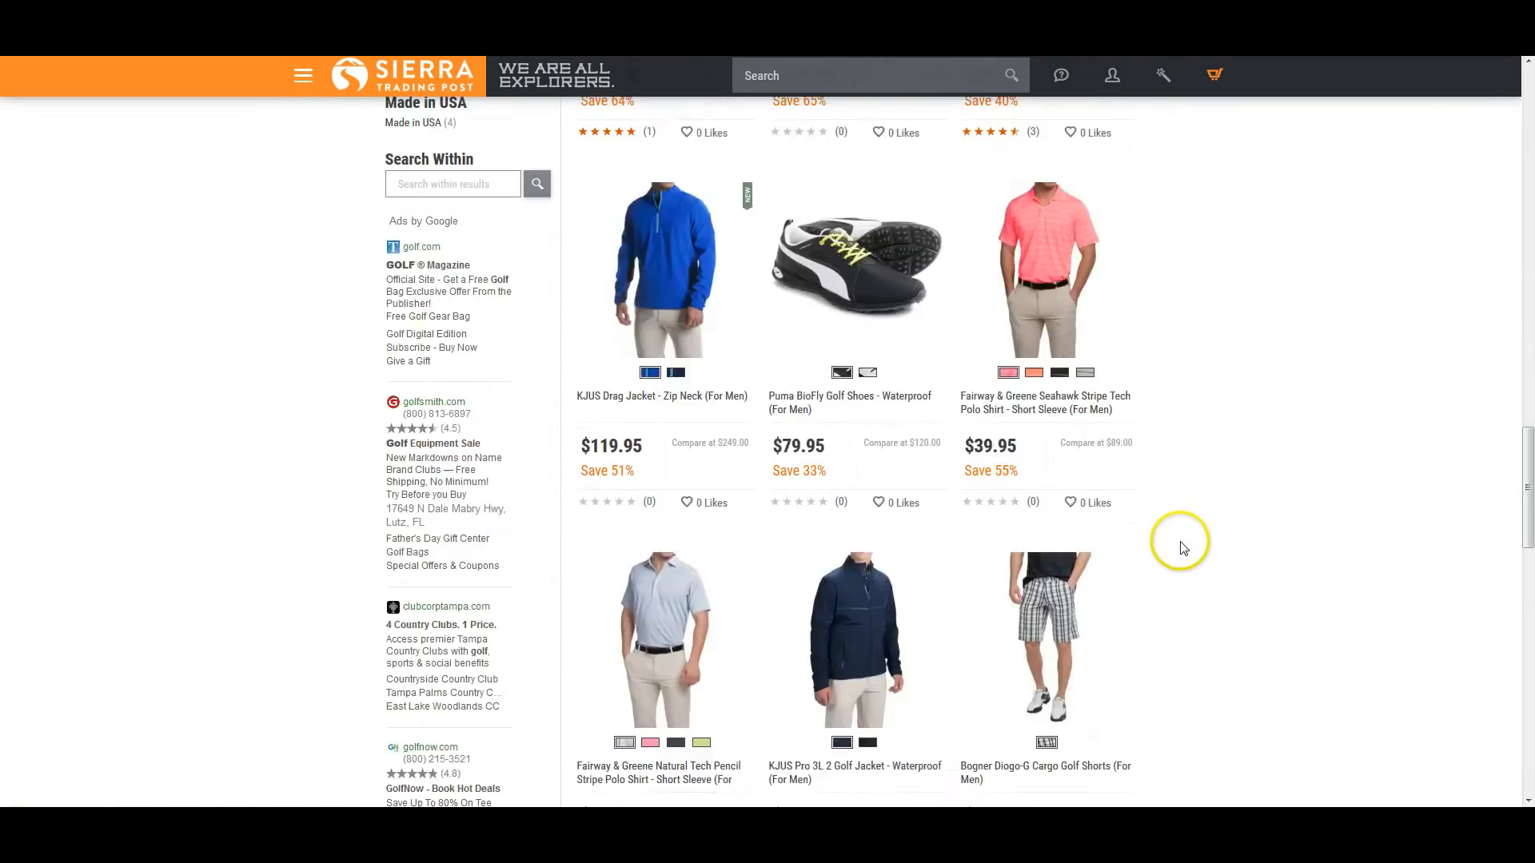
pyautogui.scroll(-3)
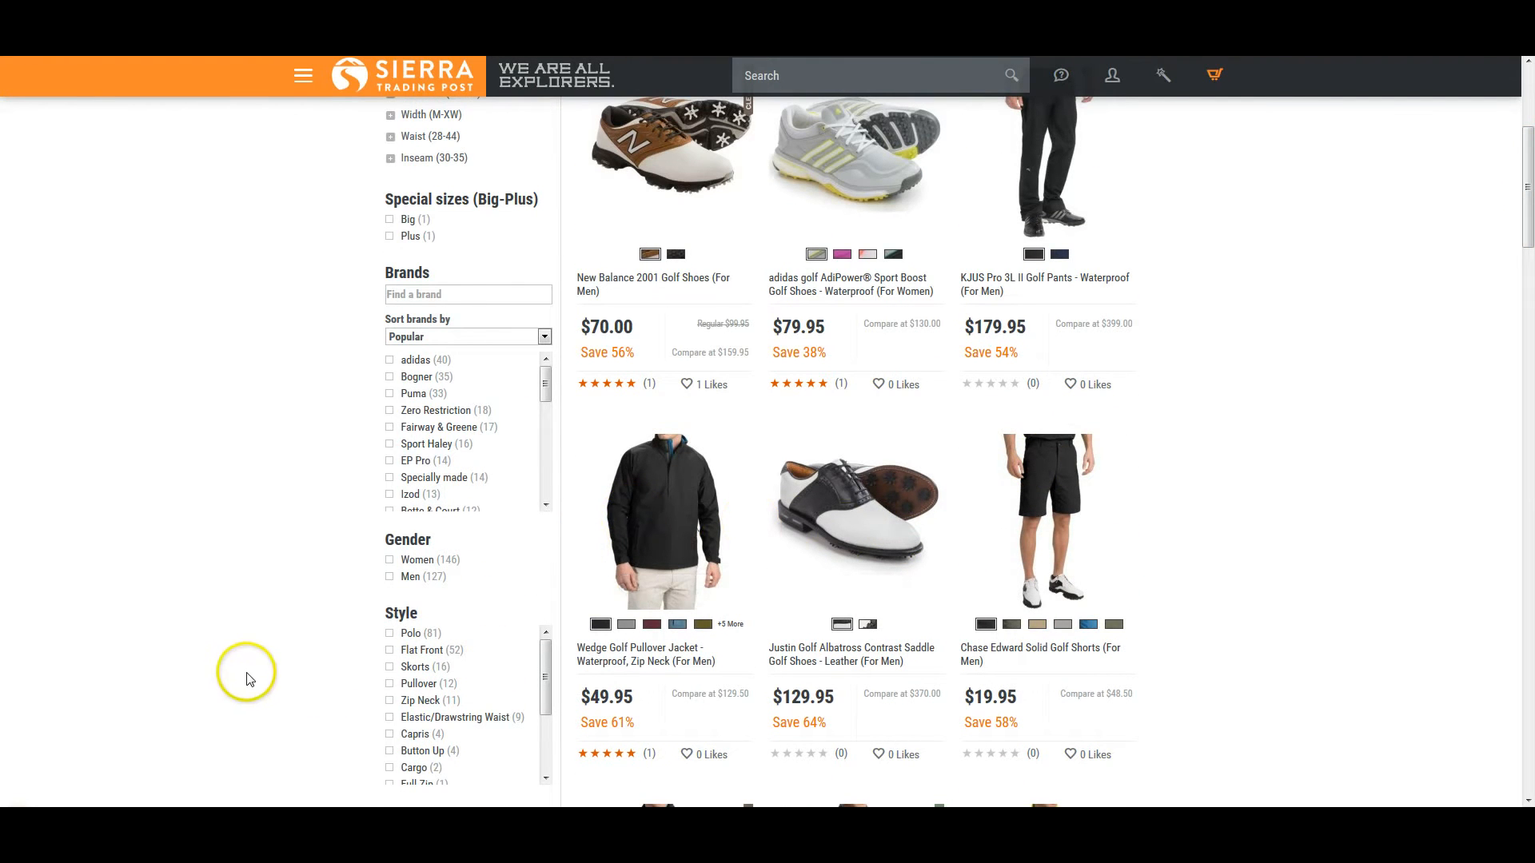
# Step: Launch Calculator and work out 271 golf items divided by 24 per page
pyautogui.write('ca')
pyautogui.write('271 / 24')
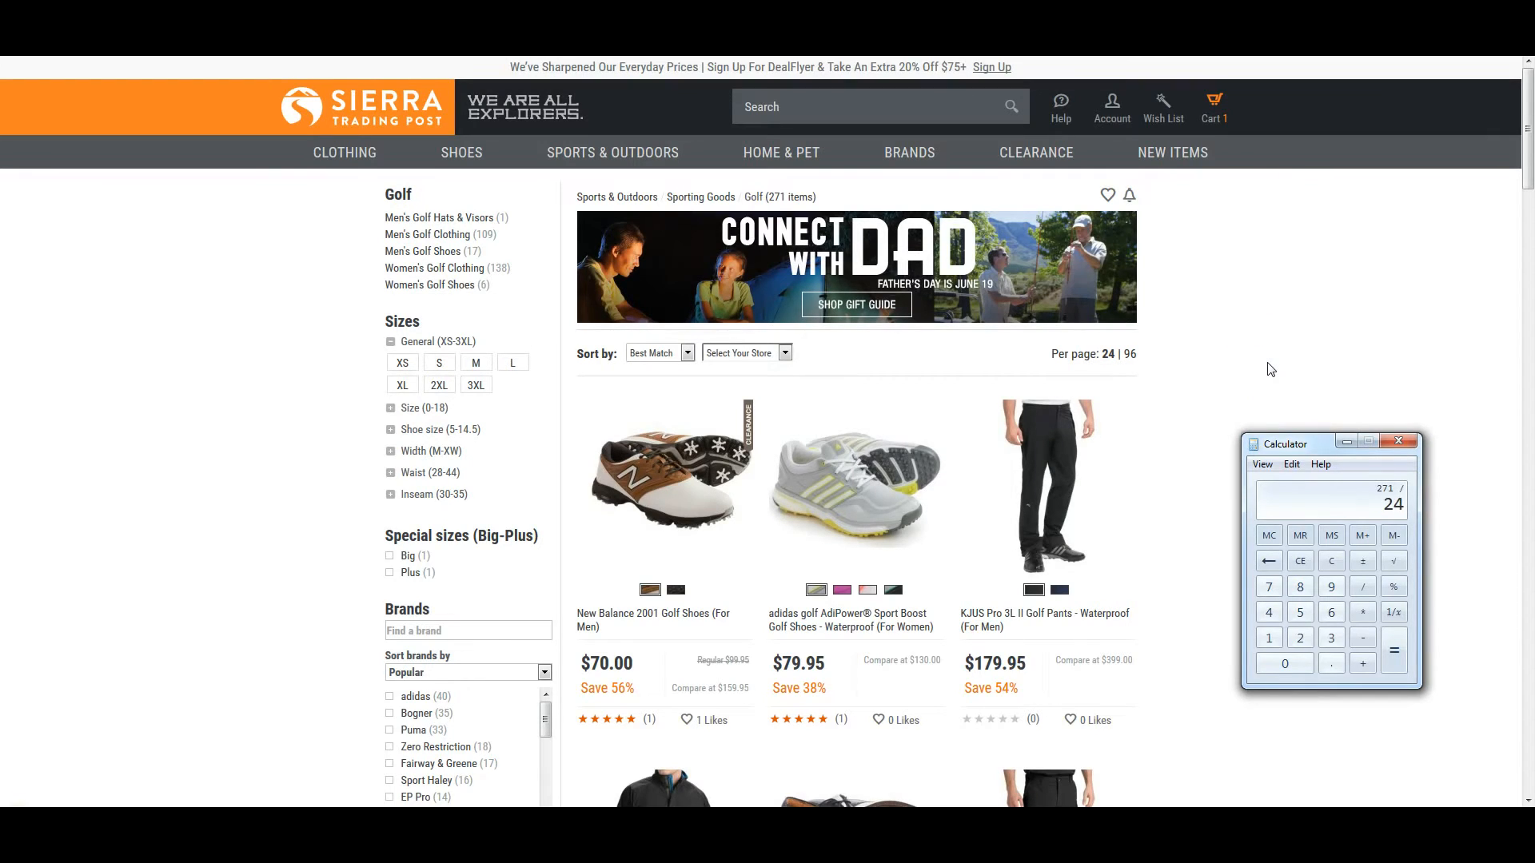
pyautogui.click(1393, 650)
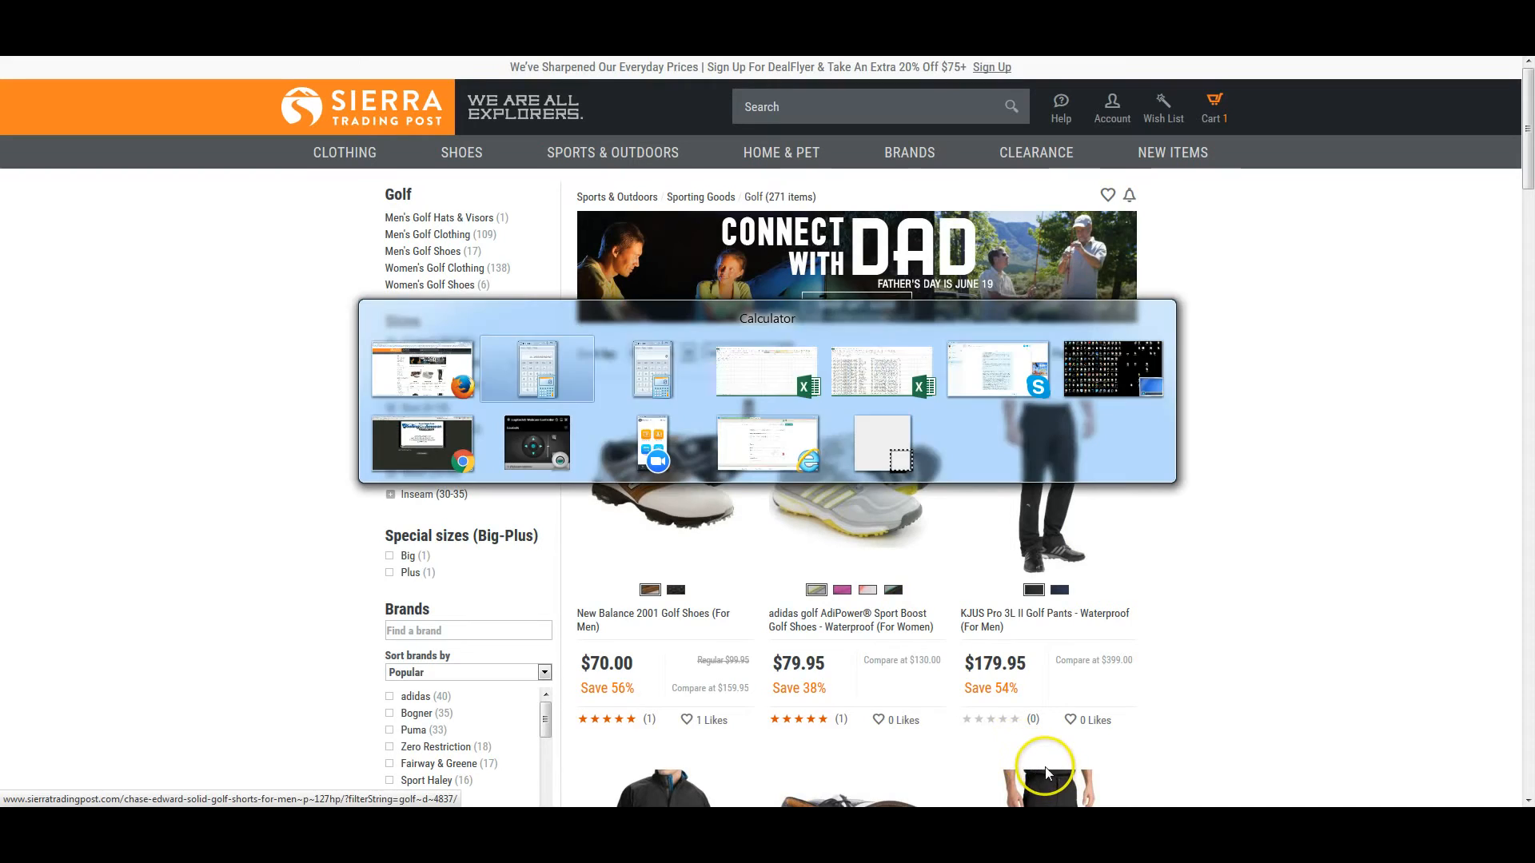
# Step: Switch back to the bulk spreadsheet and select the leftover example row 3
pyautogui.click(537, 367)
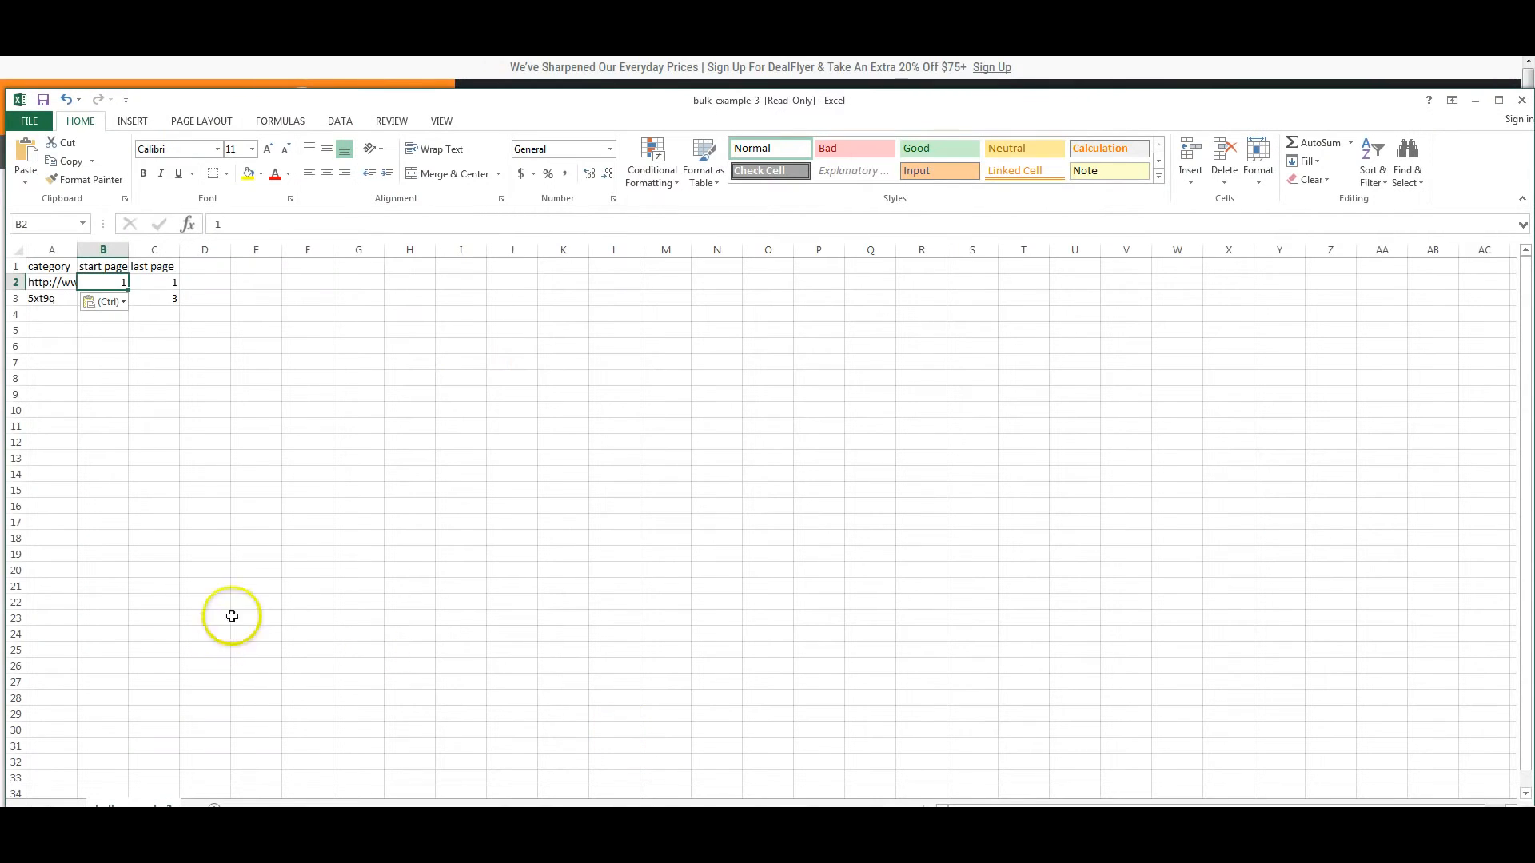
pyautogui.moveTo(104, 283)
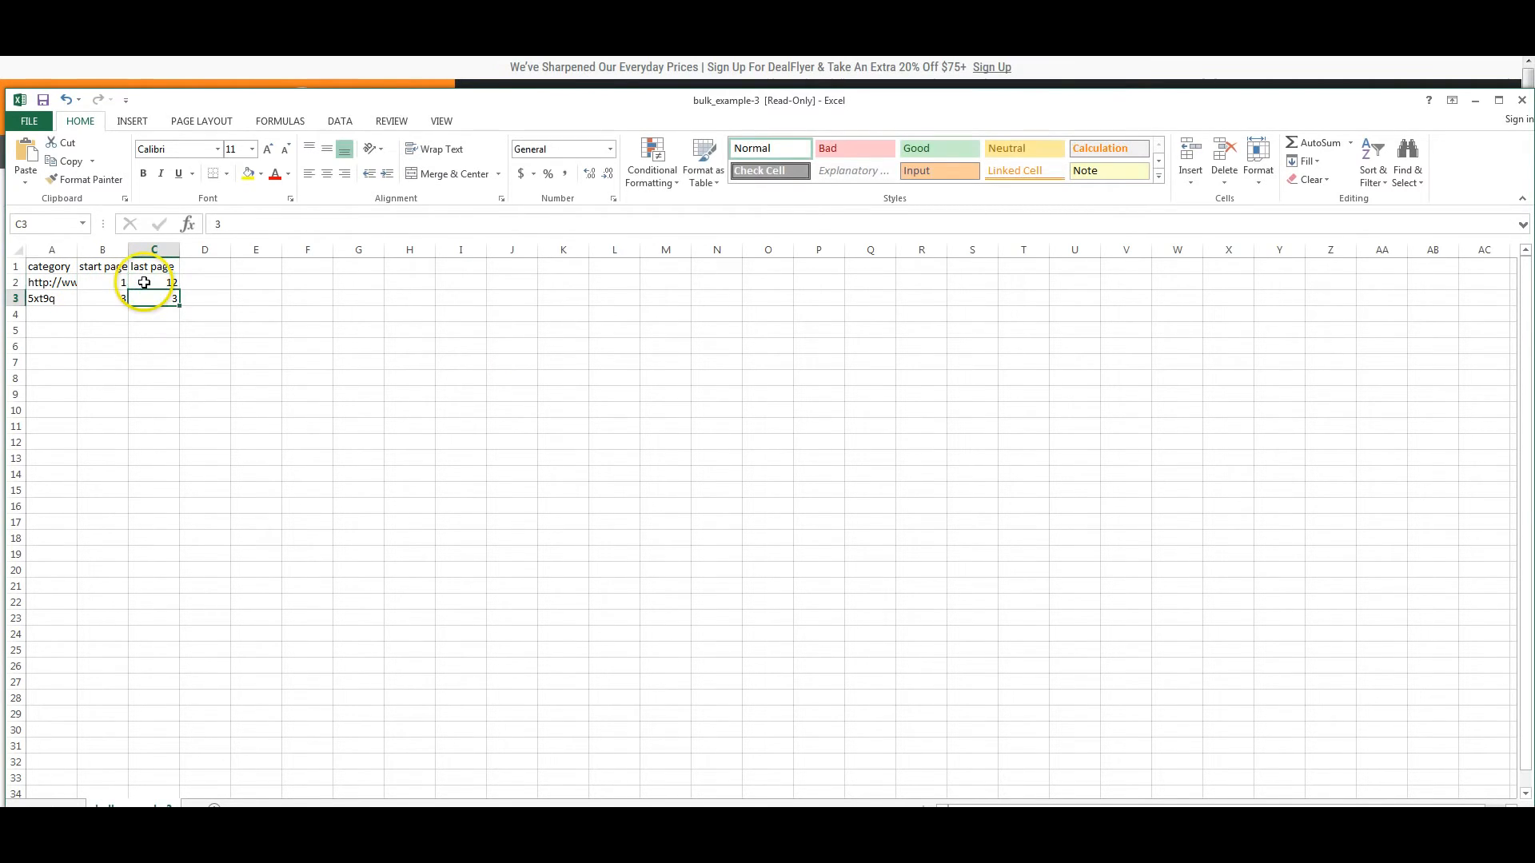
pyautogui.moveTo(206, 410)
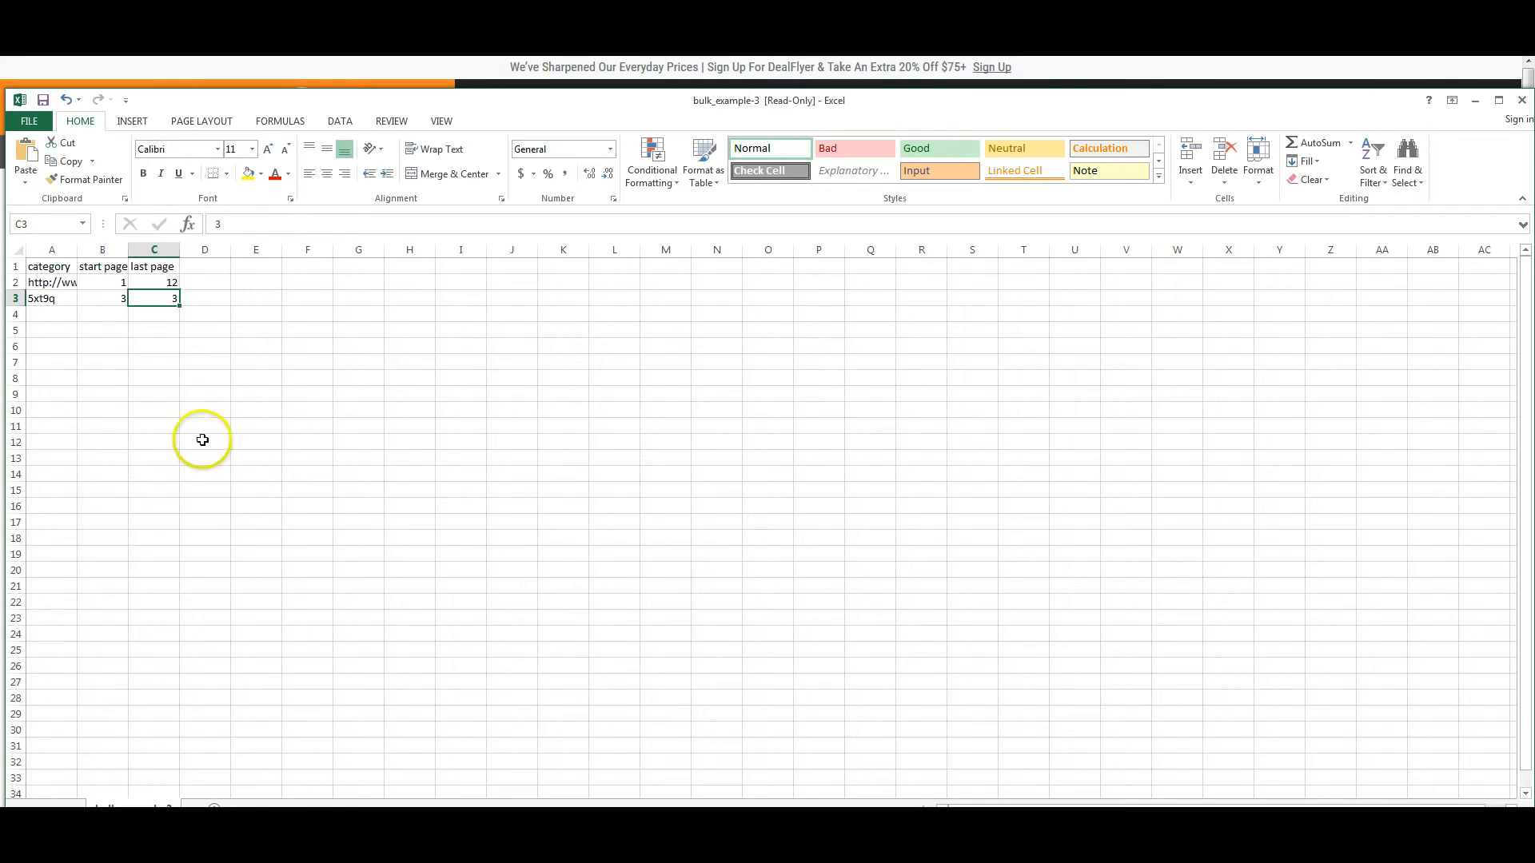
pyautogui.click(14, 299)
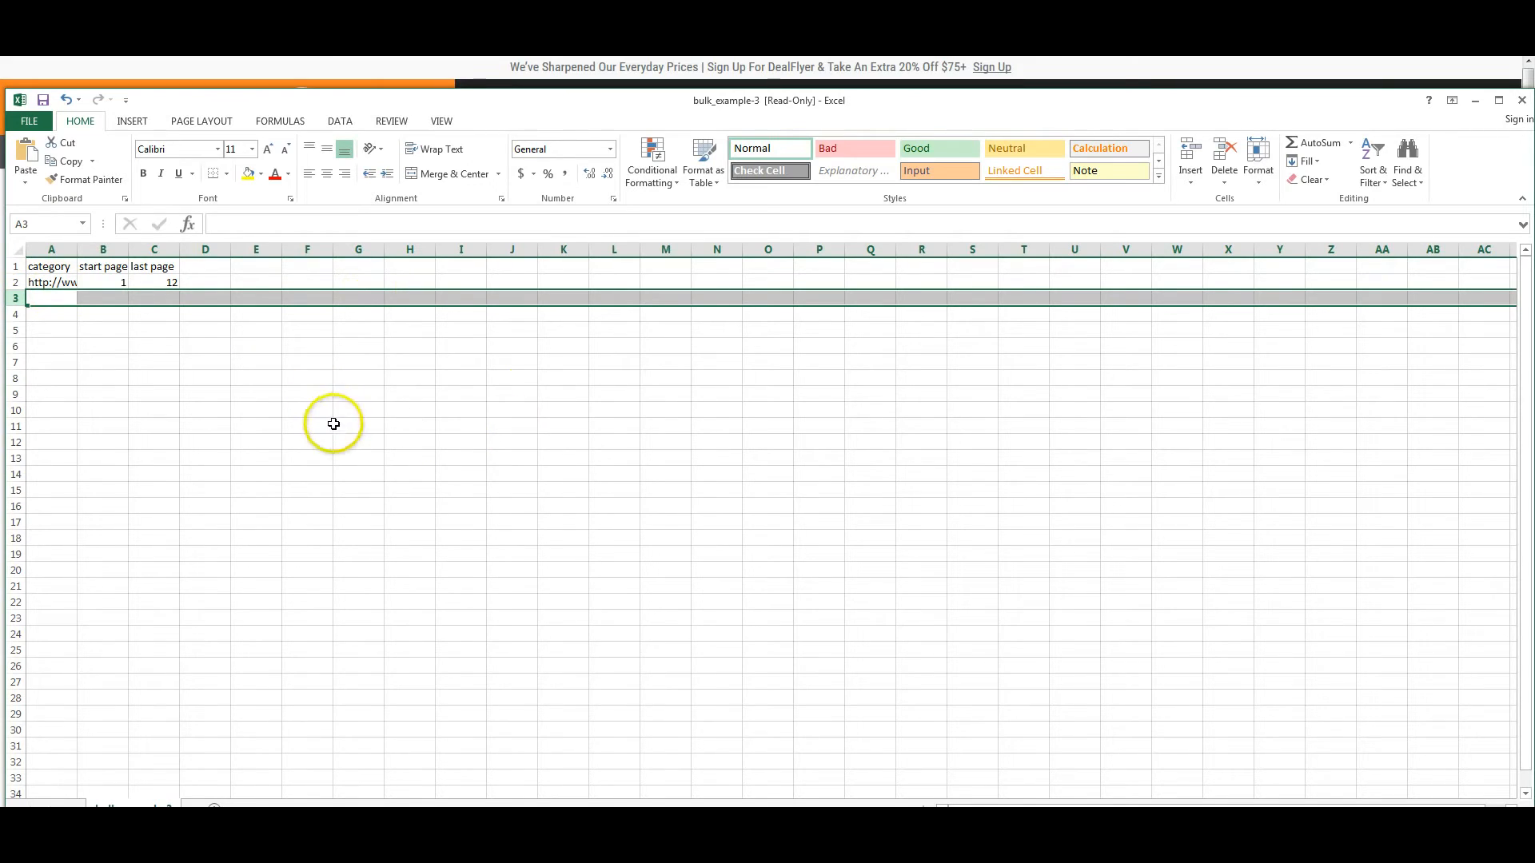
pyautogui.moveTo(1093, 80)
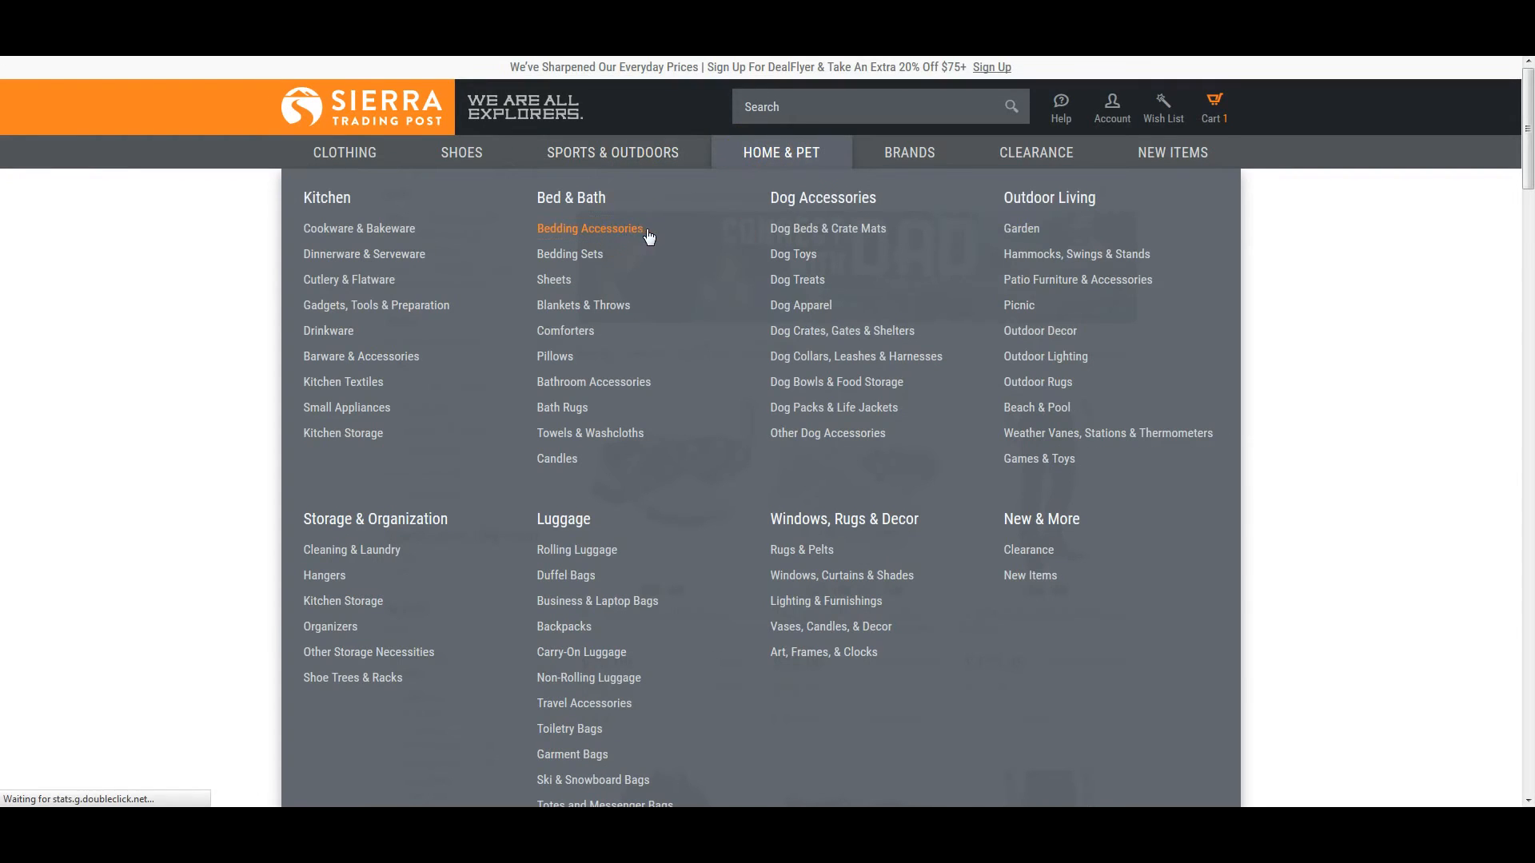
# Step: Open the Bedding Accessories category (22 items), browse its results, and return to Excel
pyautogui.click(588, 228)
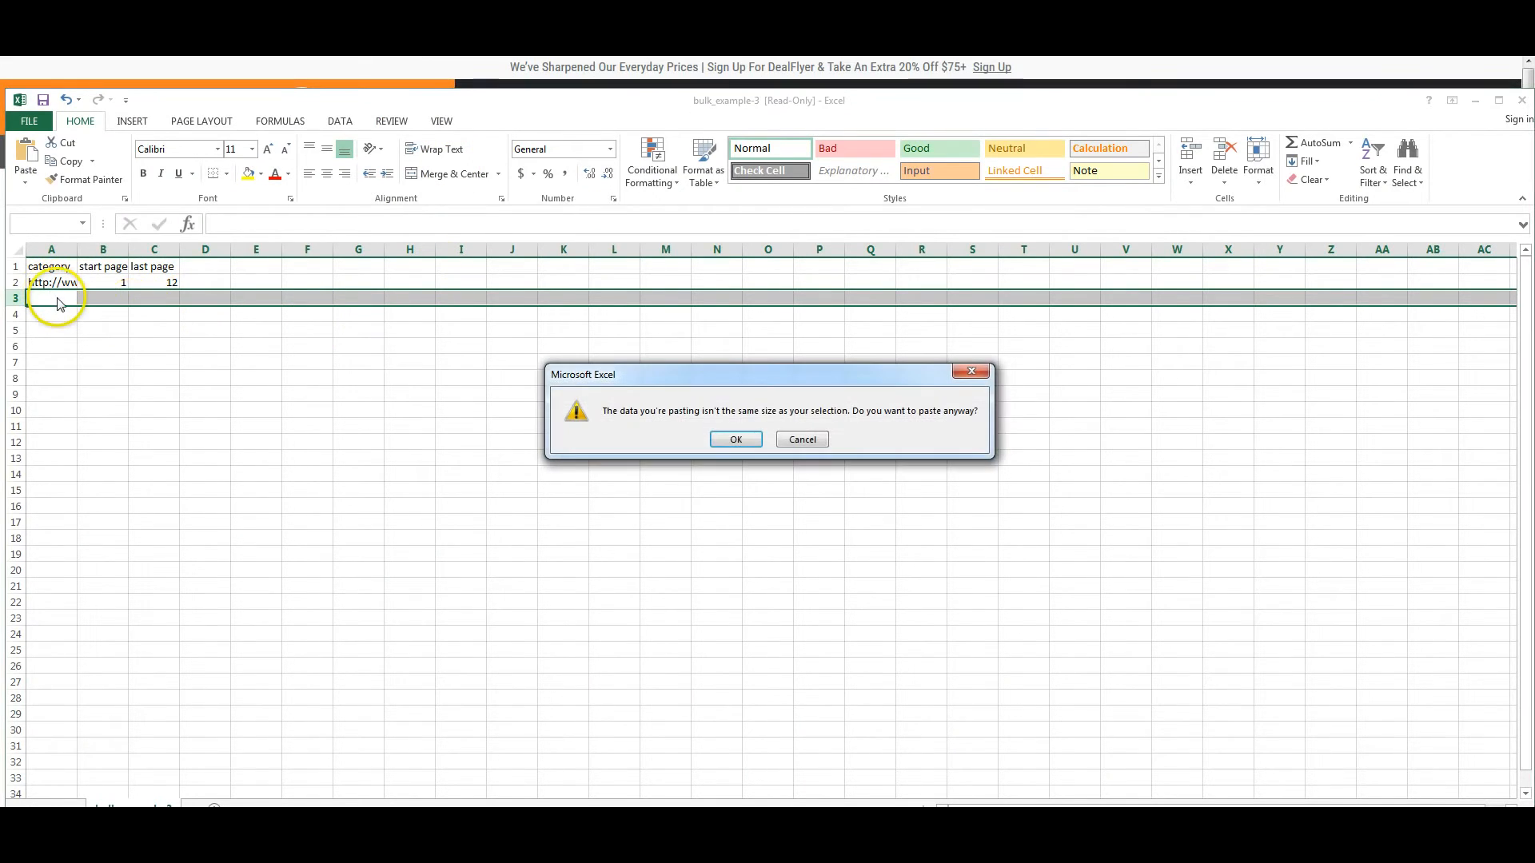
pyautogui.click(801, 439)
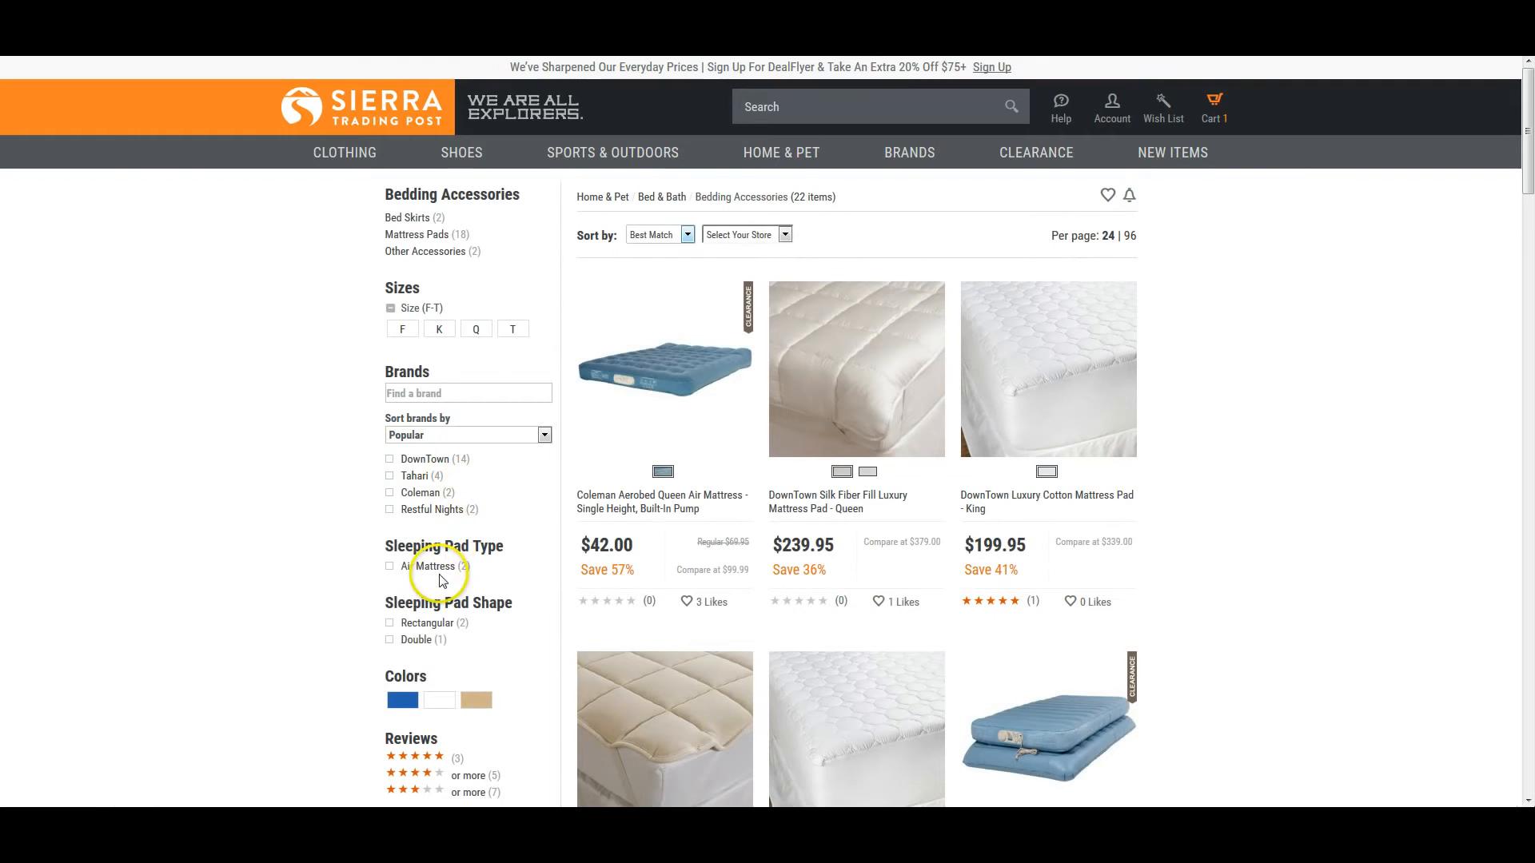
pyautogui.scroll(-3)
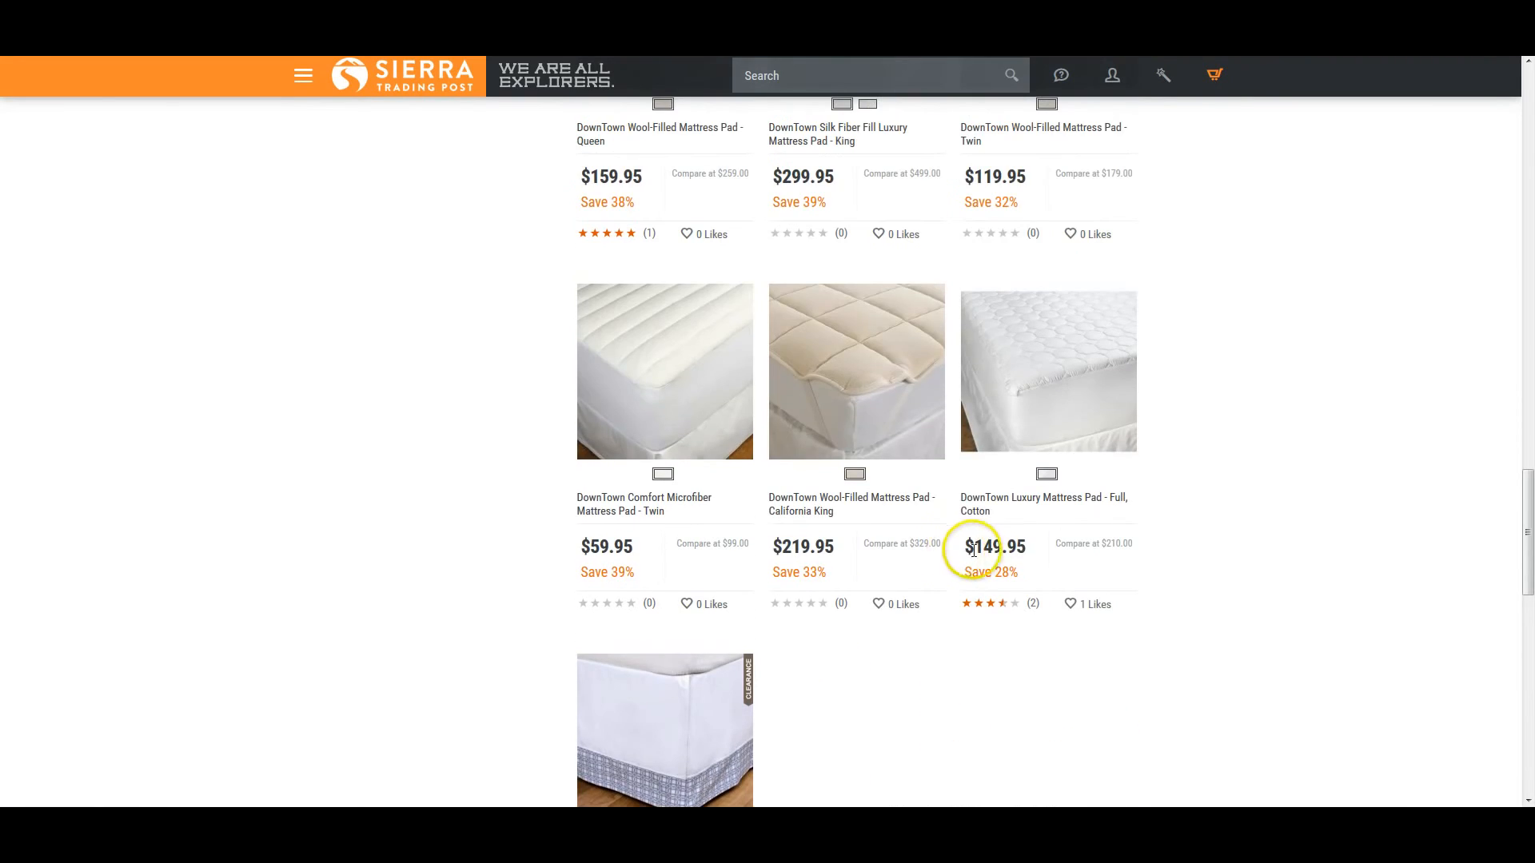
pyautogui.scroll(-3)
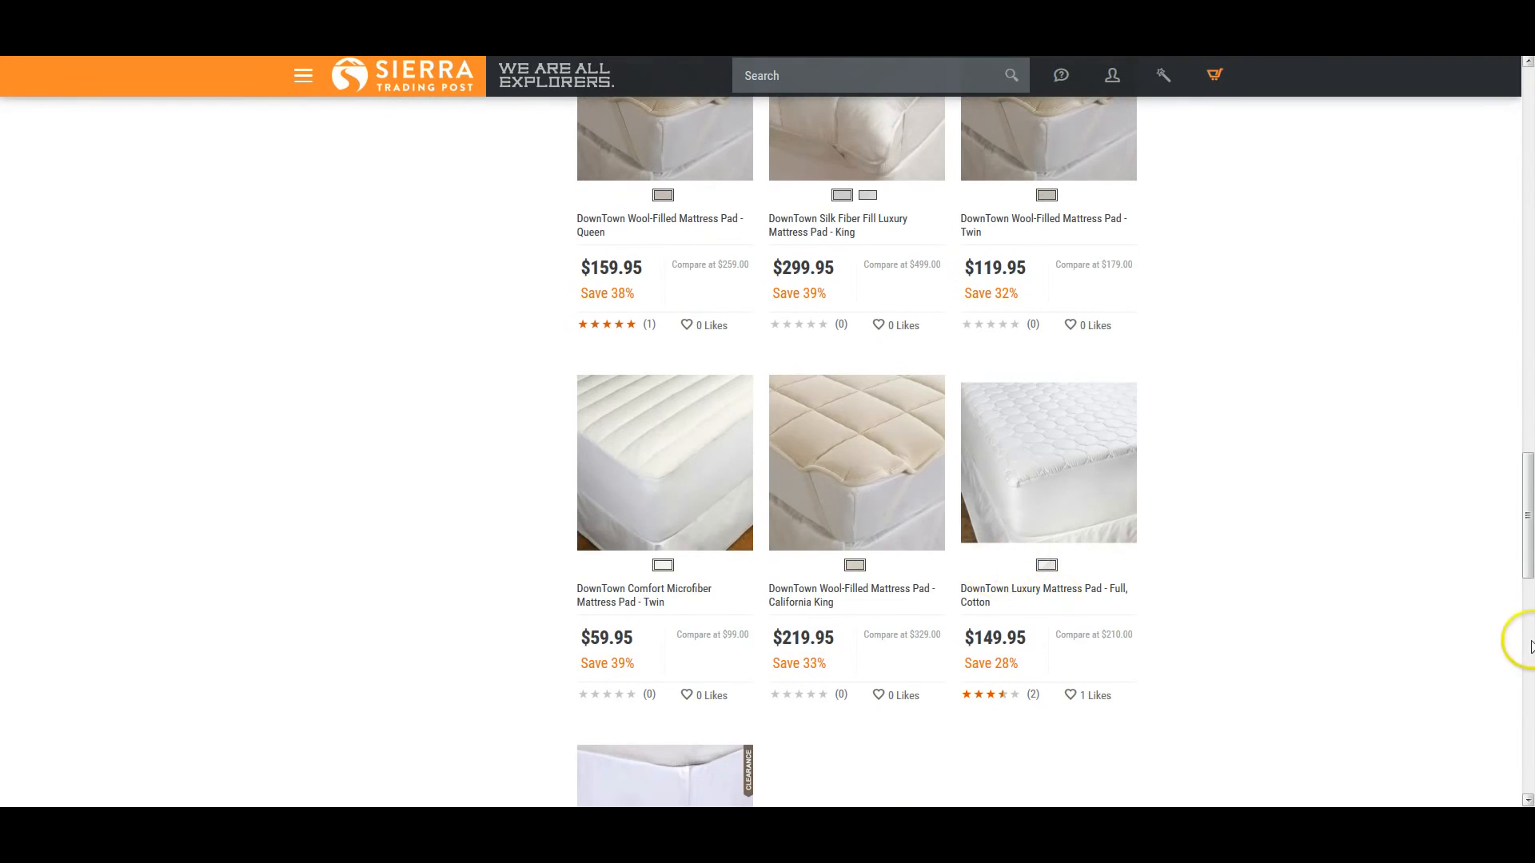
pyautogui.scroll(3)
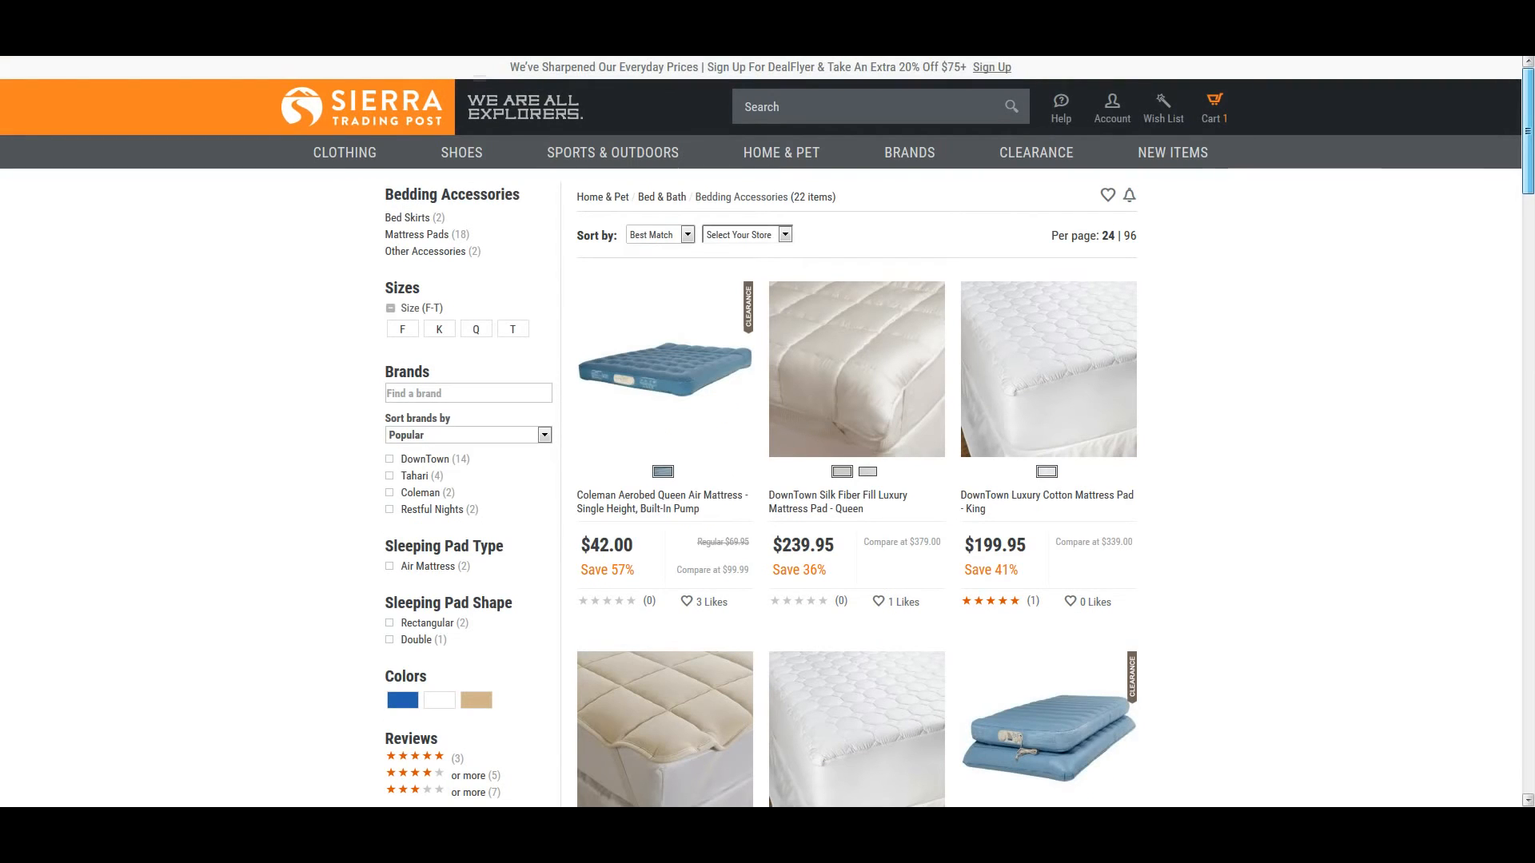
pyautogui.press('alt+tab')
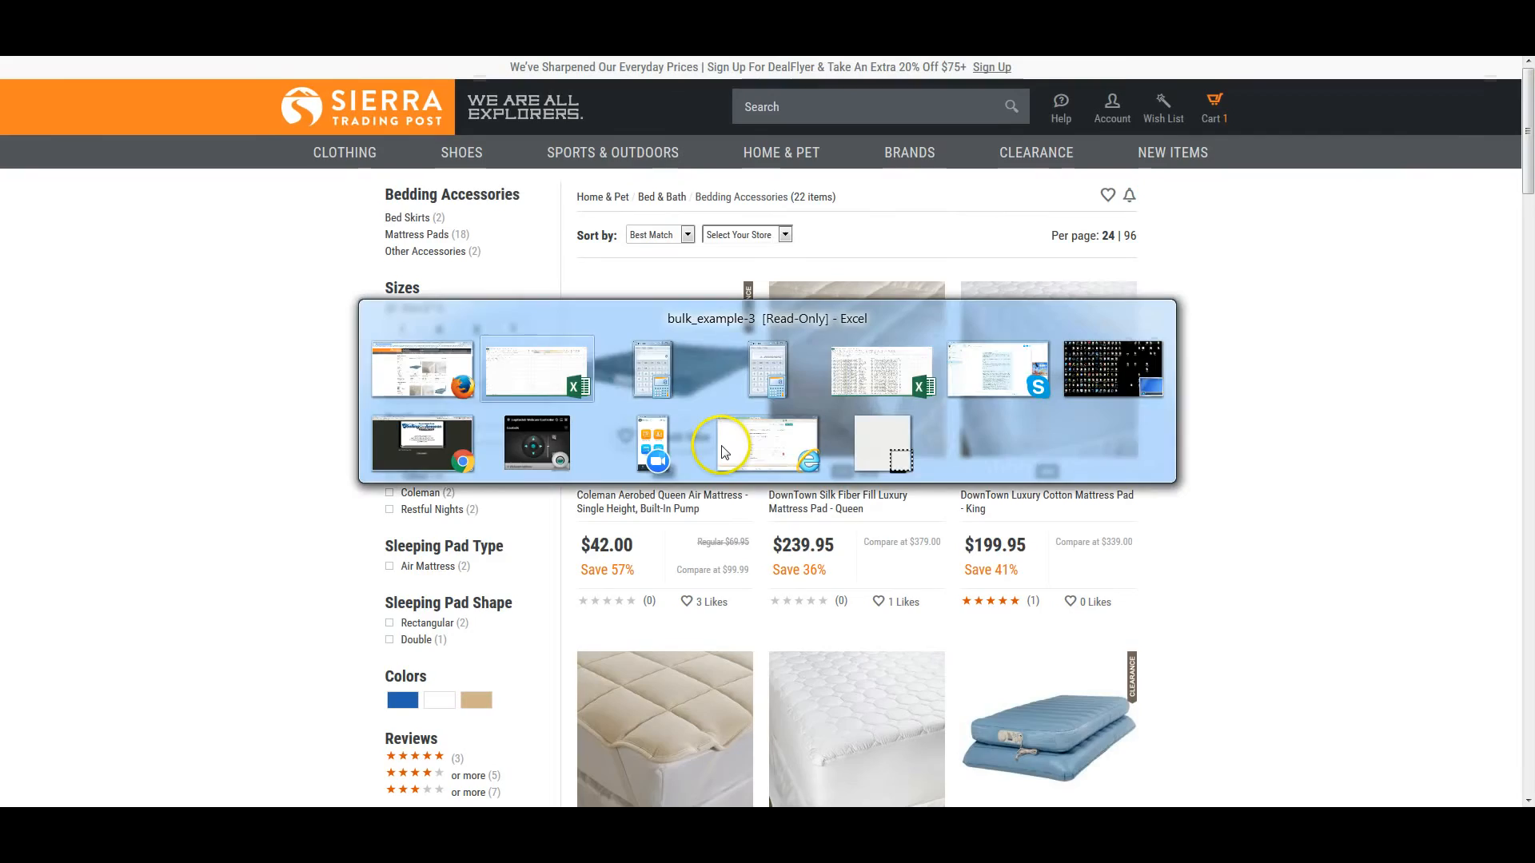
pyautogui.click(536, 370)
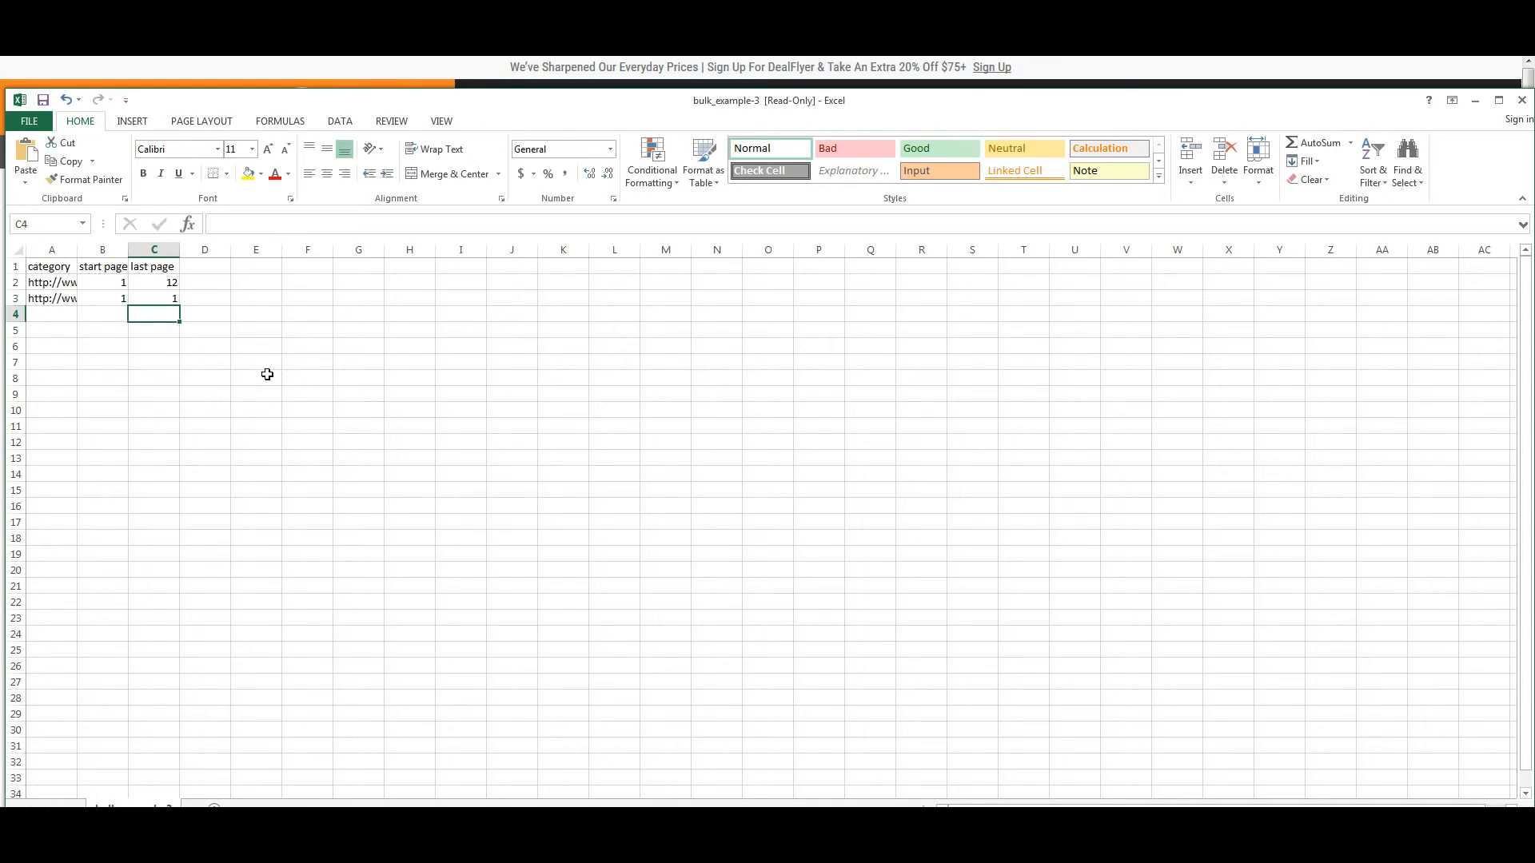
# Step: Move to empty row A4 below the Bedding Accessories row
pyautogui.click(52, 313)
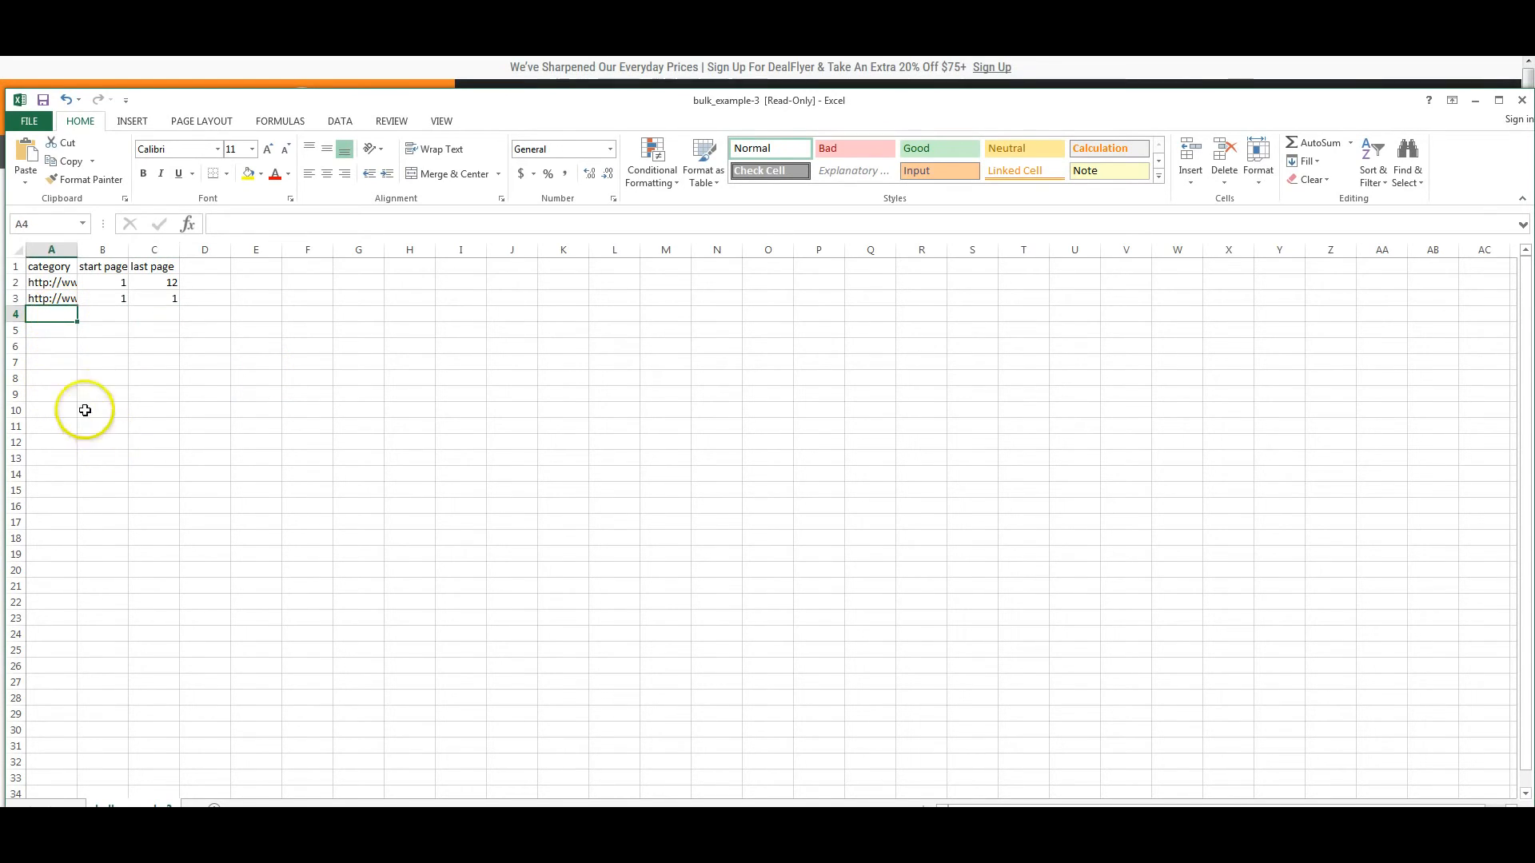
pyautogui.moveTo(184, 435)
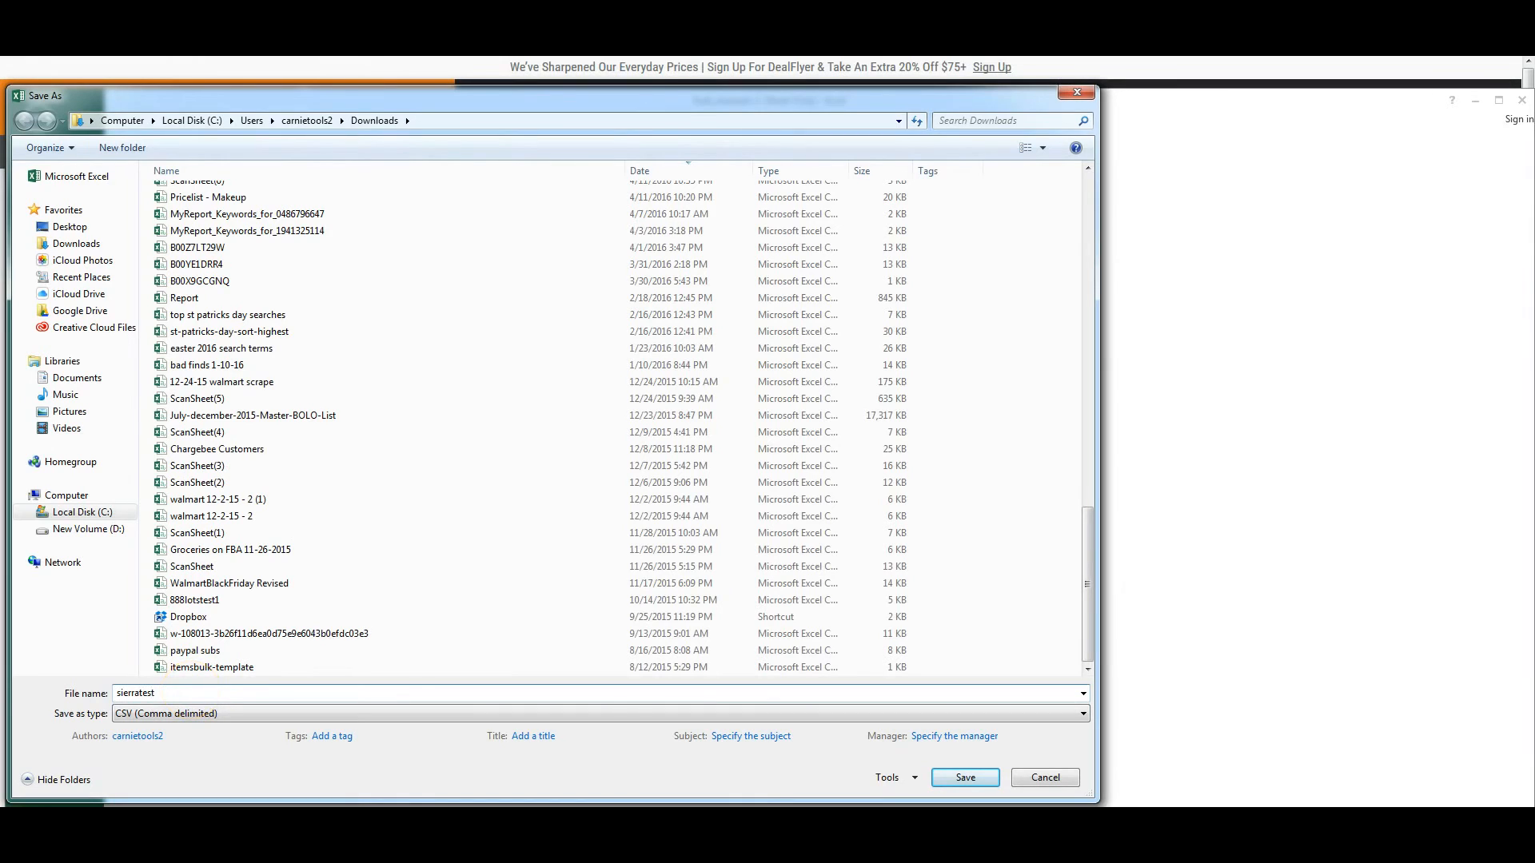
# Step: Save the sheet as sierratest1 in CSV (Comma delimited) format, accepting the format warning
pyautogui.write('1')
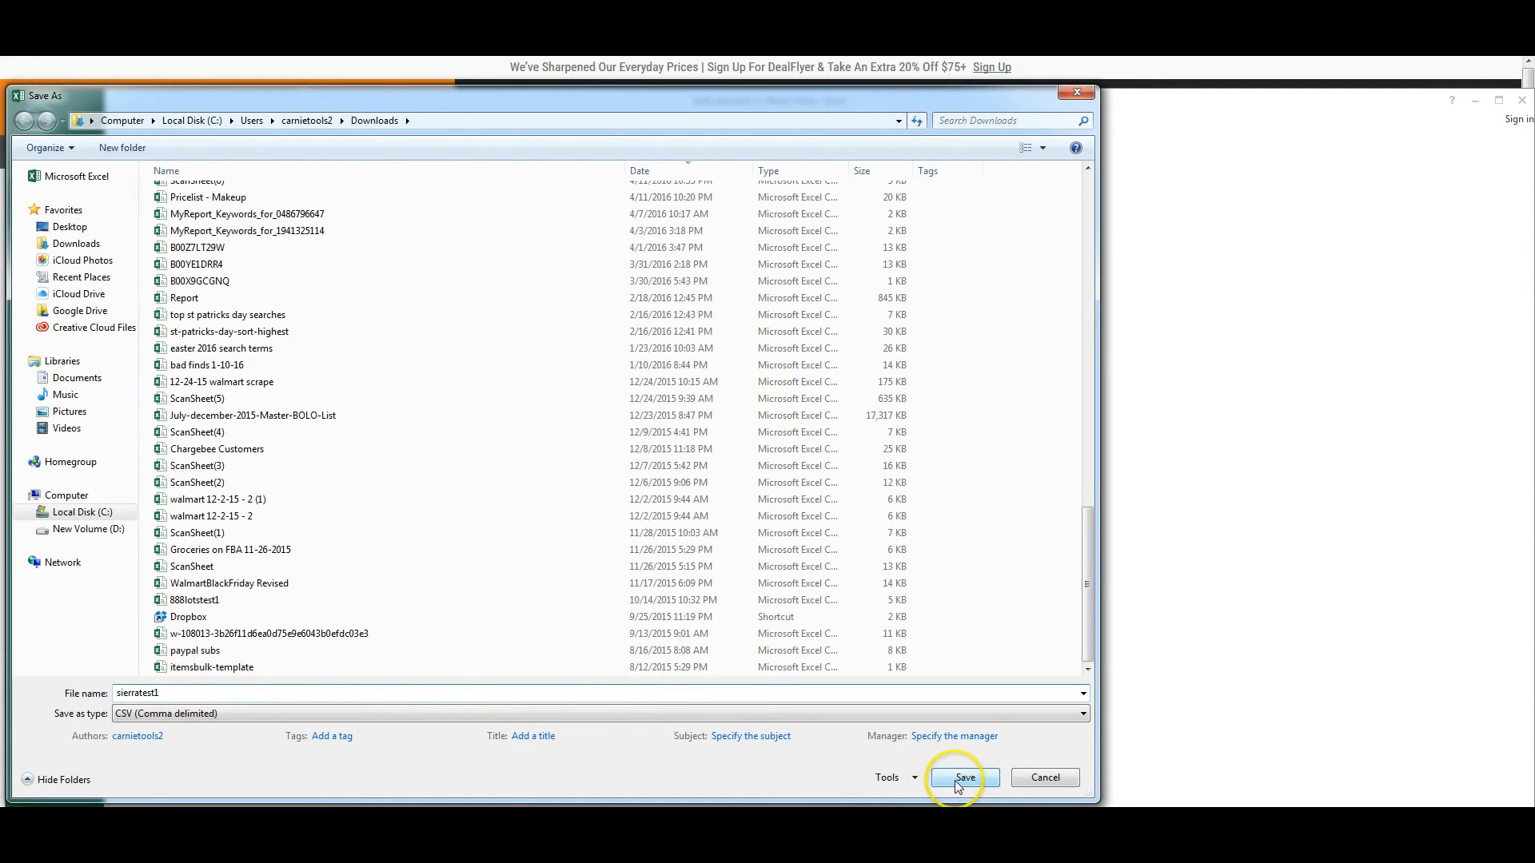
pyautogui.click(964, 777)
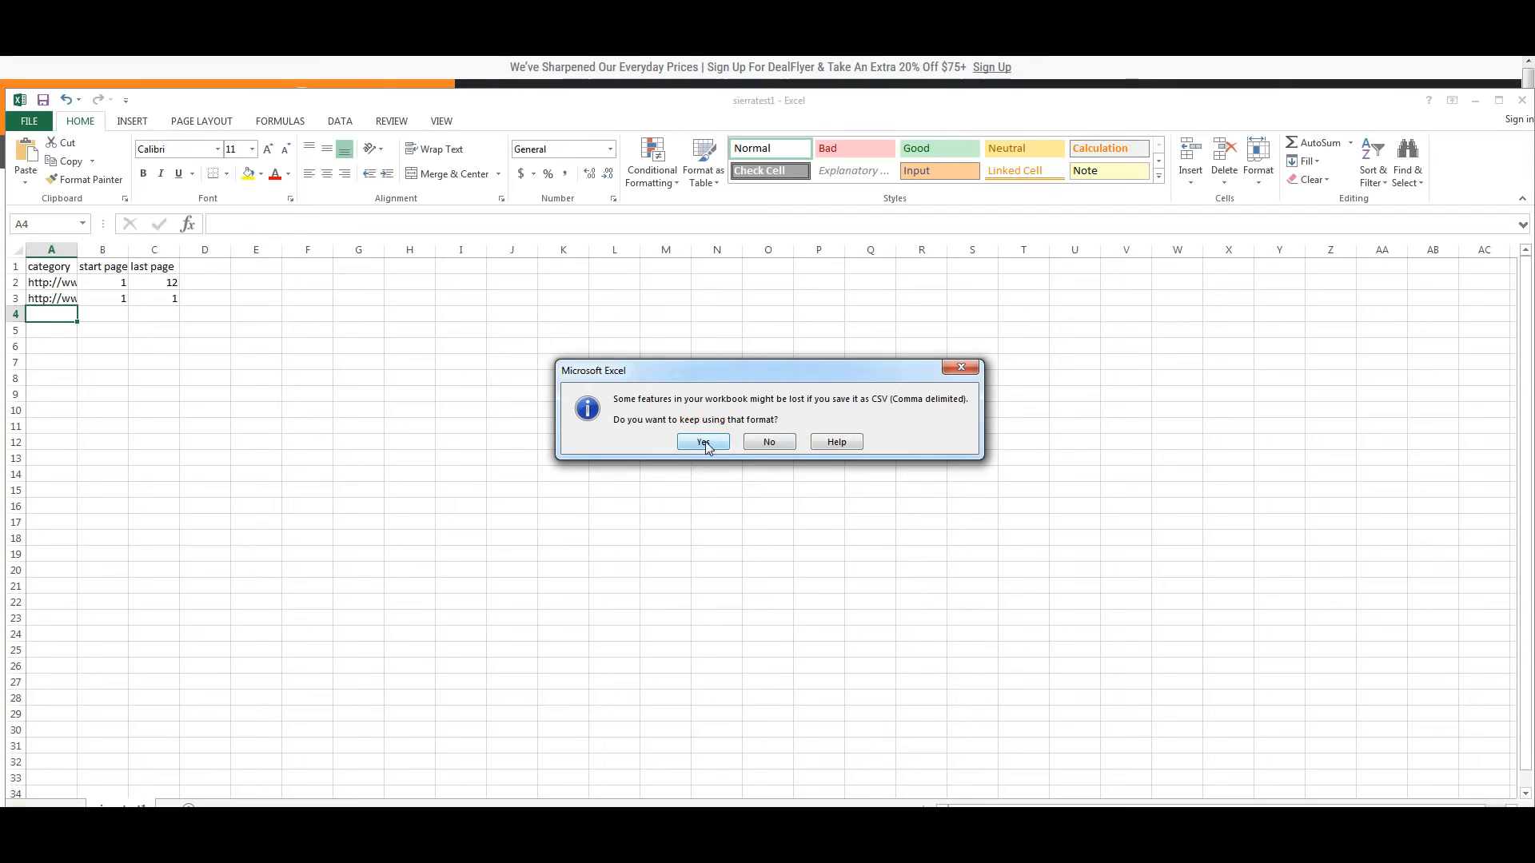
pyautogui.click(703, 441)
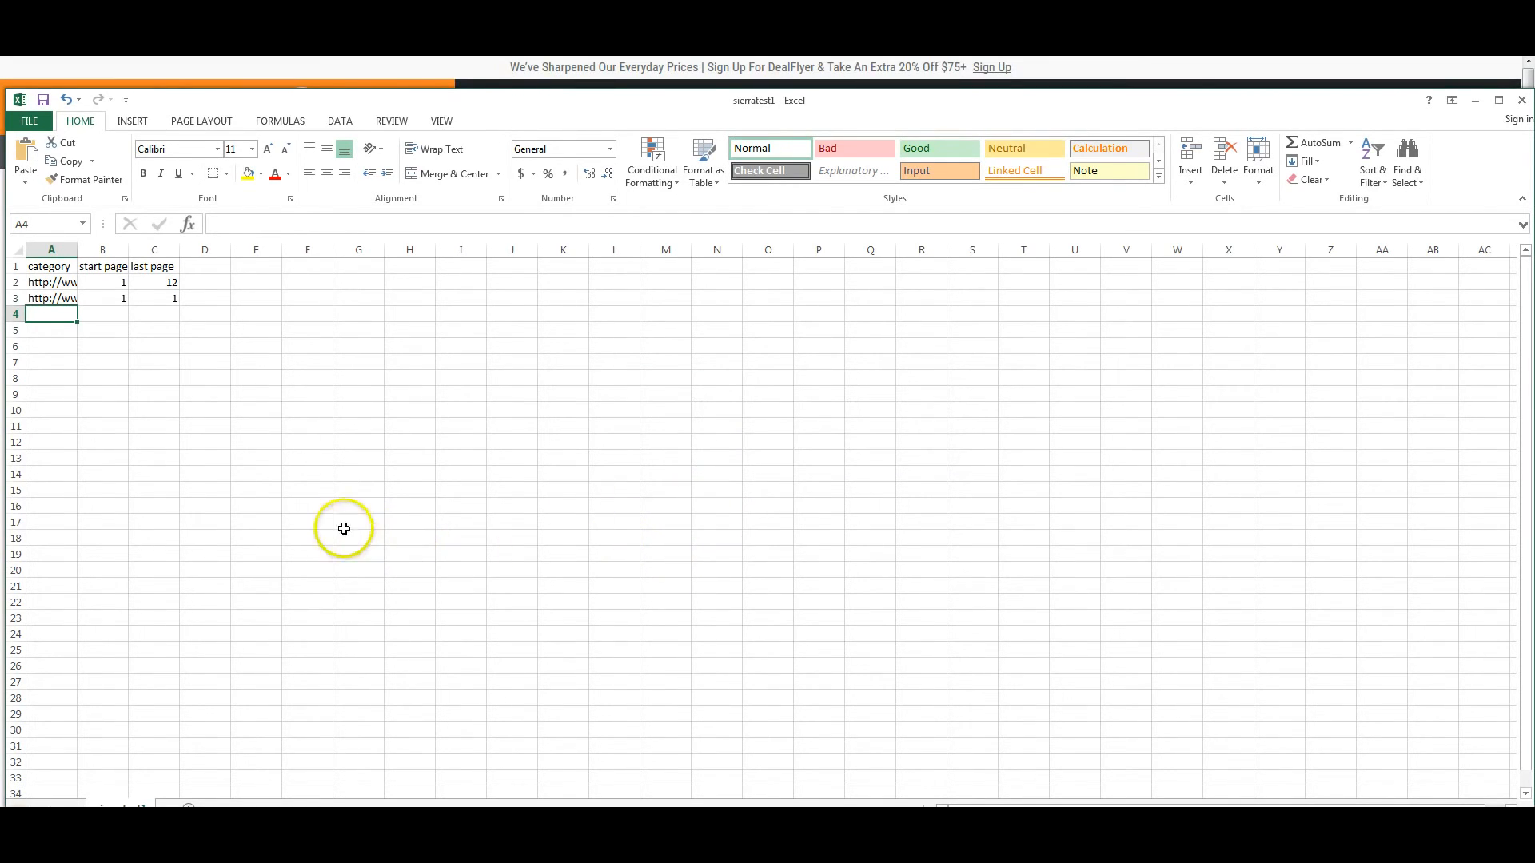
pyautogui.moveTo(601, 563)
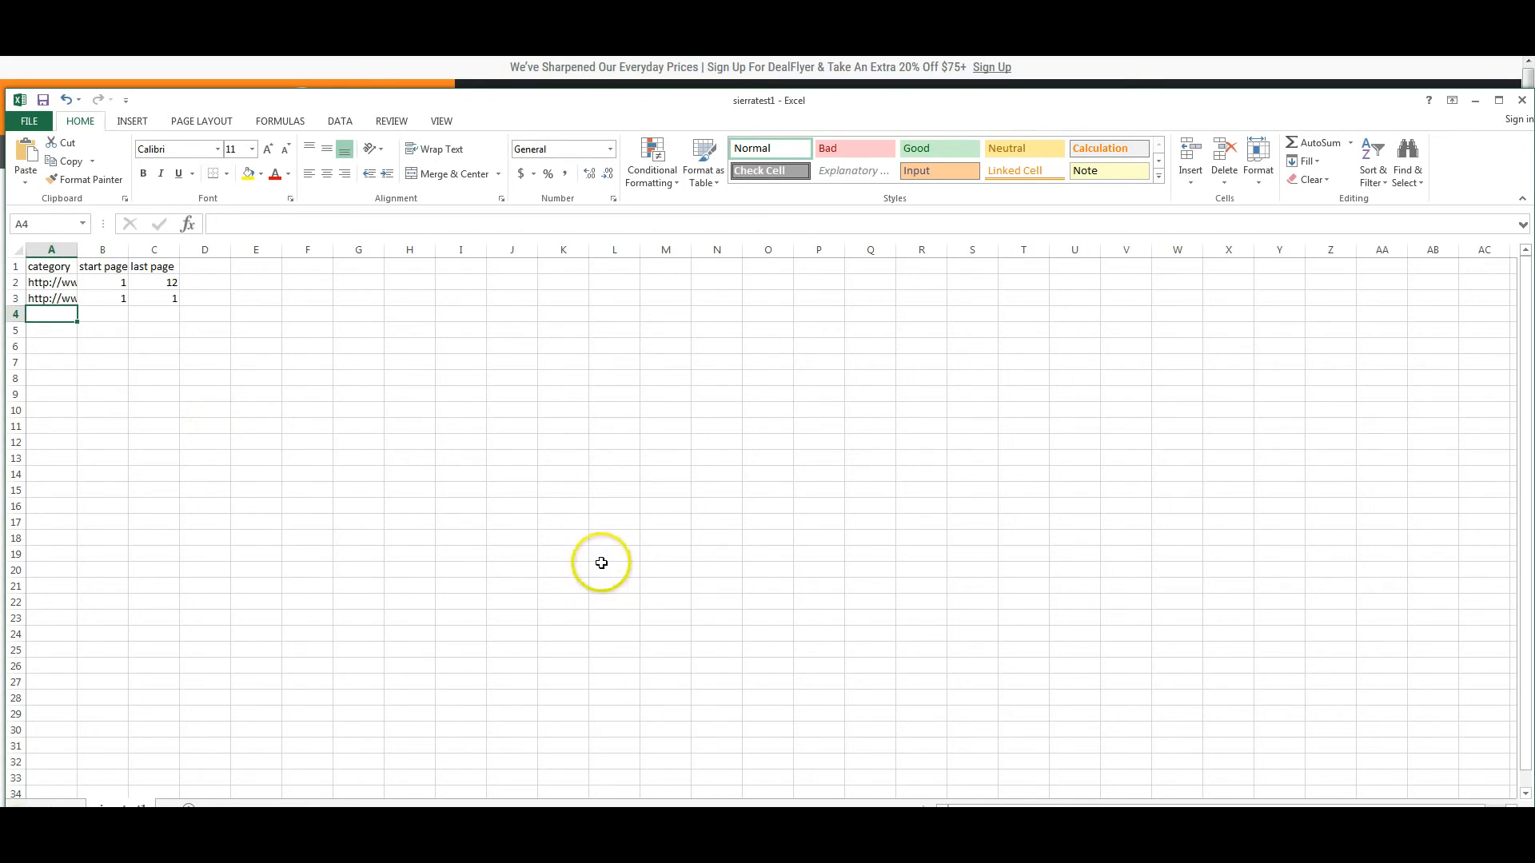
pyautogui.moveTo(750, 419)
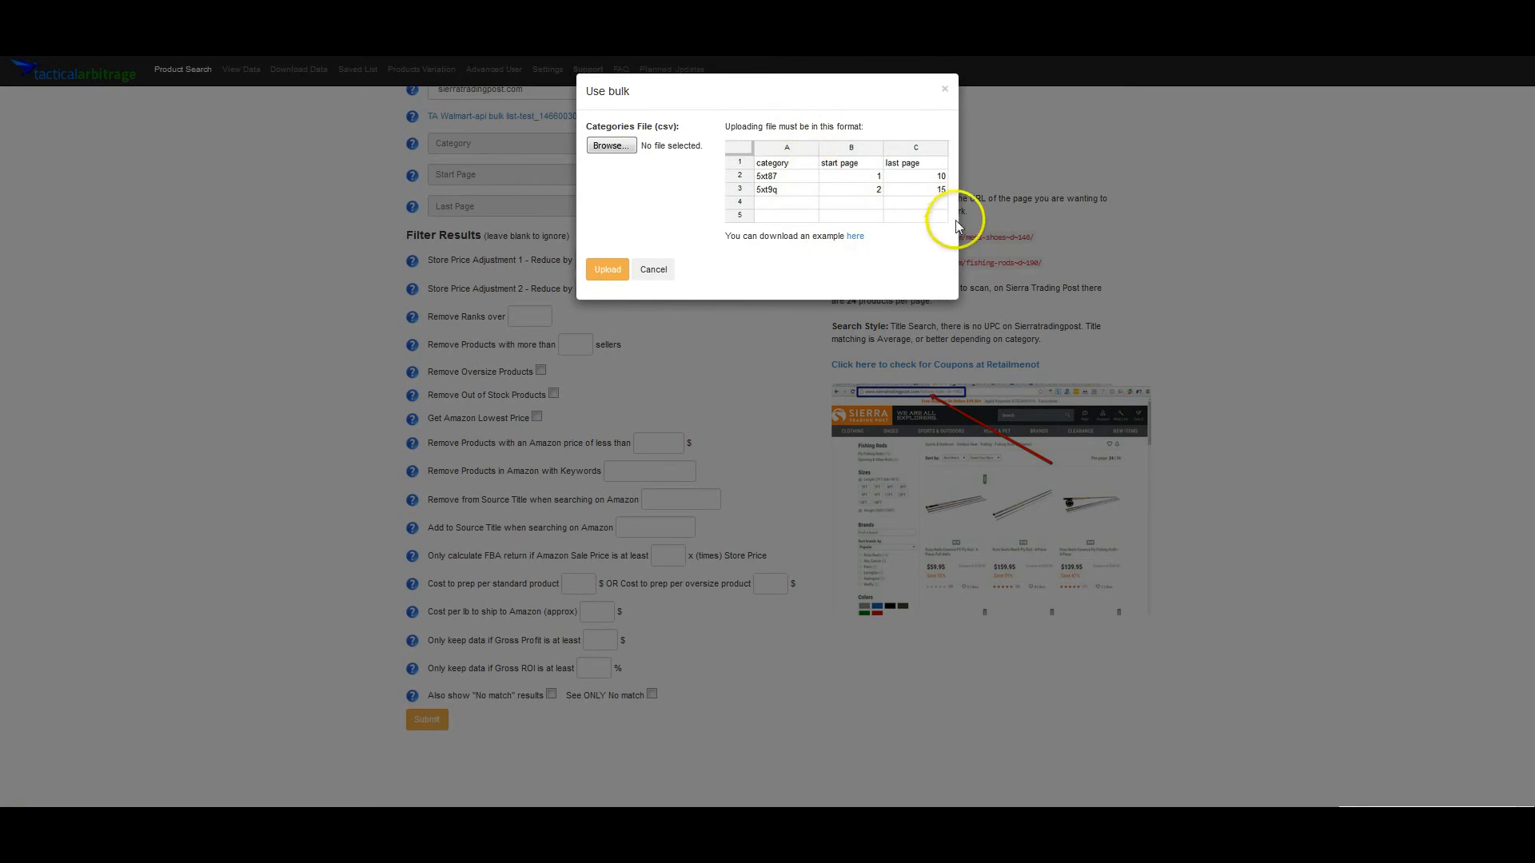
# Step: Upload sierratest1.csv from Downloads as the bulk categories file
pyautogui.click(610, 145)
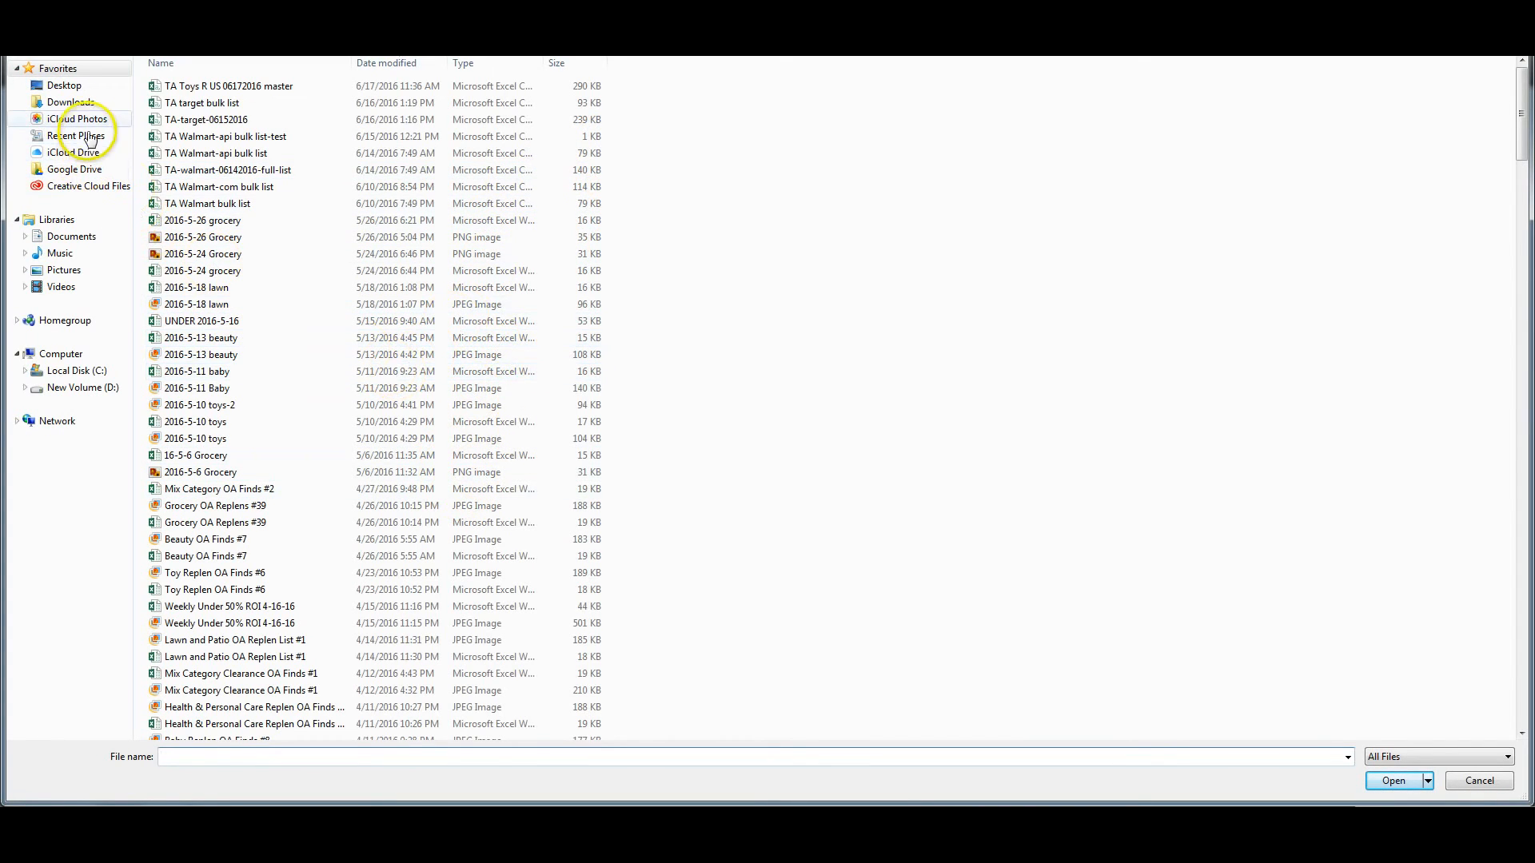
pyautogui.click(70, 101)
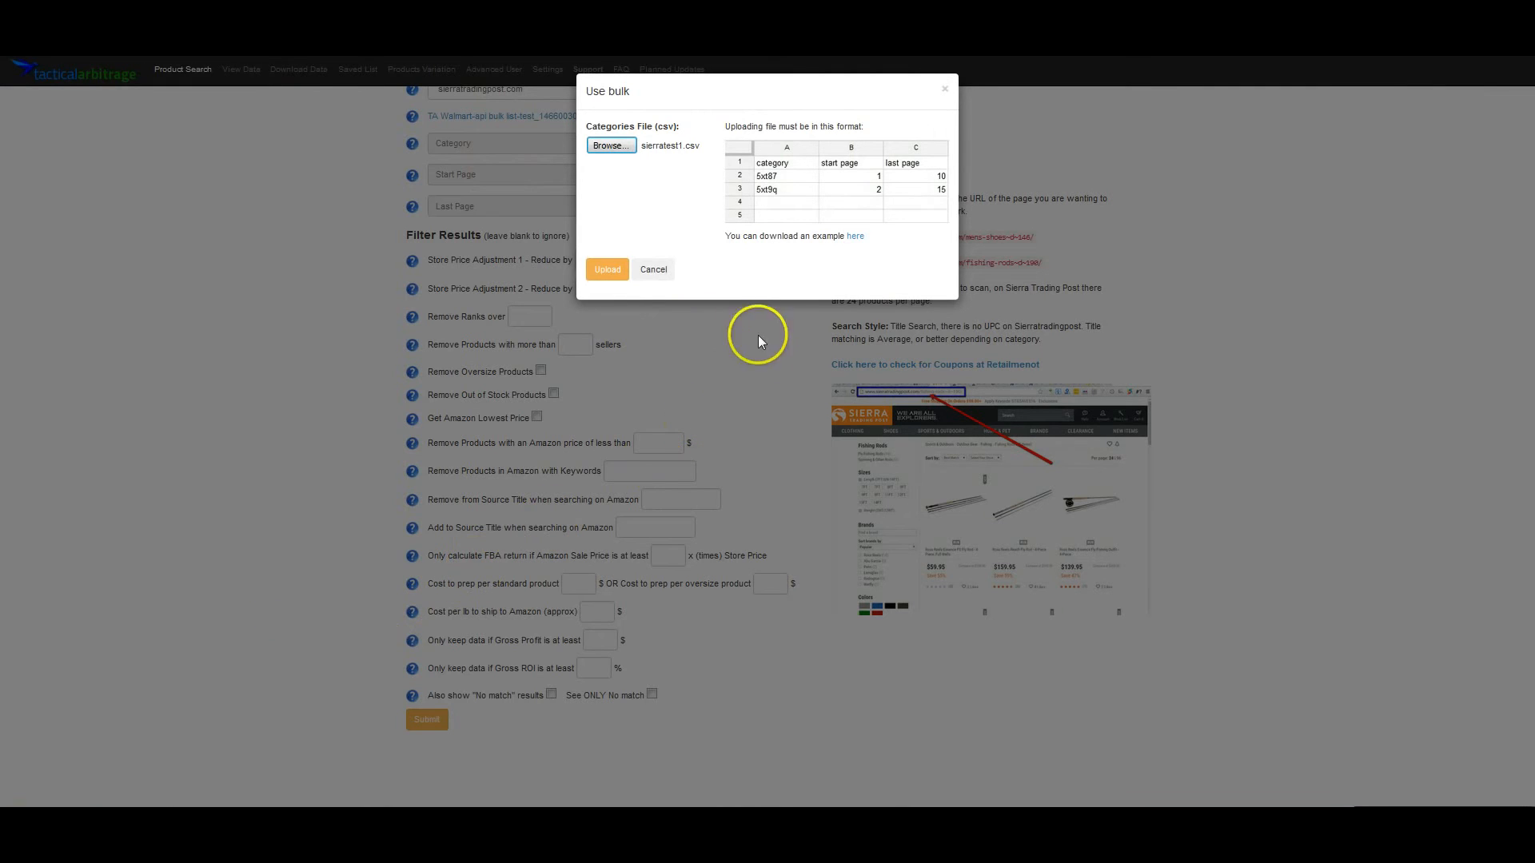
pyautogui.click(606, 269)
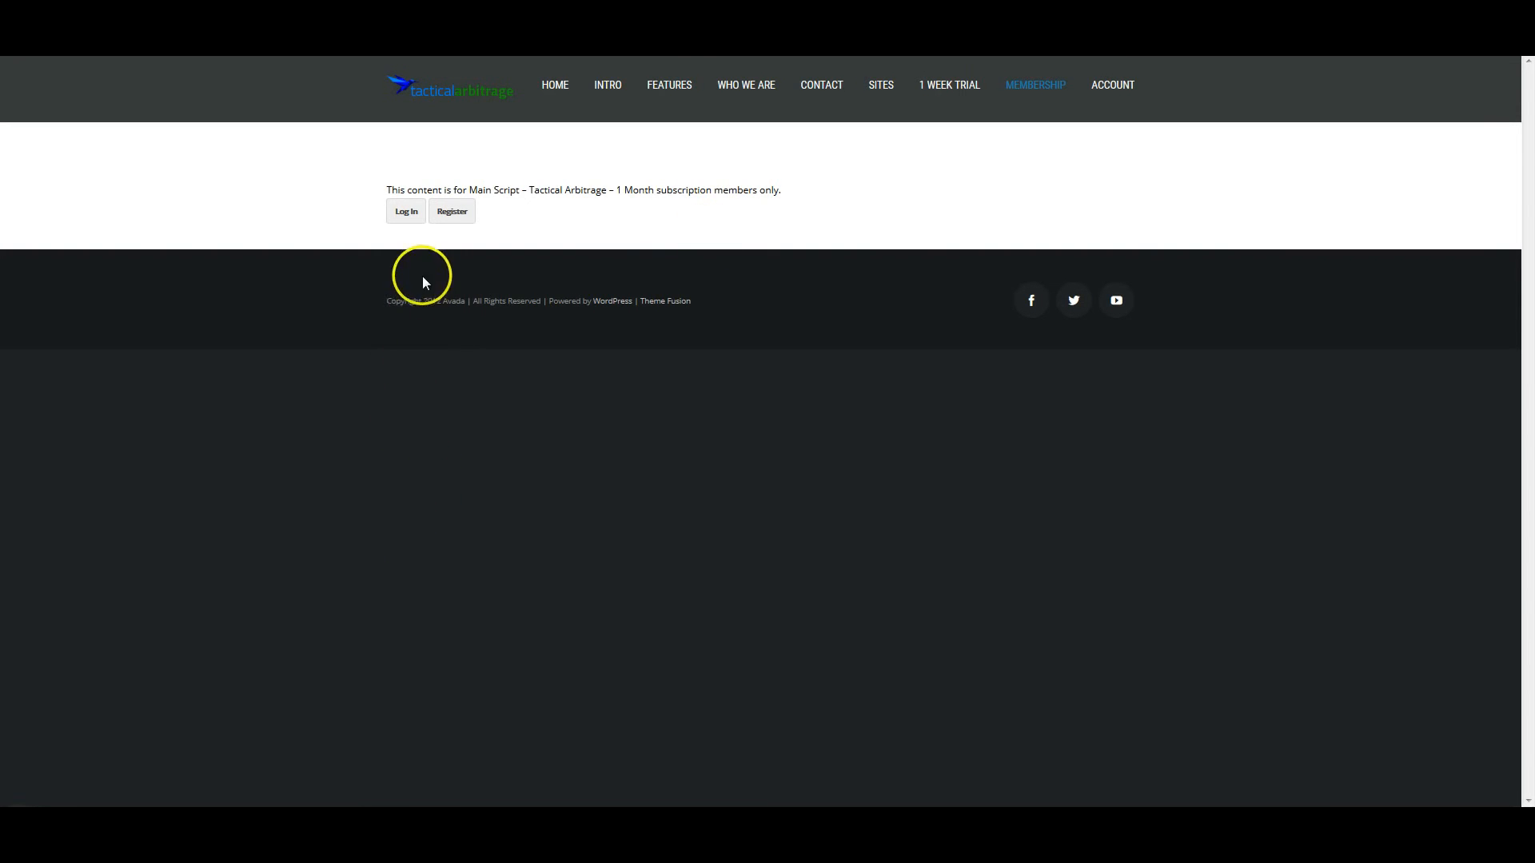
# Step: Log back into the Tactical Arbitrage member account from the members-only notice page
pyautogui.click(405, 211)
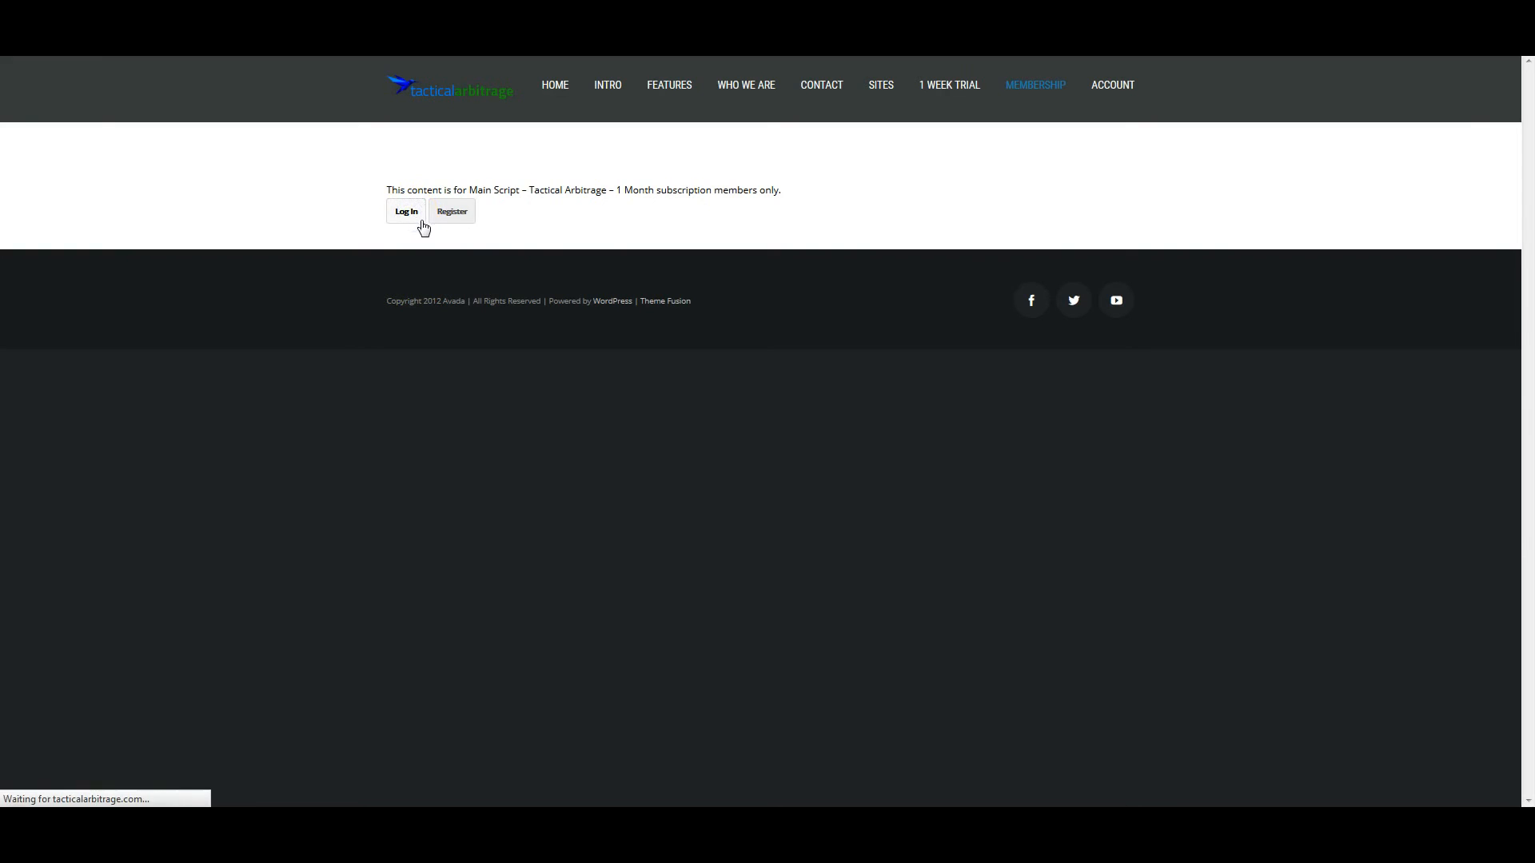
pyautogui.click(405, 210)
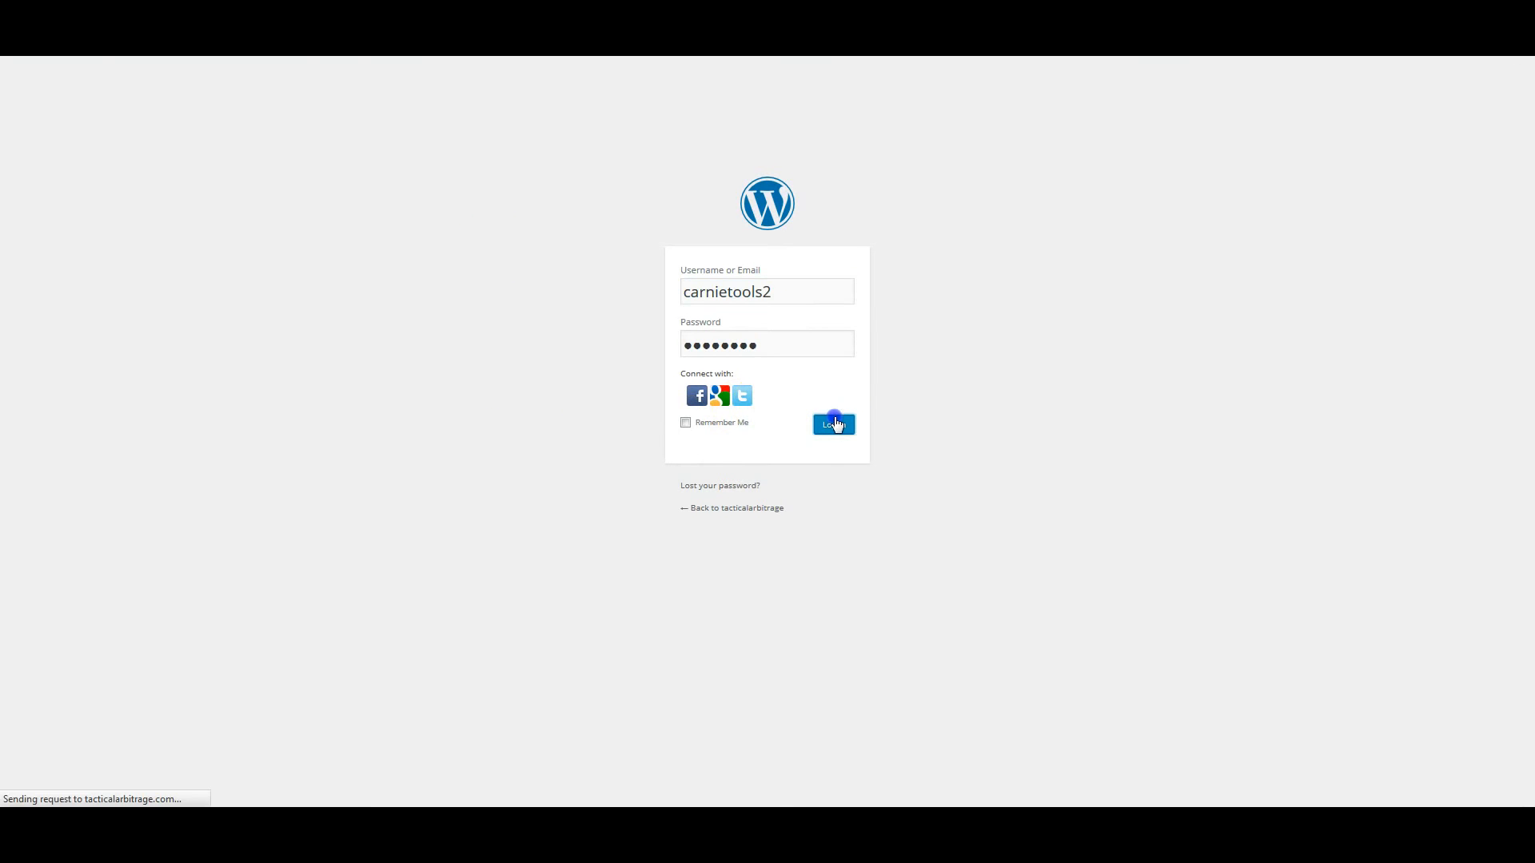
pyautogui.click(833, 423)
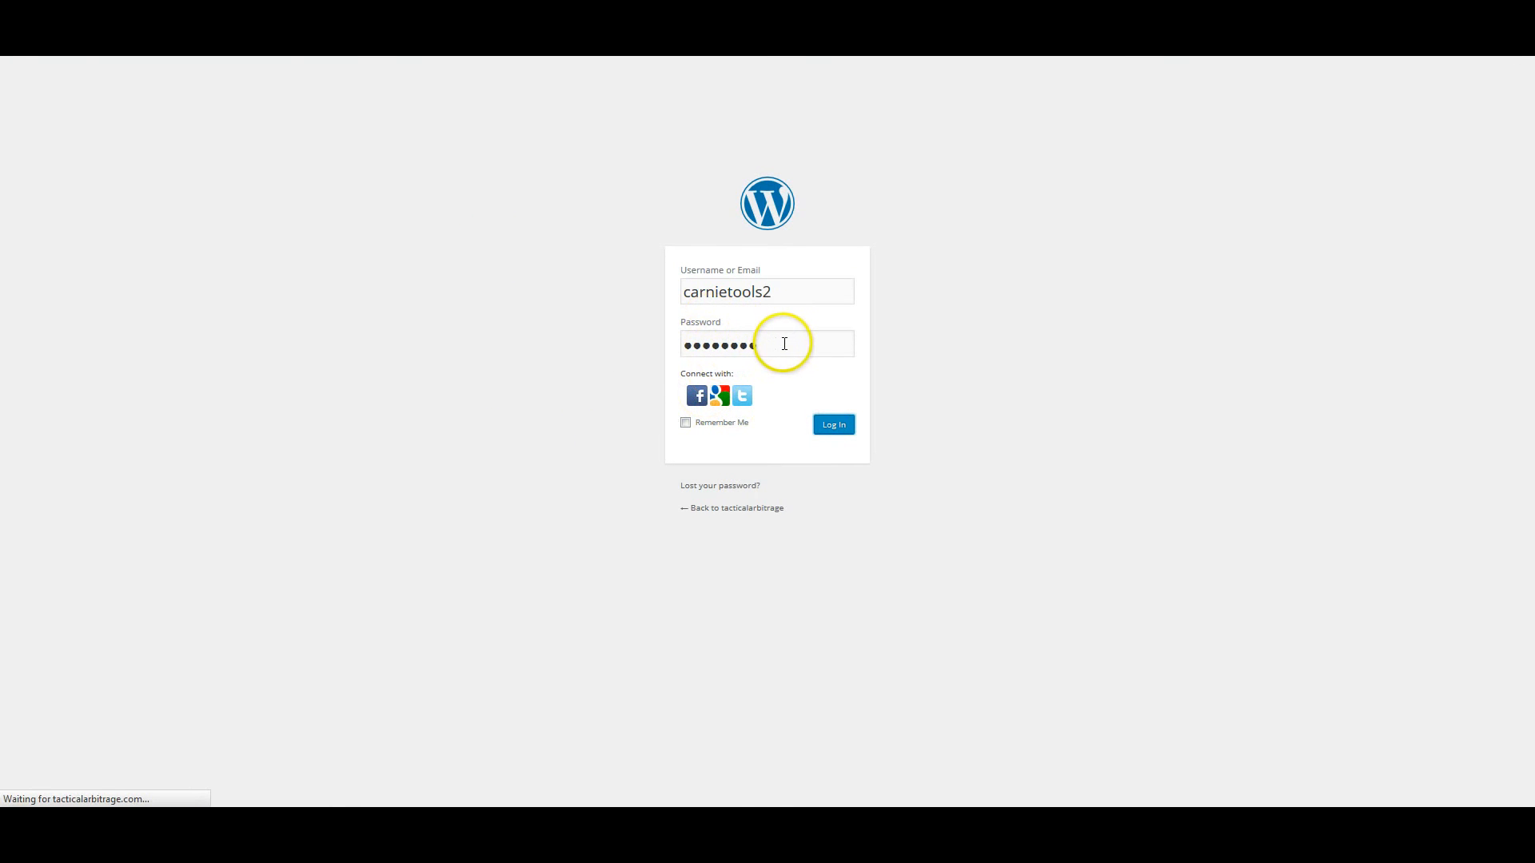
pyautogui.click(831, 424)
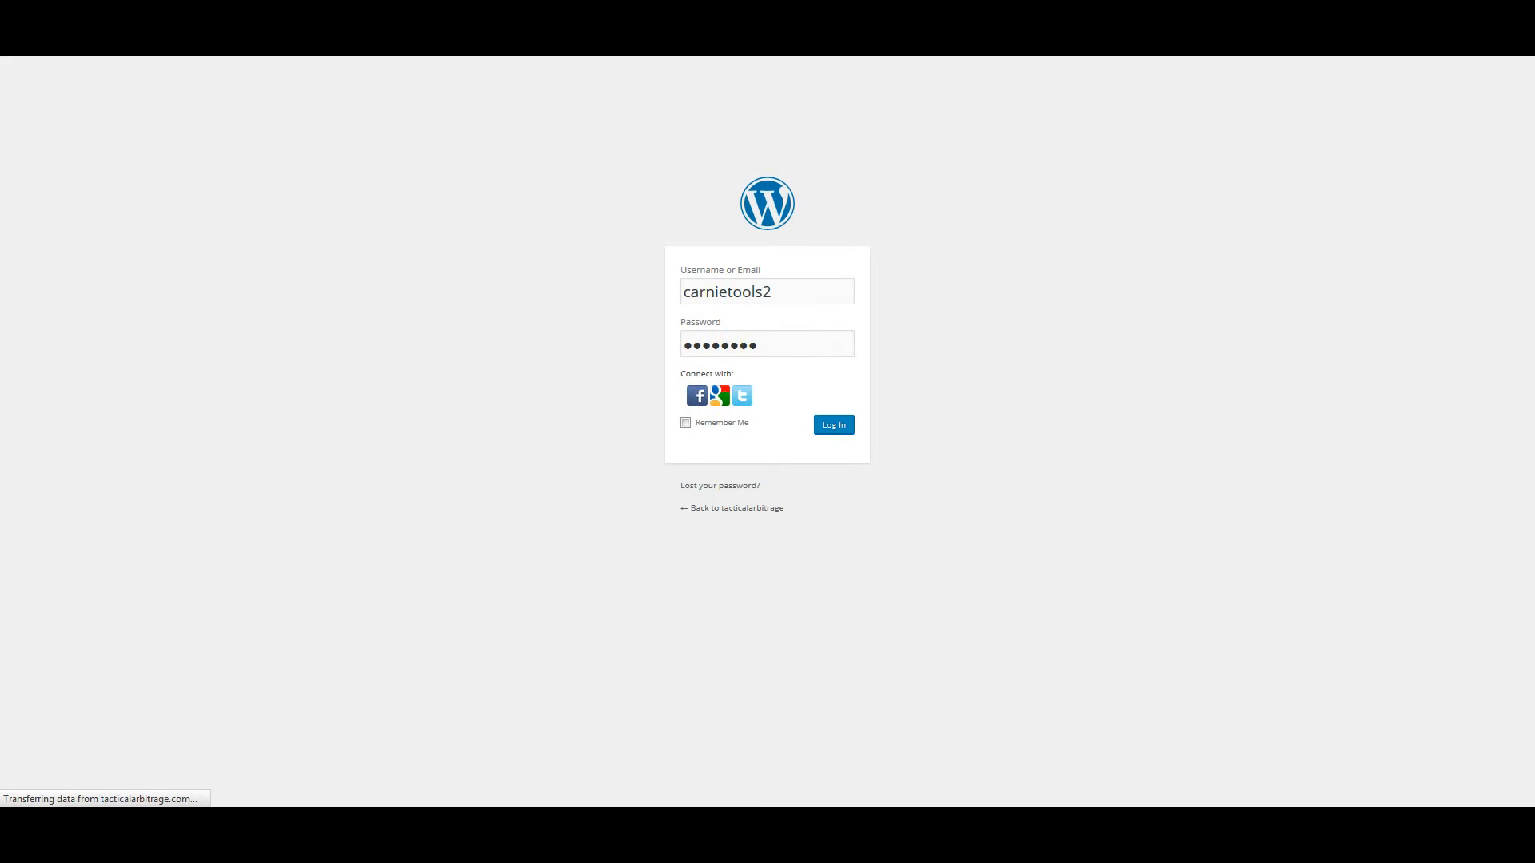
pyautogui.click(831, 426)
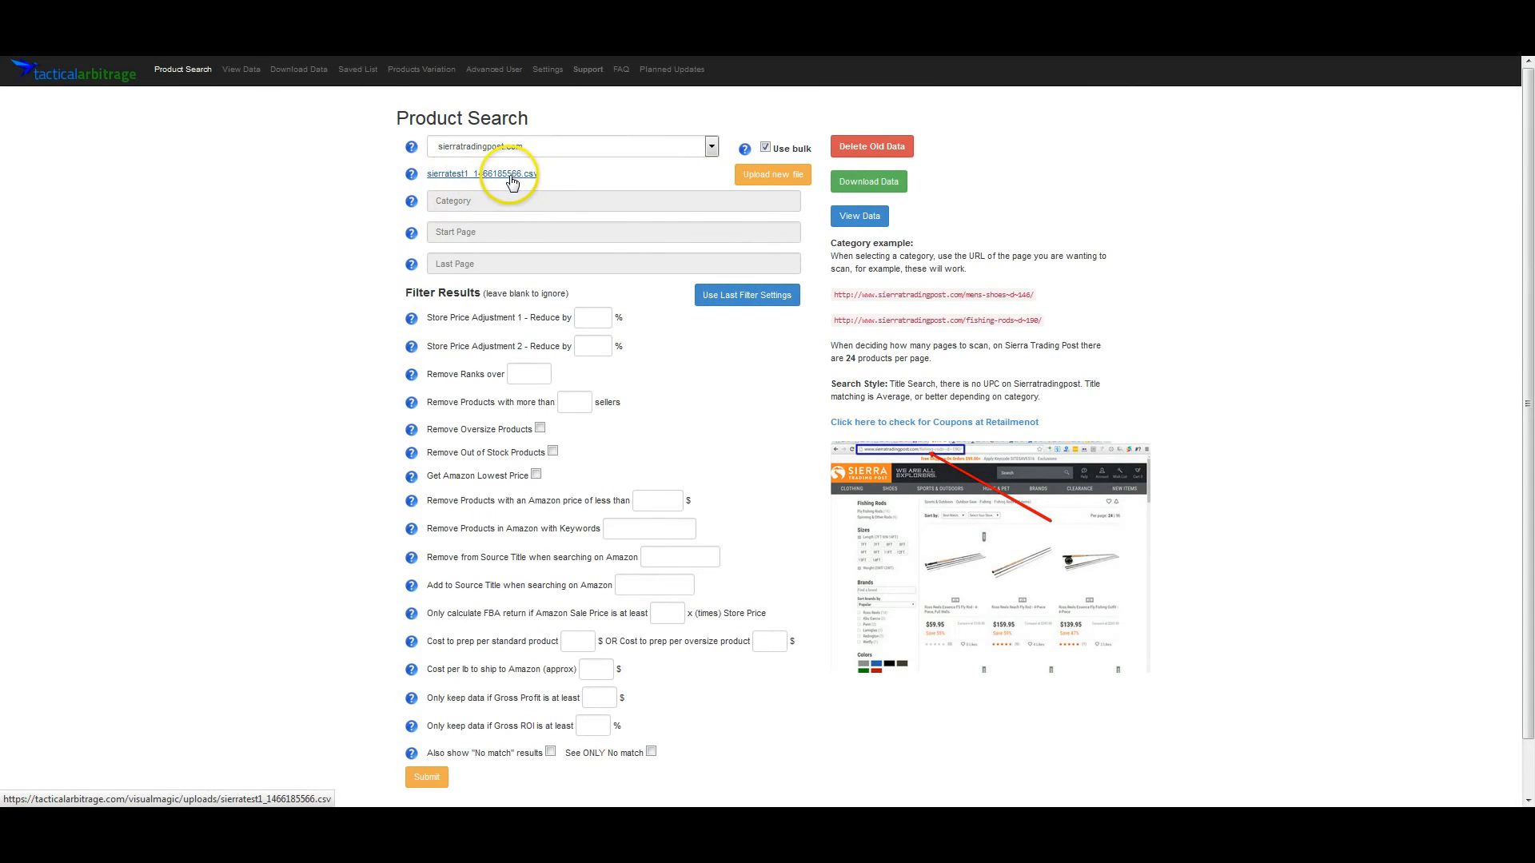
pyautogui.moveTo(545, 184)
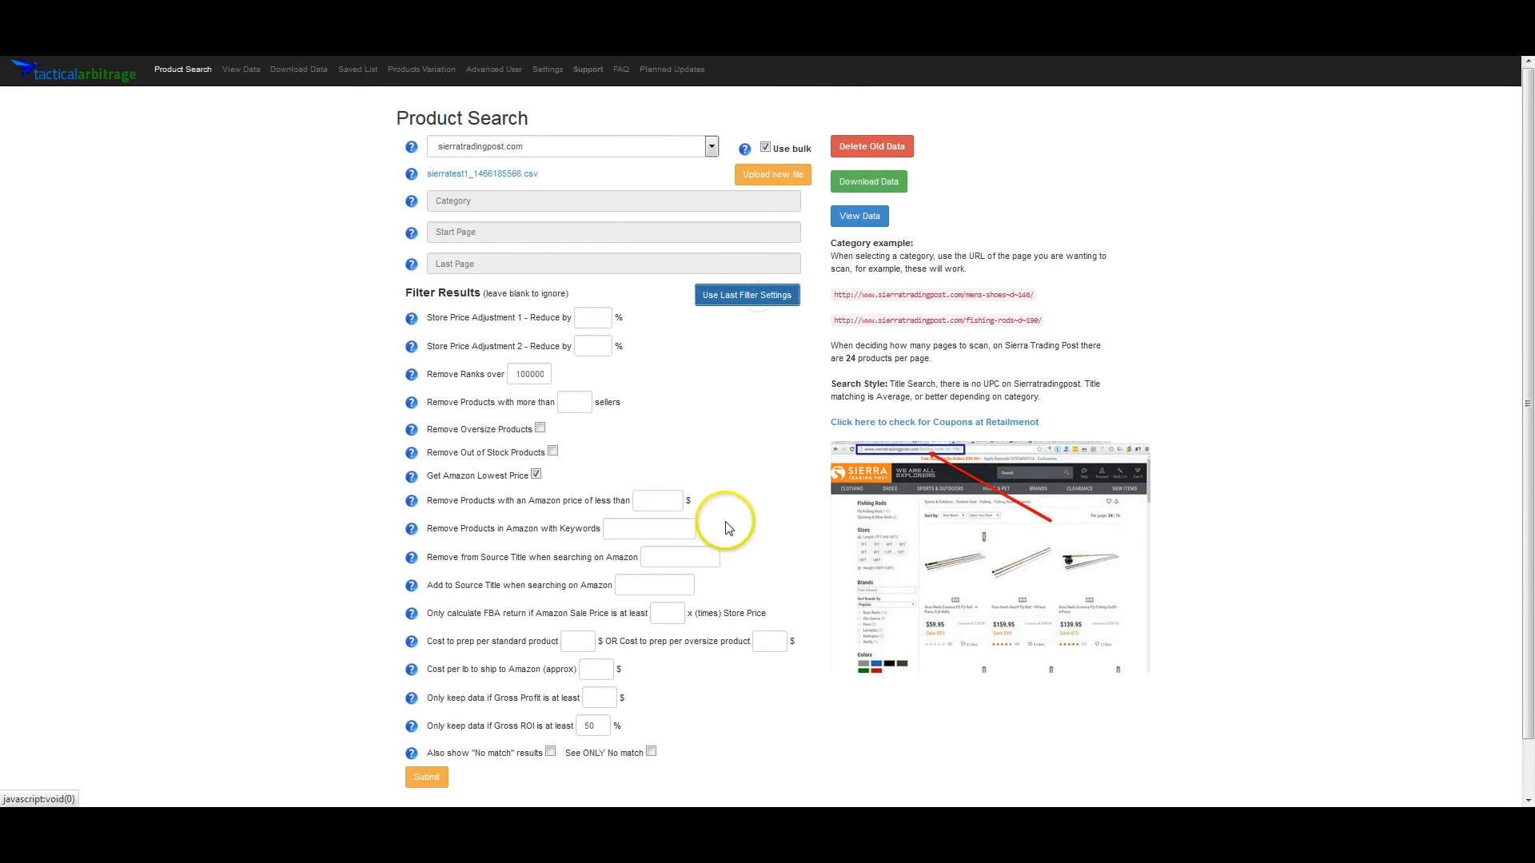
pyautogui.moveTo(744, 567)
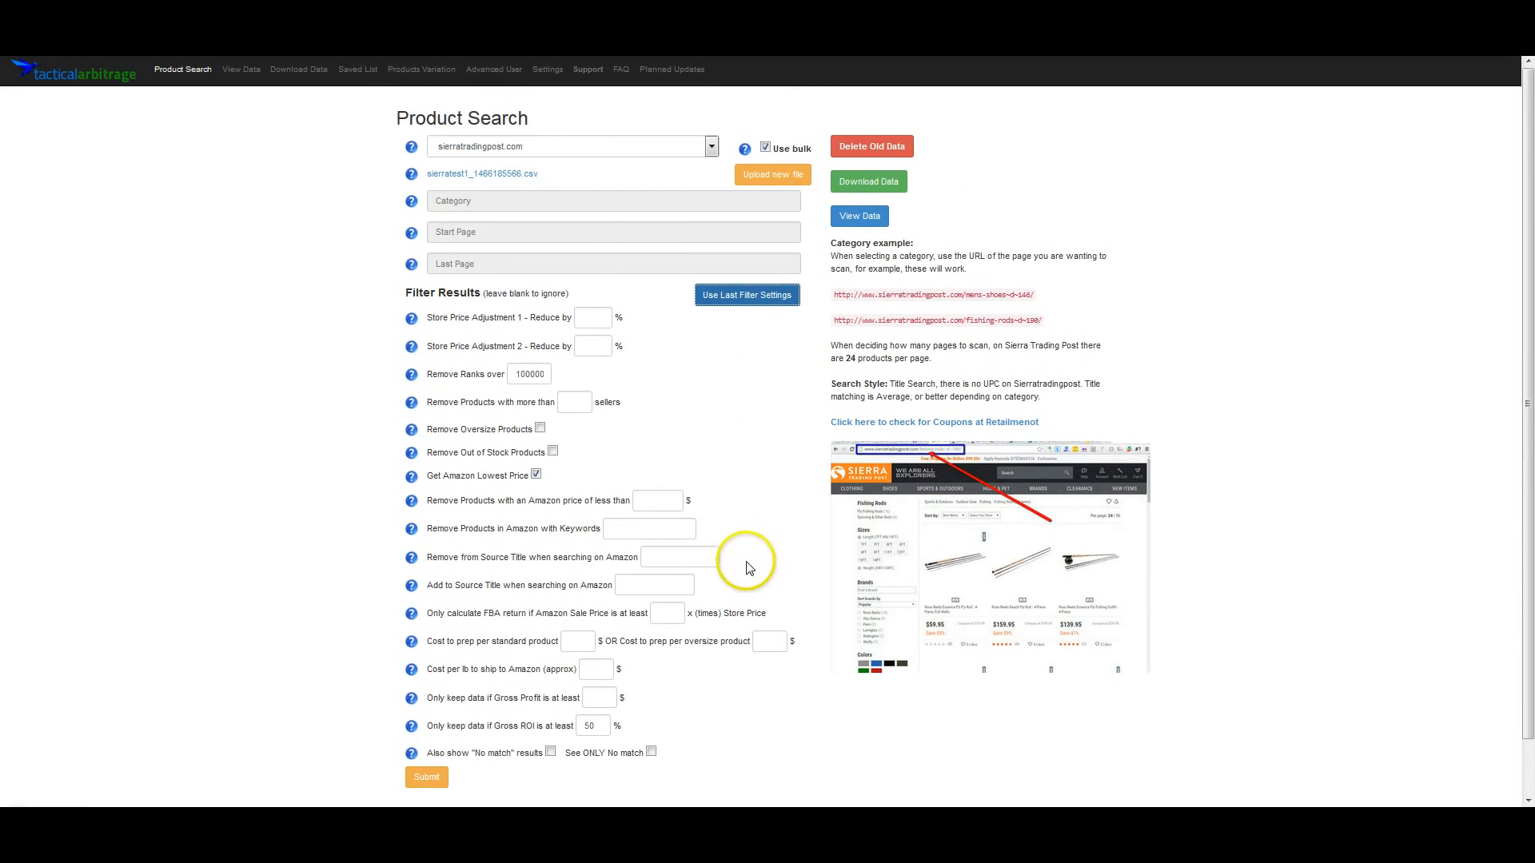
# Step: Scroll down the Product Search form past the restored filters toward Submit
pyautogui.scroll(-3)
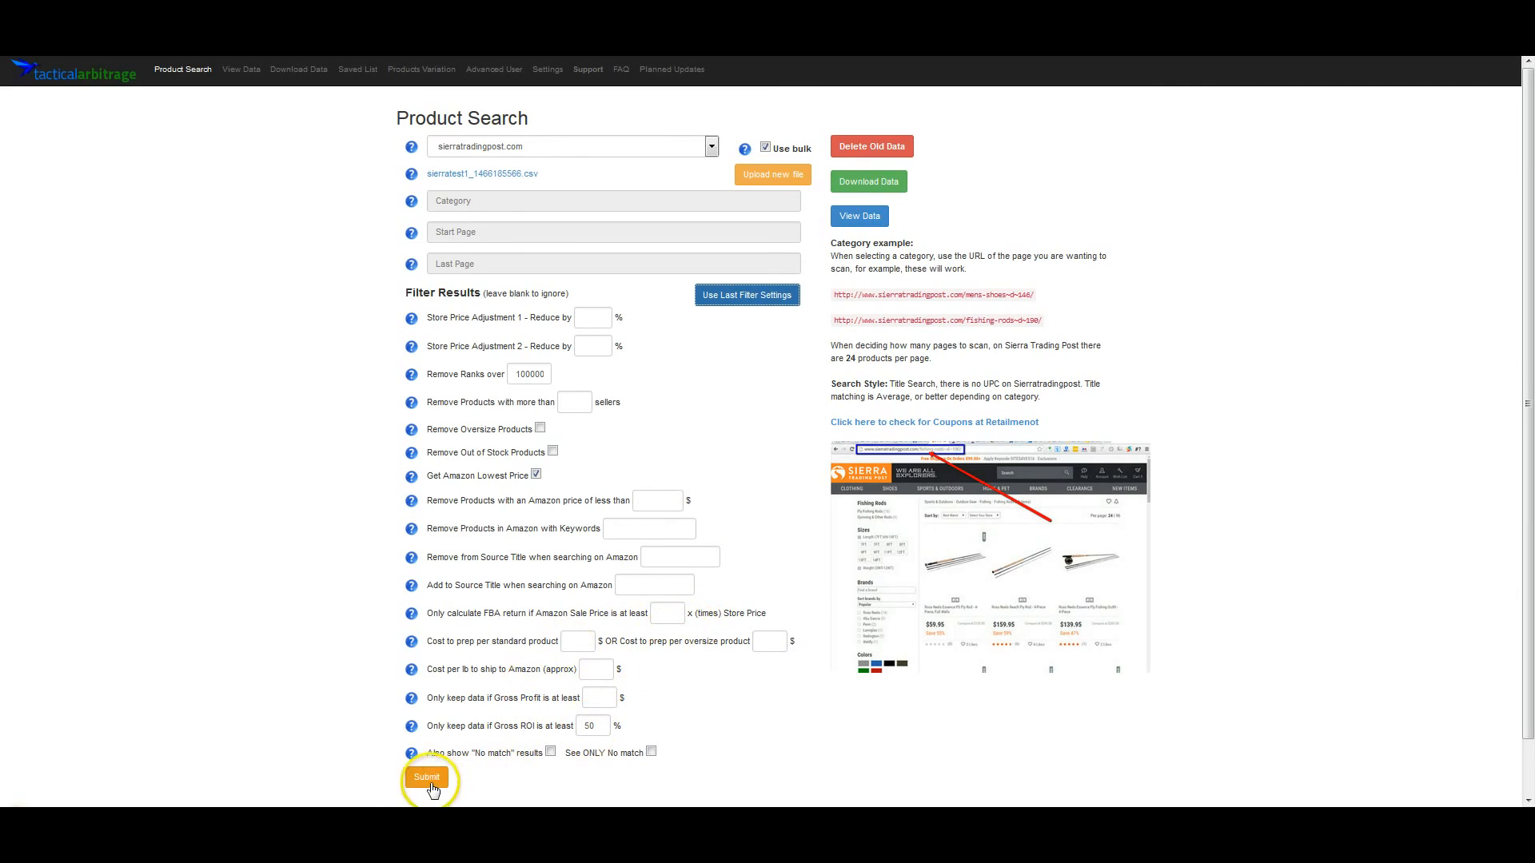
# Step: Submit the Product Search form to launch the Golf and Bedding Accessories bulk scan
pyautogui.click(426, 777)
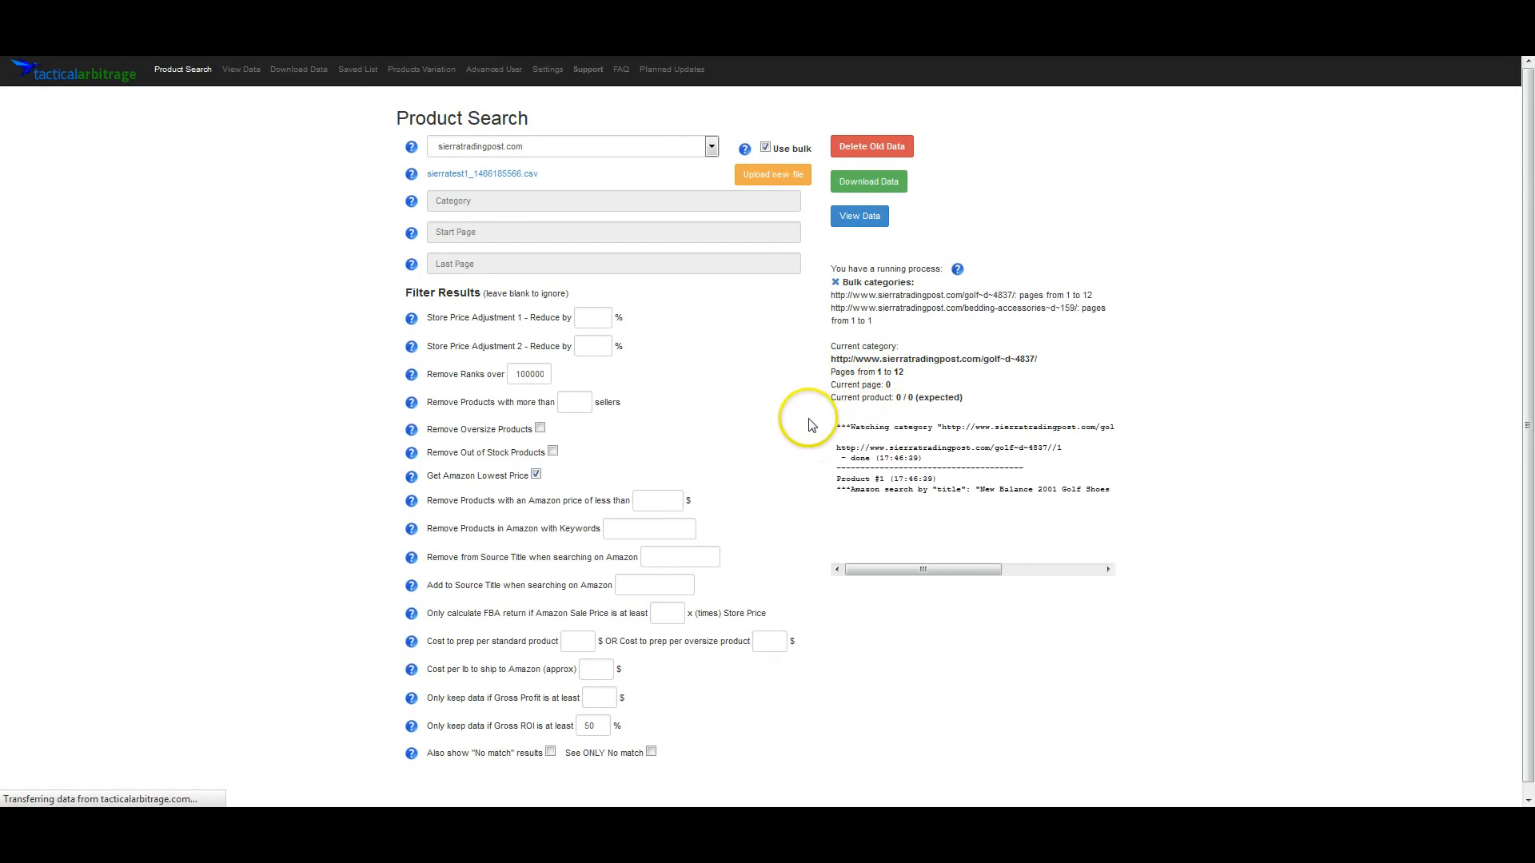
pyautogui.moveTo(750, 537)
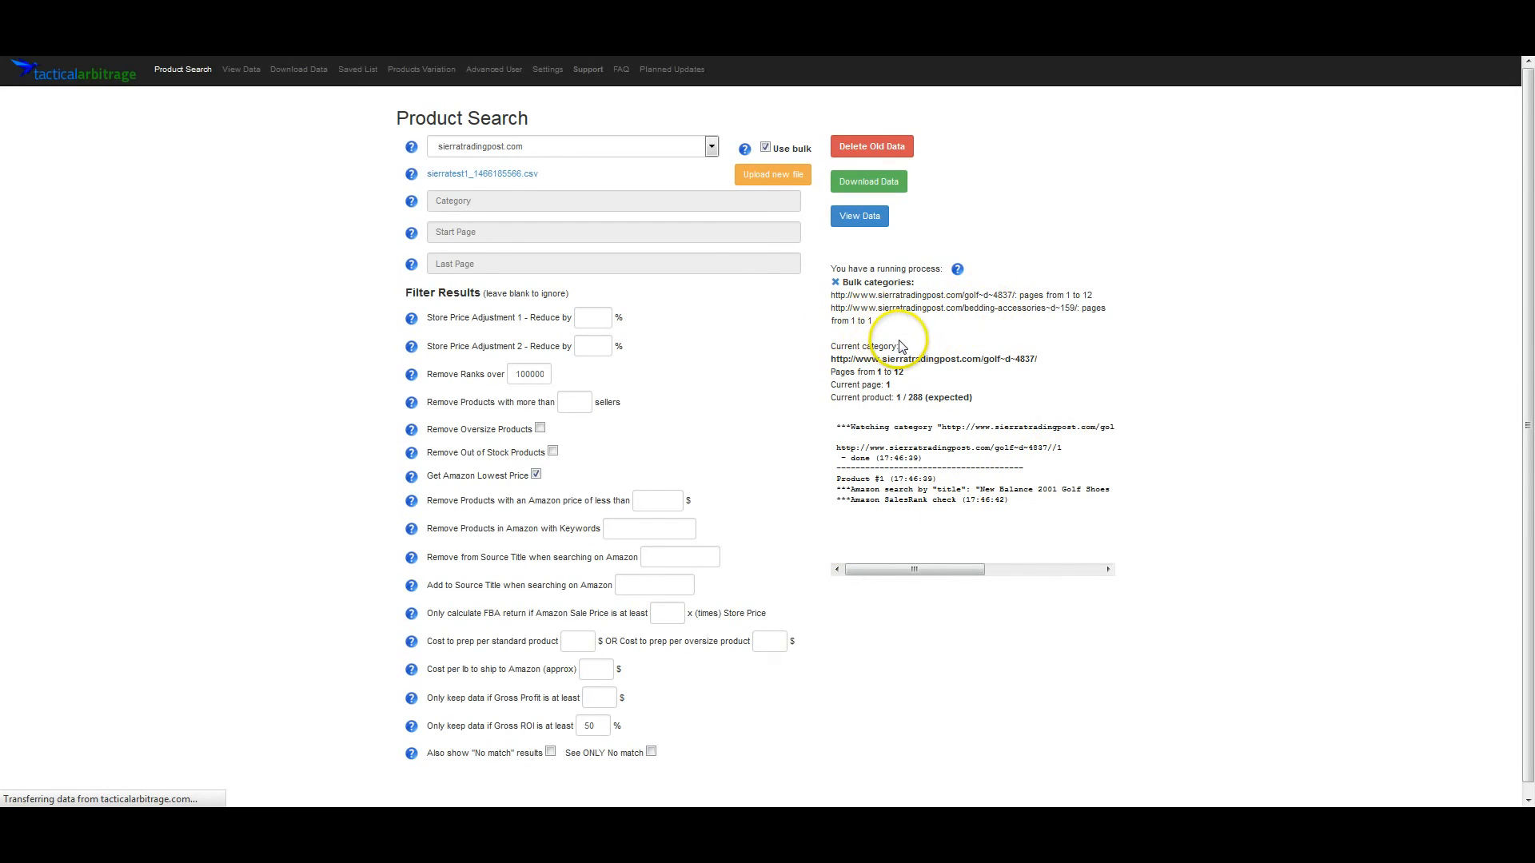
pyautogui.moveTo(878, 419)
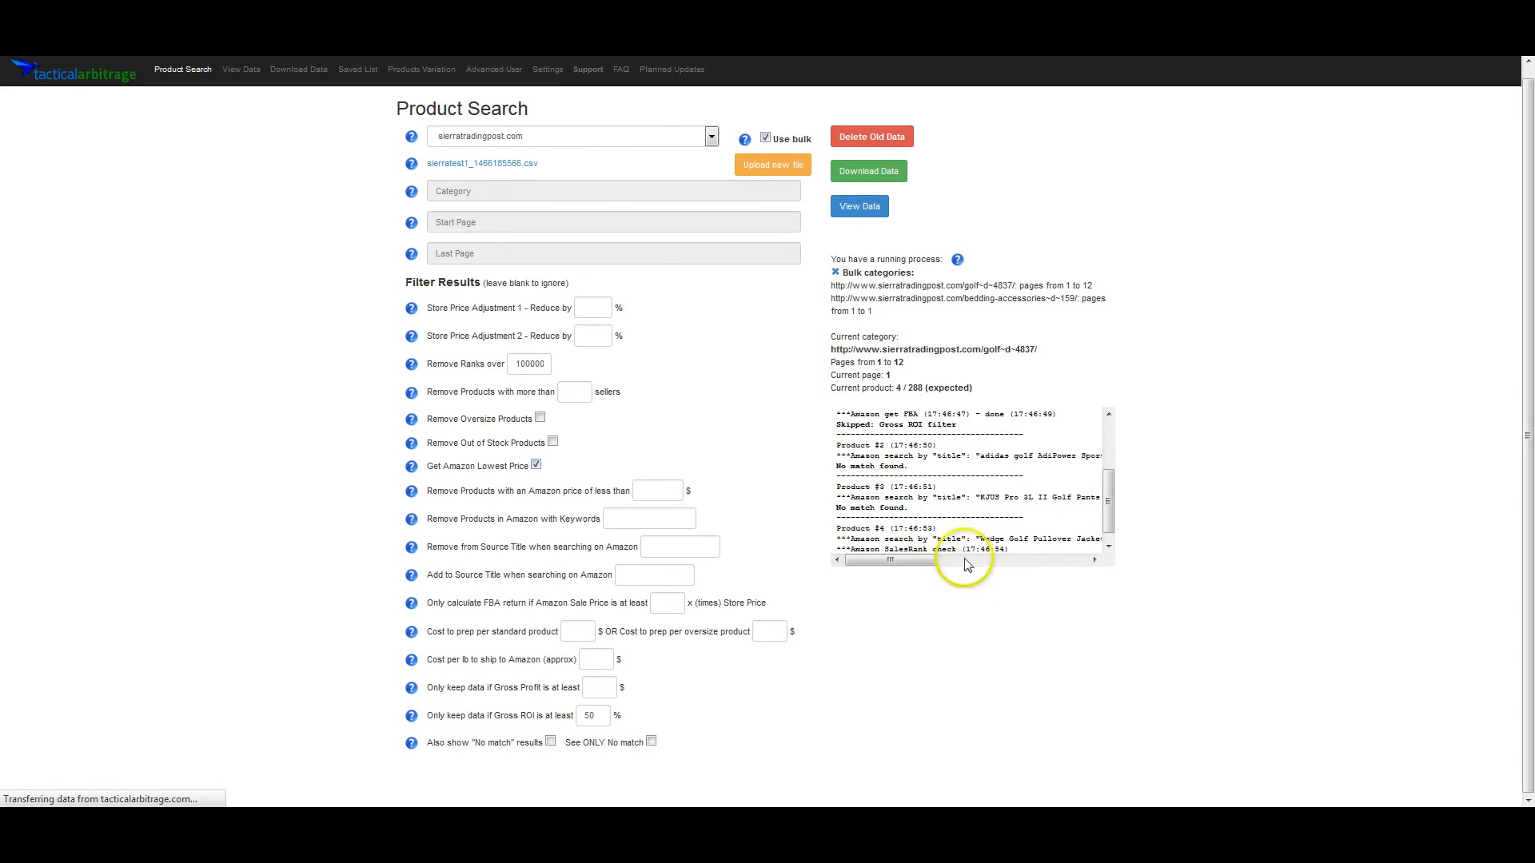
pyautogui.moveTo(889, 763)
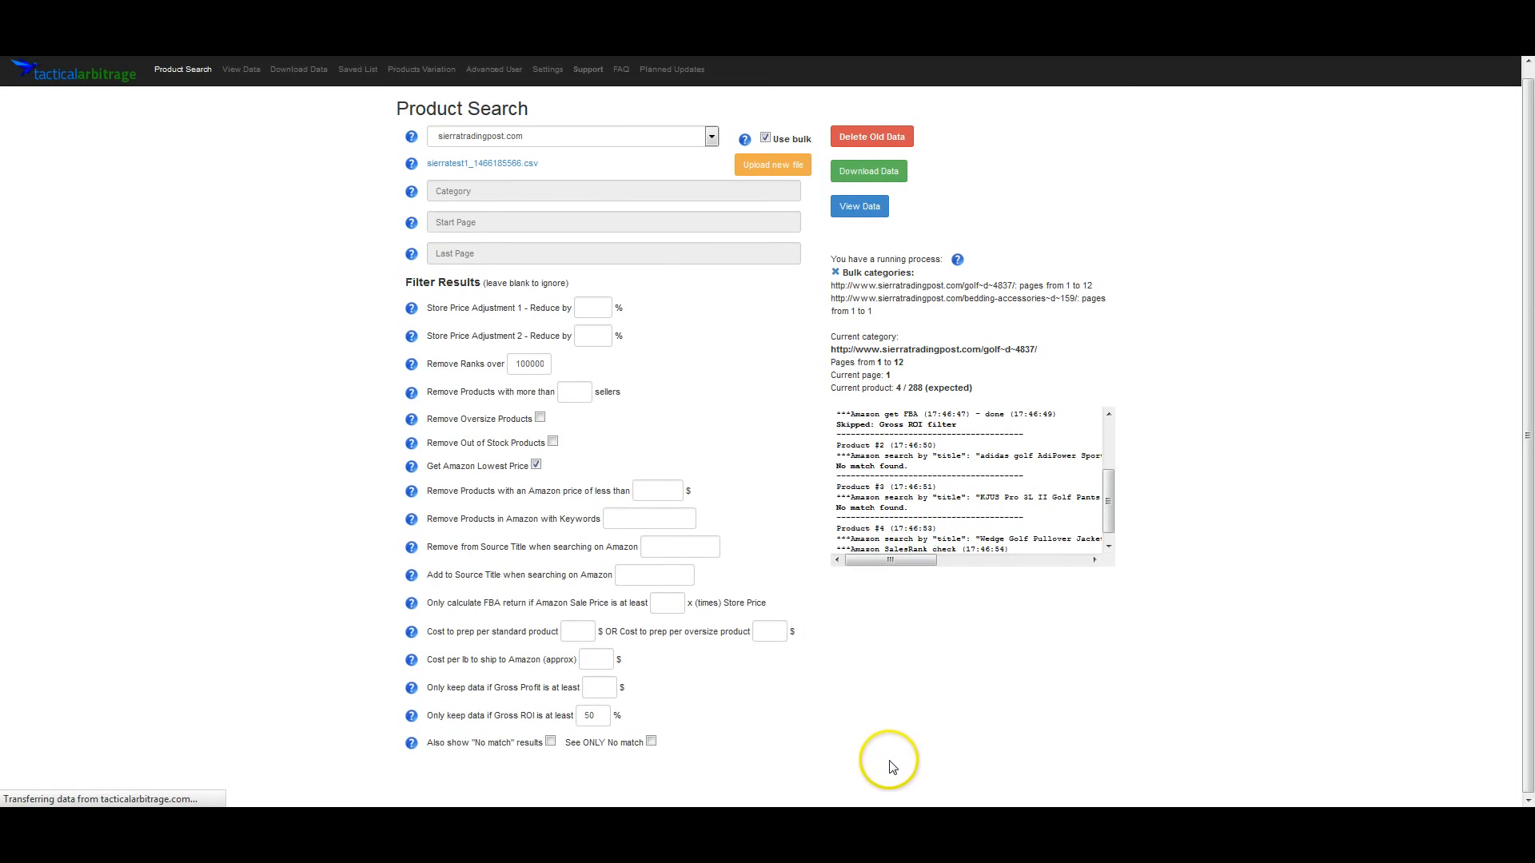